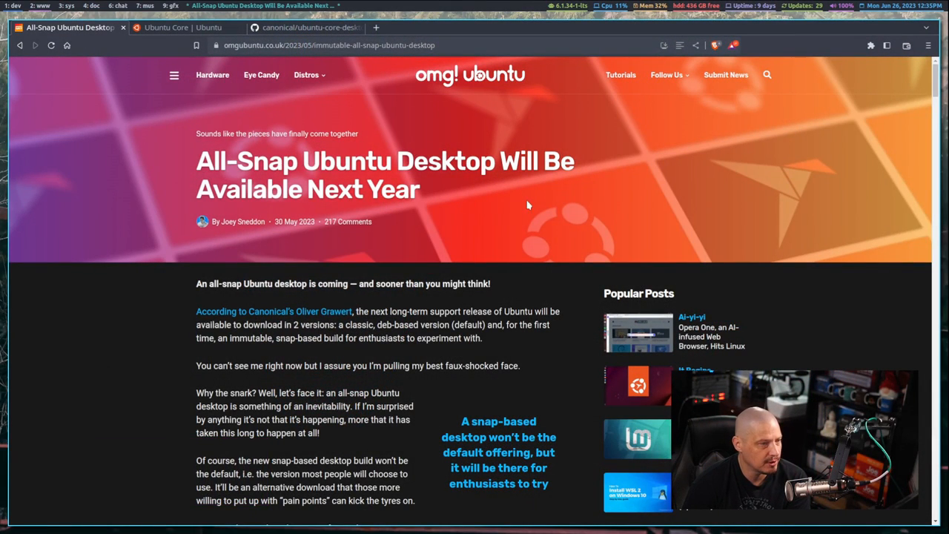
mouse_move(638, 437)
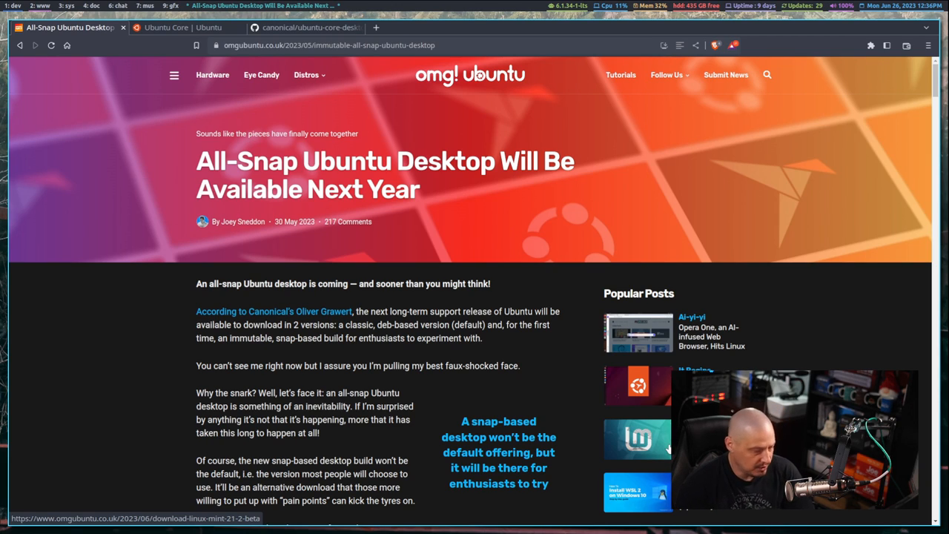
- Switch to the 'Ubuntu Core | Ubuntu' tab showing the ubuntu.com/core page
left_click(188, 28)
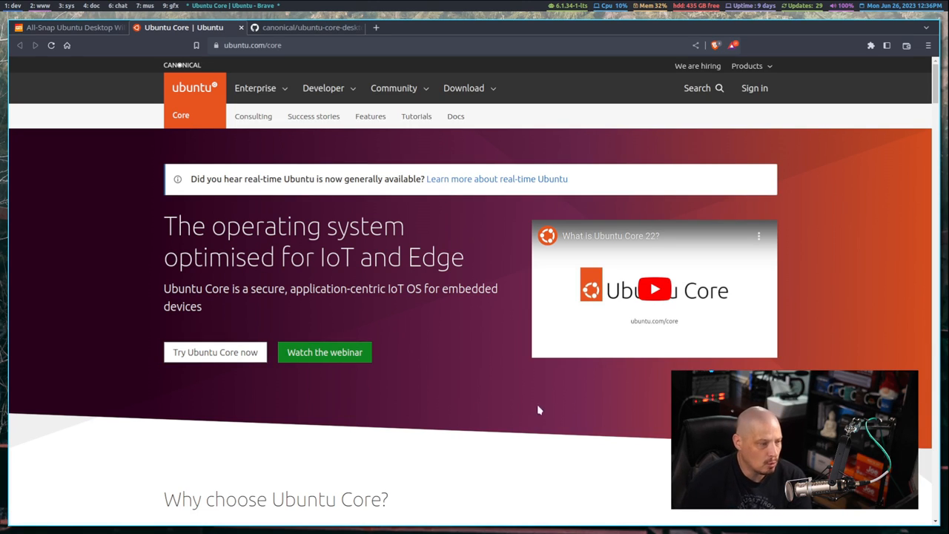
mouse_move(549, 477)
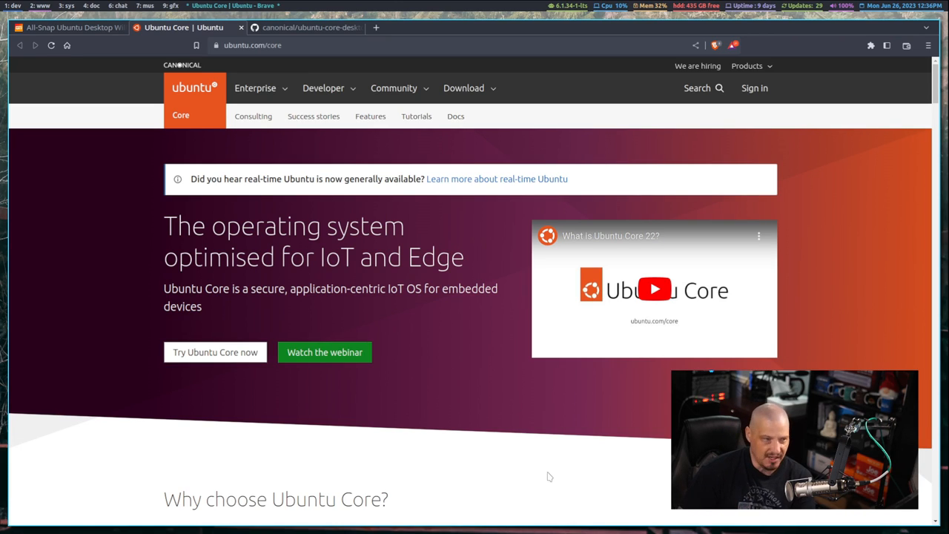
mouse_move(547, 423)
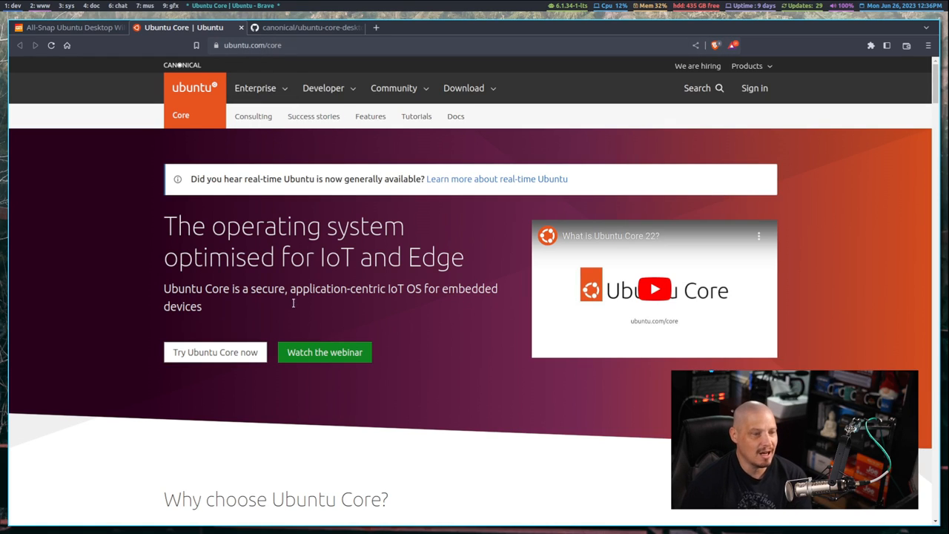
mouse_move(365, 384)
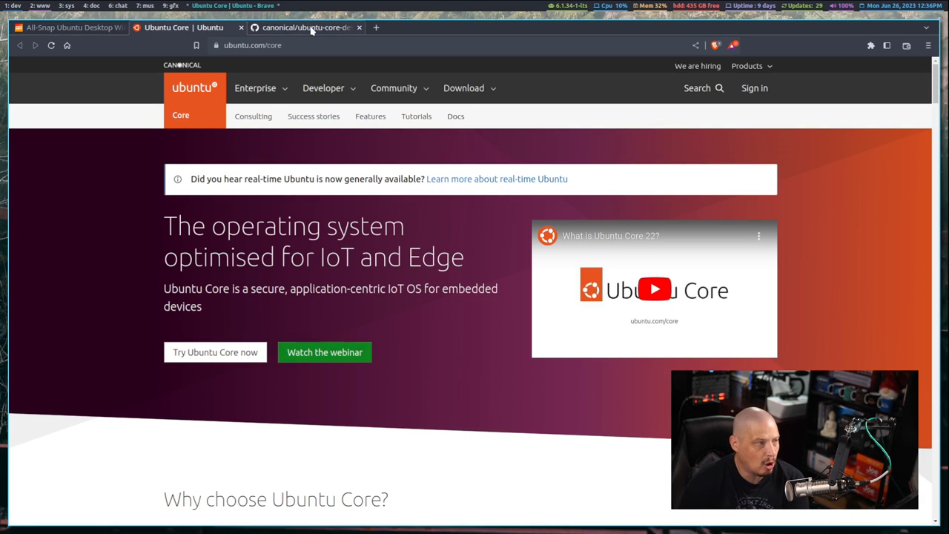
- Go to the canonical/ubuntu-core-desktop tab and open its Actions page of workflow runs
left_click(304, 27)
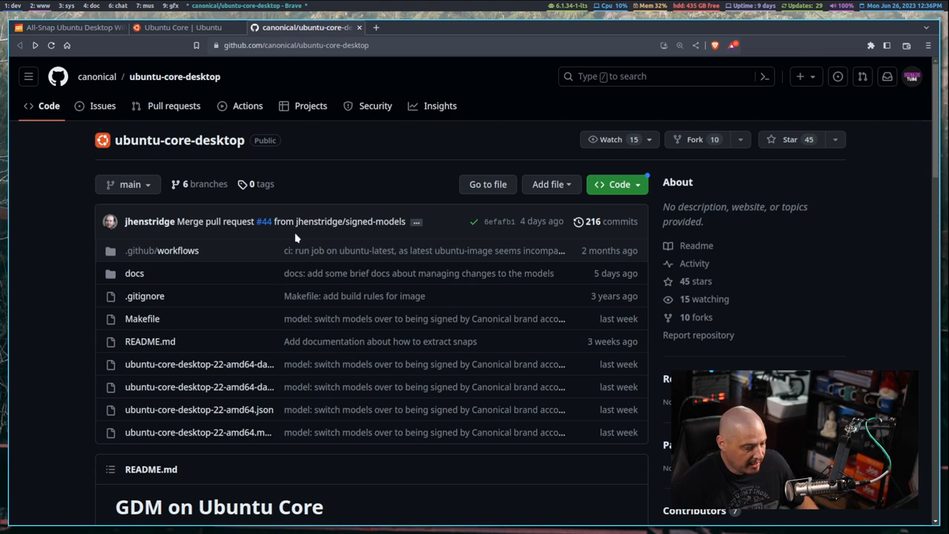
mouse_move(237, 208)
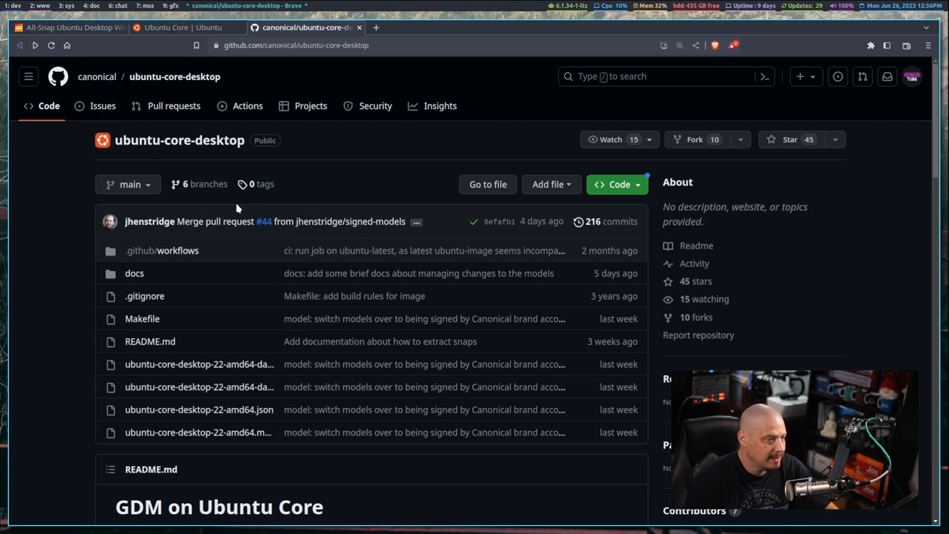
mouse_move(148, 156)
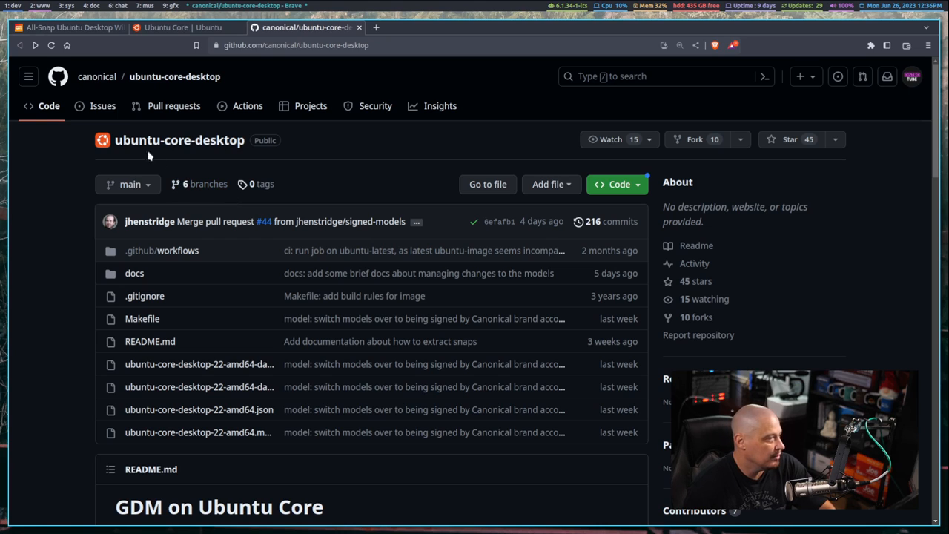
mouse_move(247, 106)
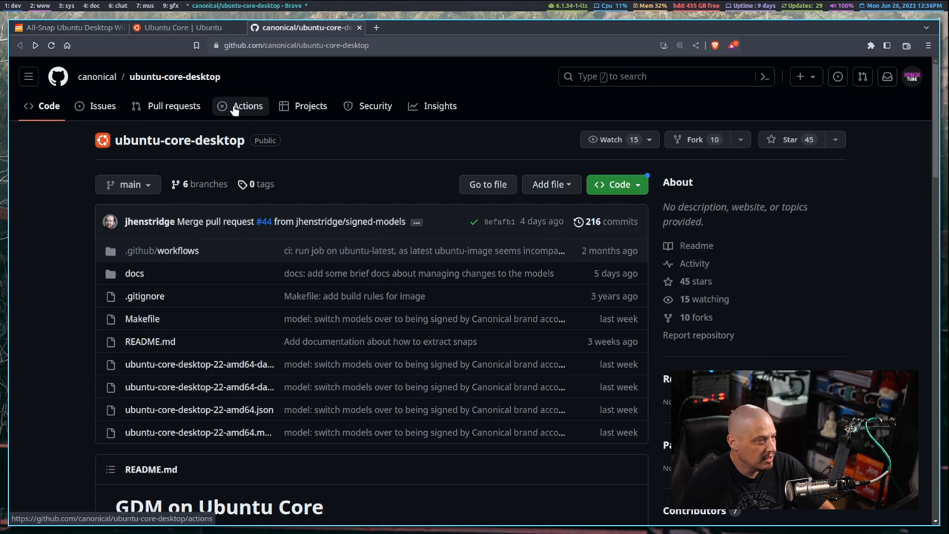
left_click(248, 106)
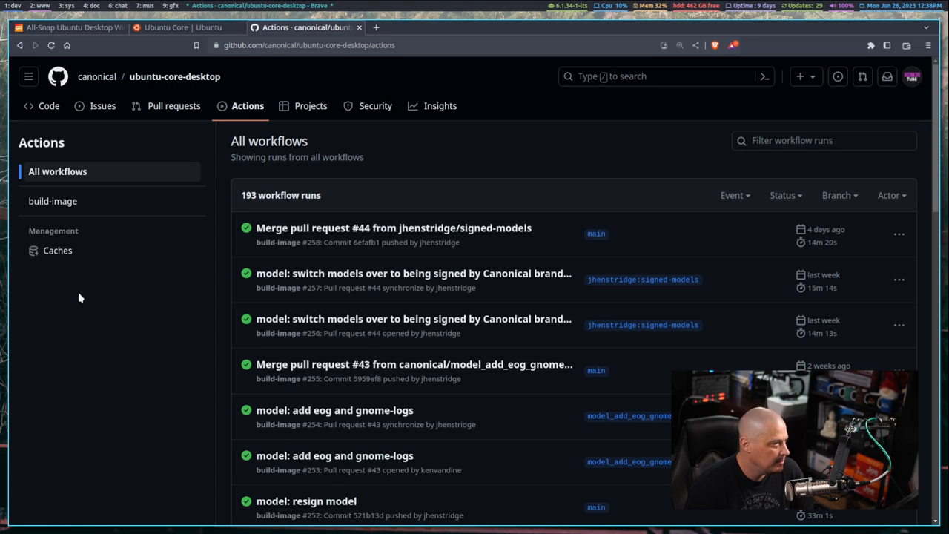
mouse_move(53, 201)
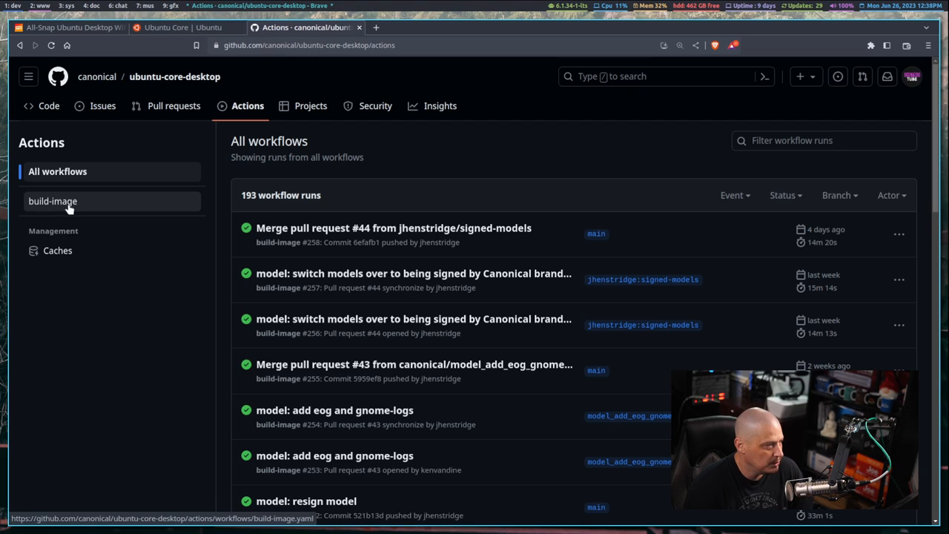
- Open build run #258 and save its 1.74 GB image artifact as image.zip in Downloads
left_click(53, 201)
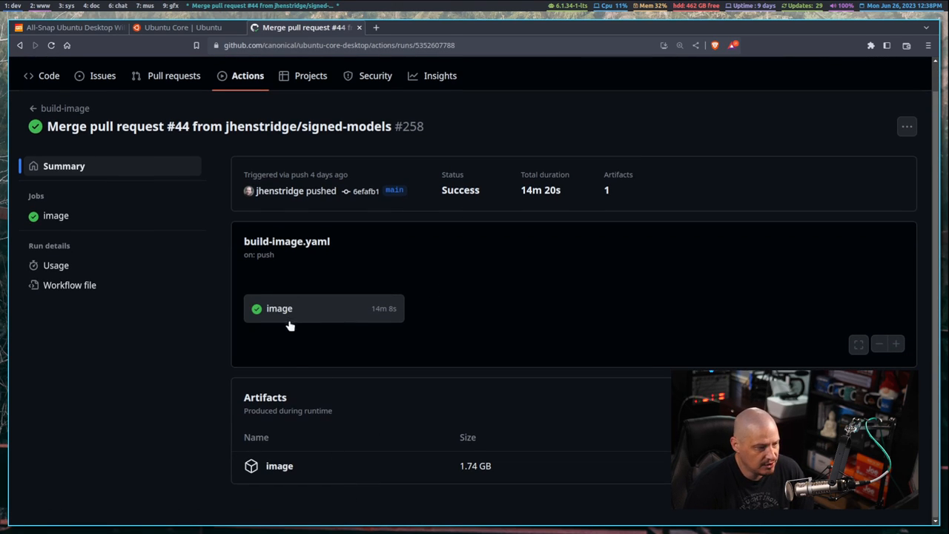
mouse_move(280, 466)
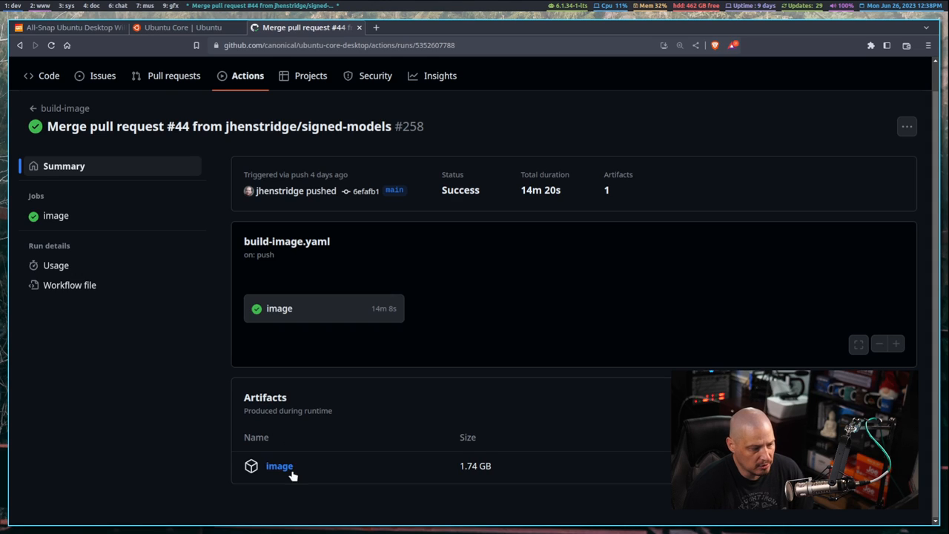
mouse_move(280, 466)
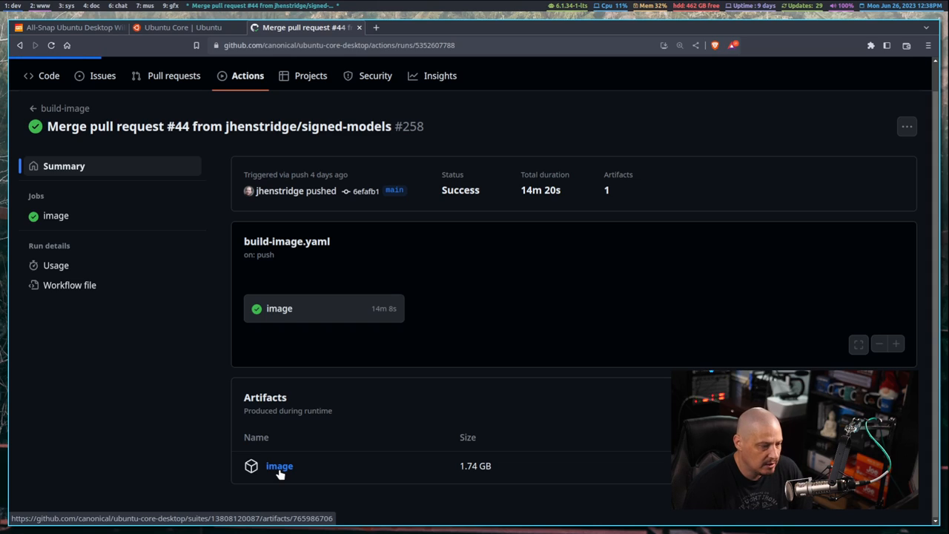
left_click(279, 466)
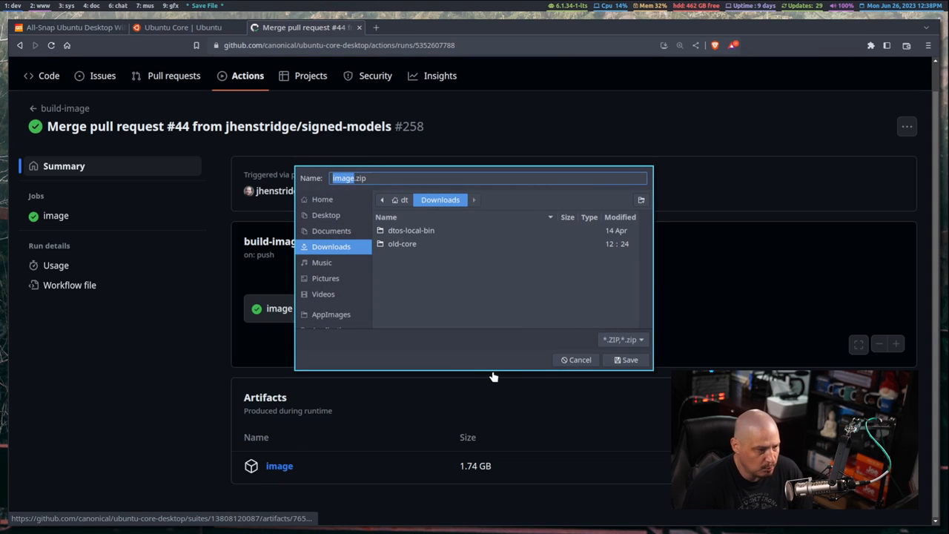
mouse_move(446, 237)
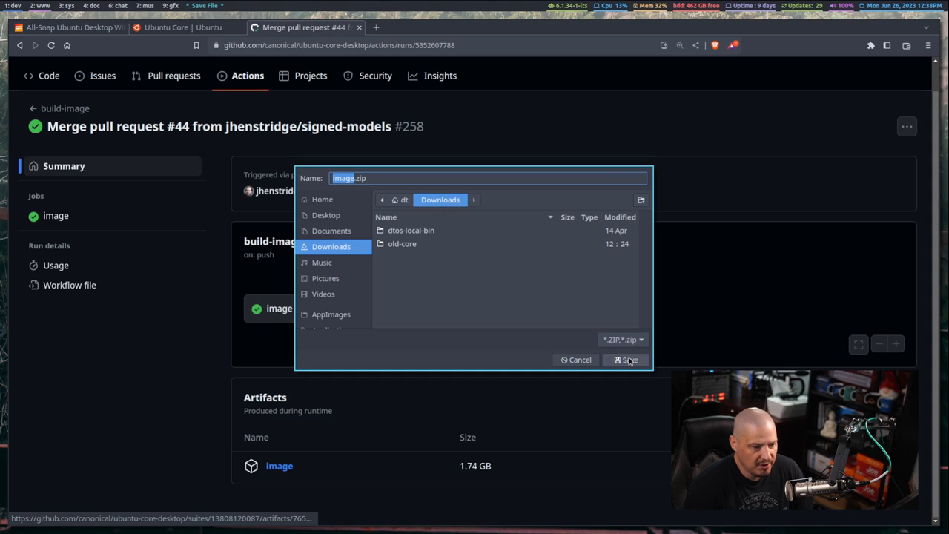
left_click(626, 360)
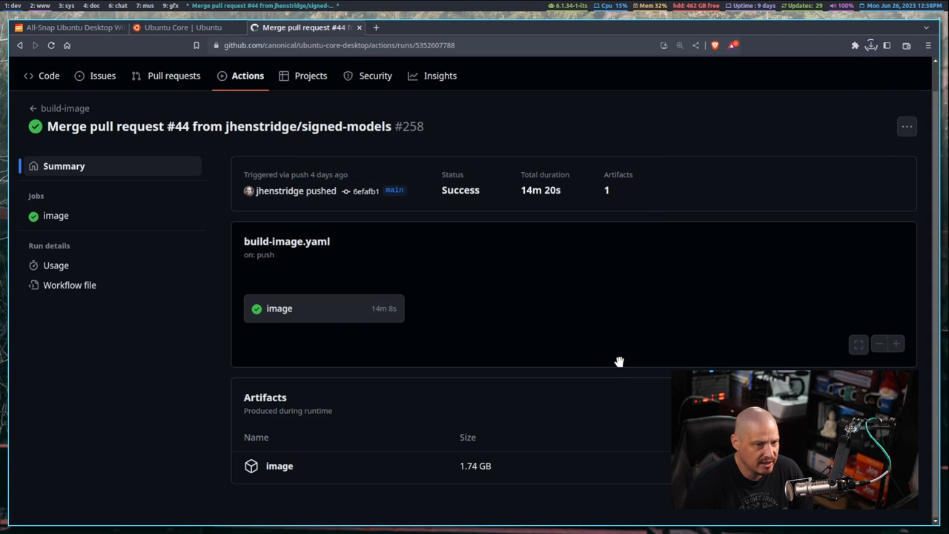
left_click(870, 45)
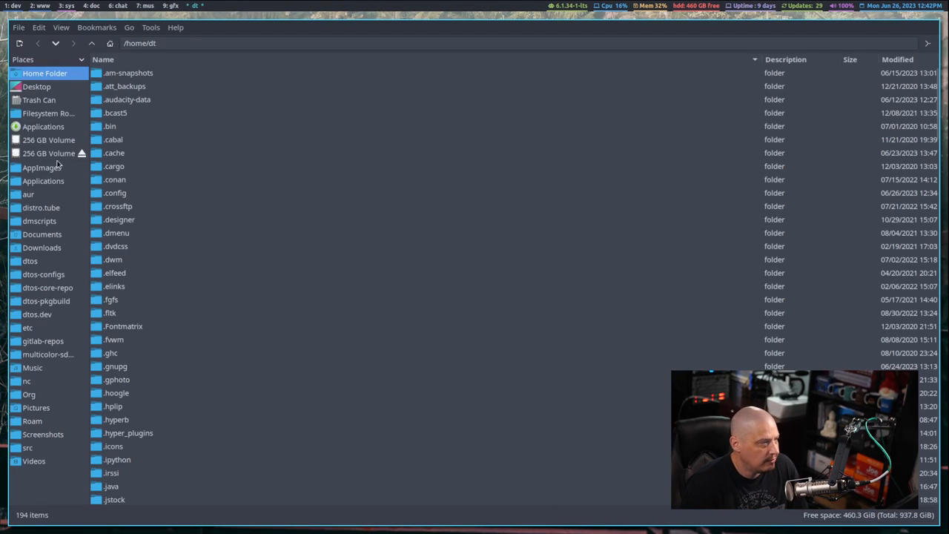
- In the Downloads folder, open image.zip with PeaZip from its context menu
left_click(41, 247)
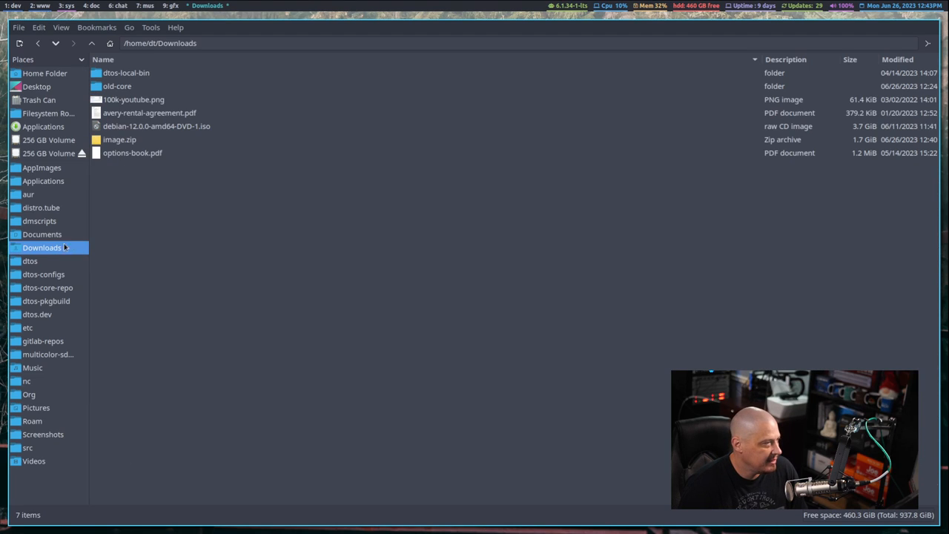
left_click(119, 139)
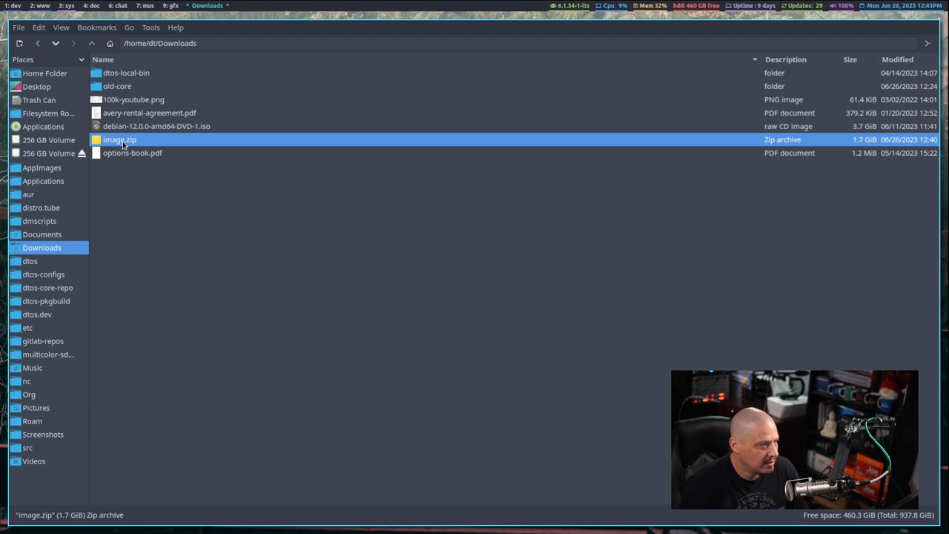
right_click(120, 139)
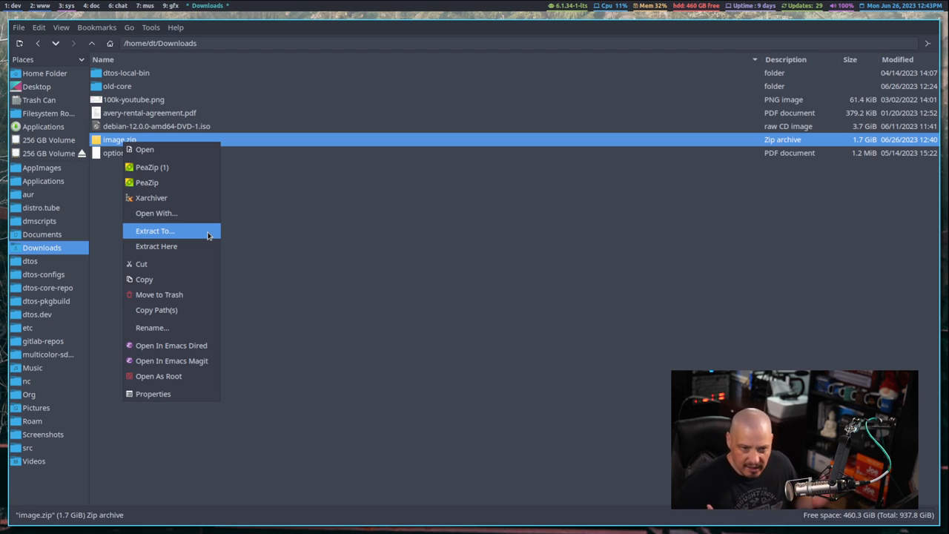
mouse_move(151, 197)
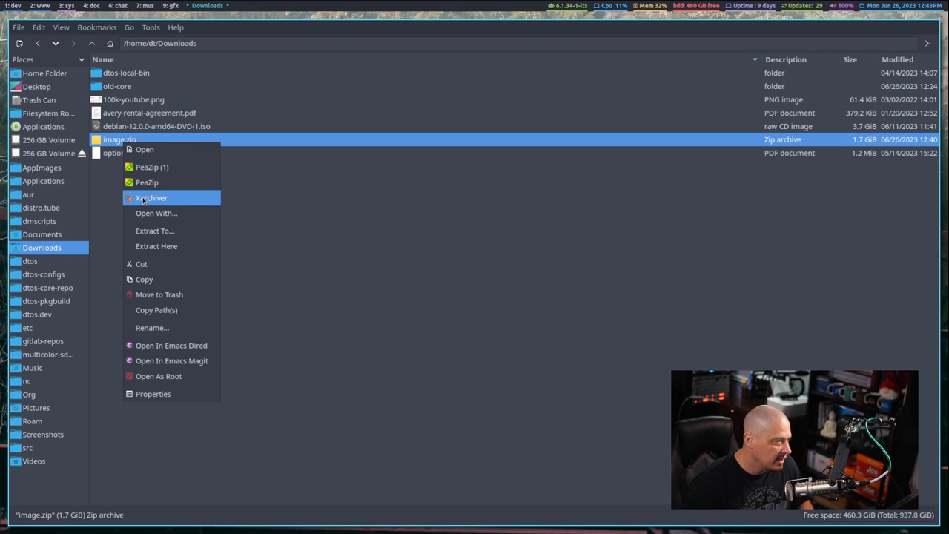
mouse_move(151, 167)
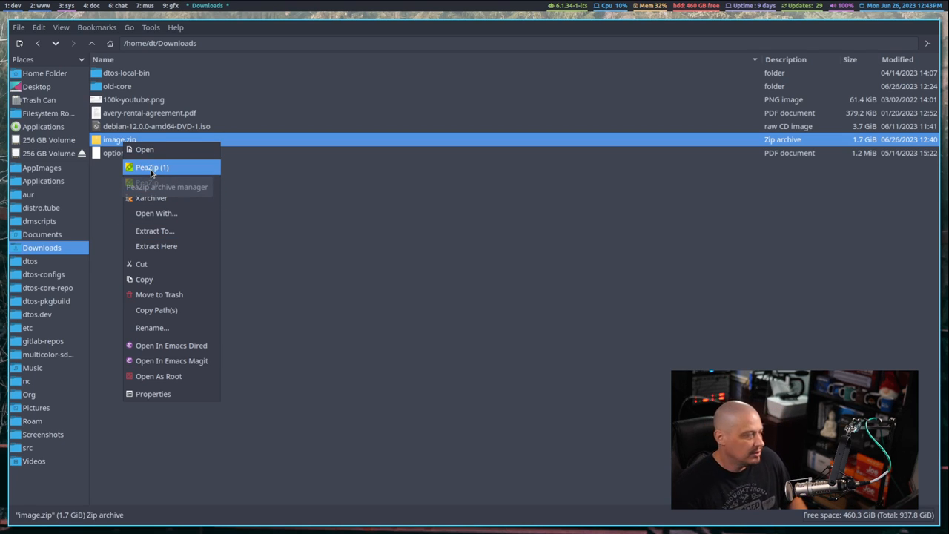
mouse_move(167, 171)
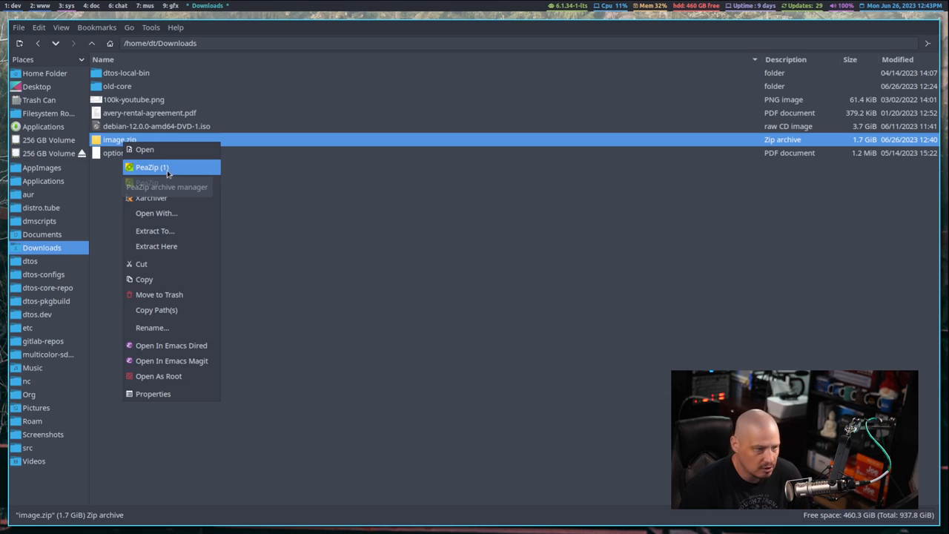
left_click(269, 194)
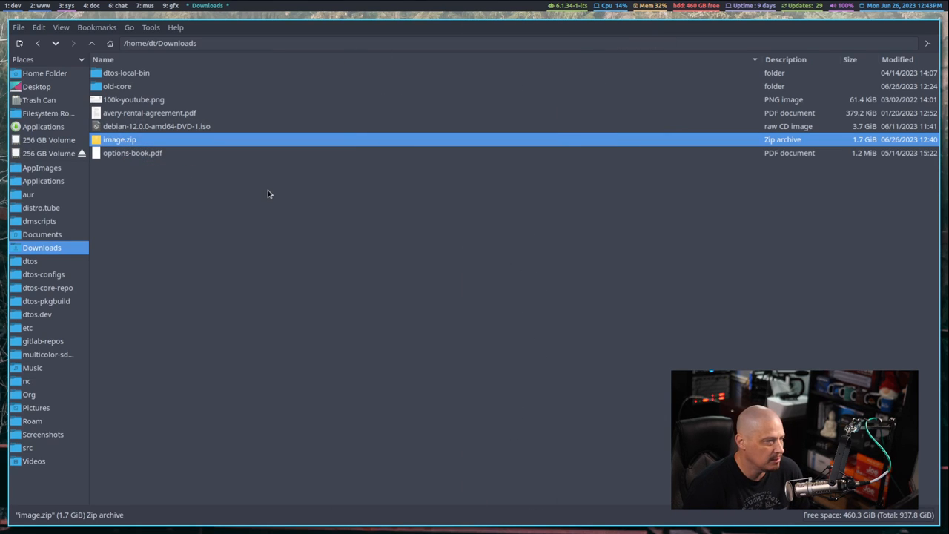
- Browse into image.zip and its nested pc.tar, then show extraction options for pc.img
double_click(120, 139)
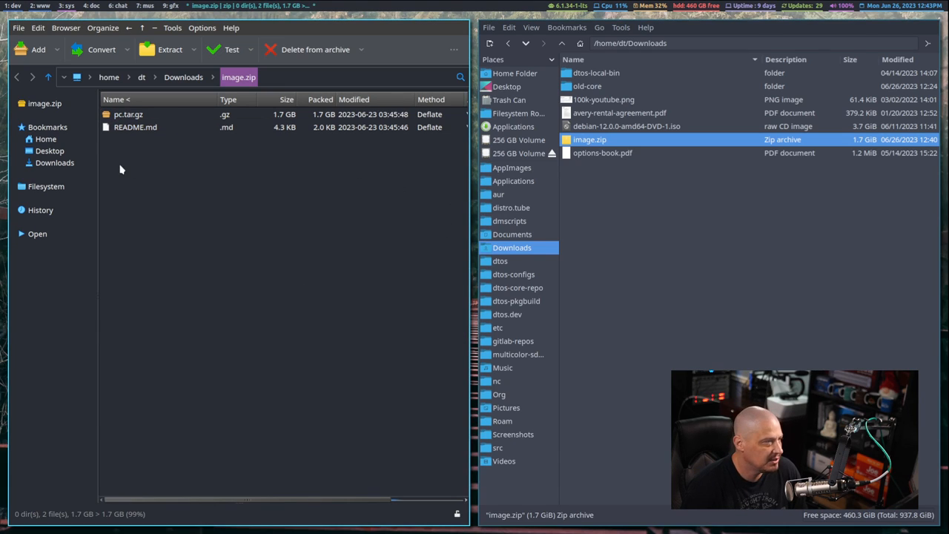
mouse_move(128, 114)
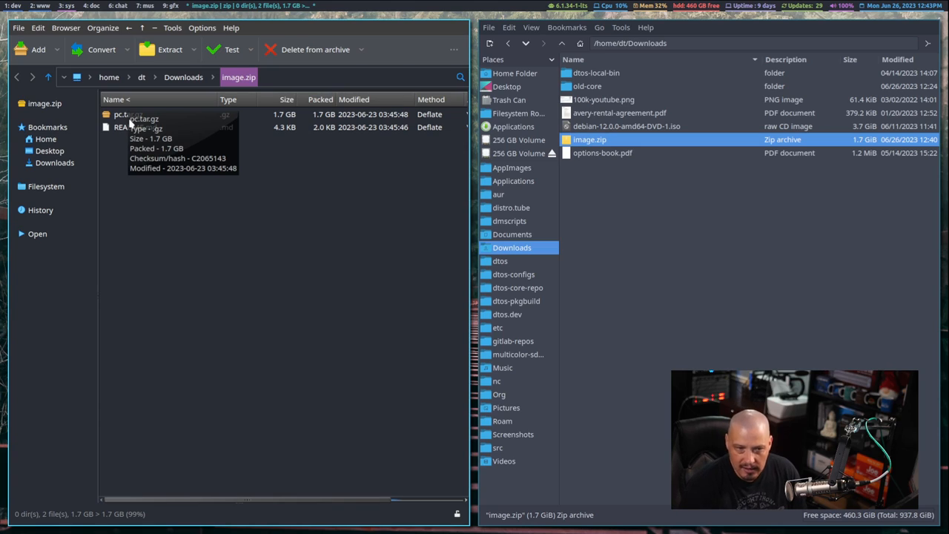
left_click(133, 114)
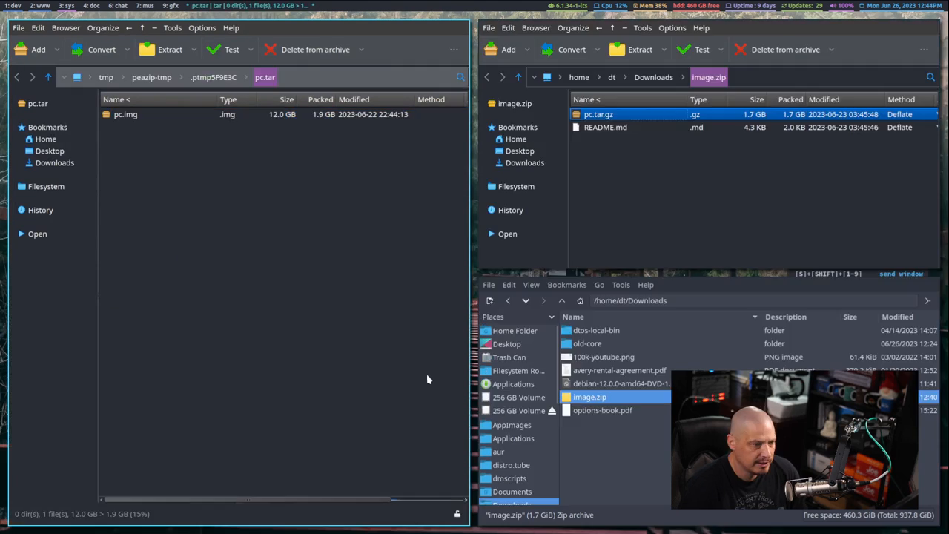
mouse_move(273, 163)
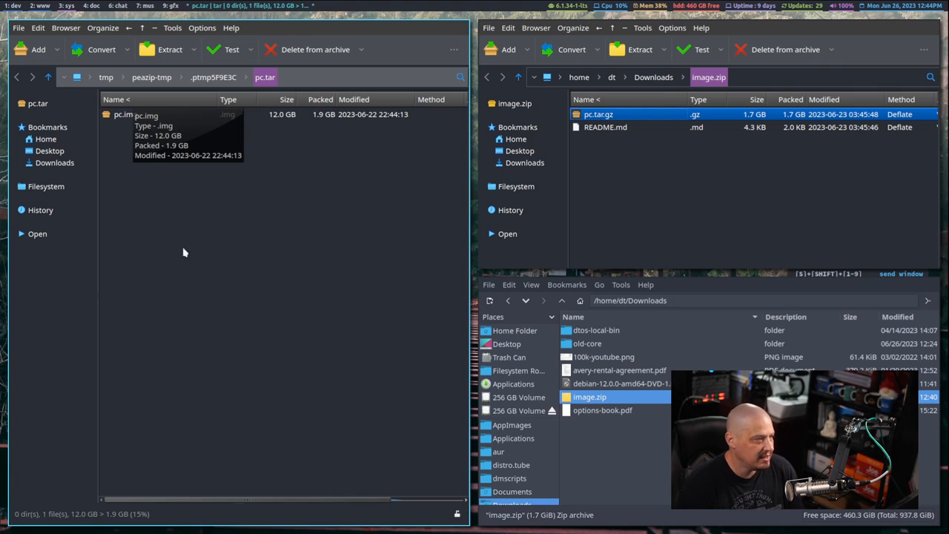
mouse_move(152, 120)
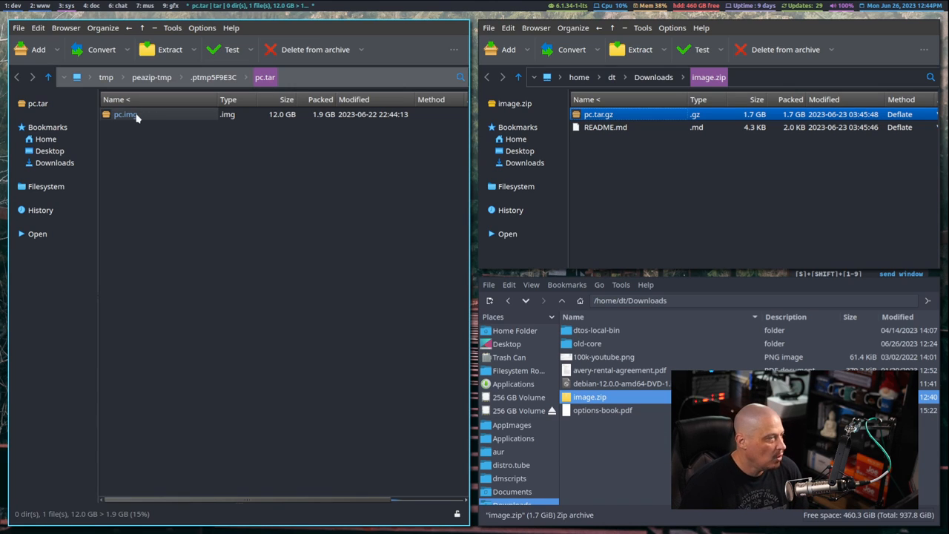
right_click(125, 114)
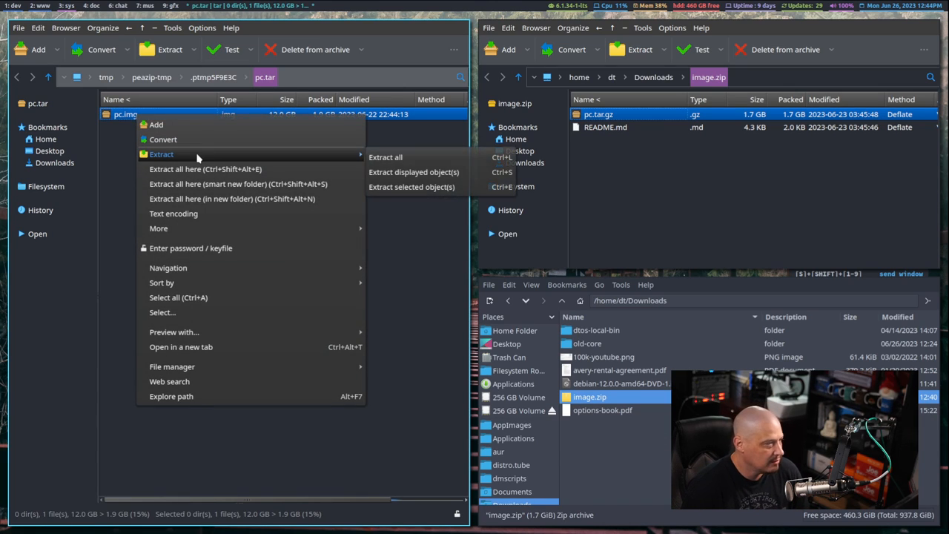
mouse_move(385, 157)
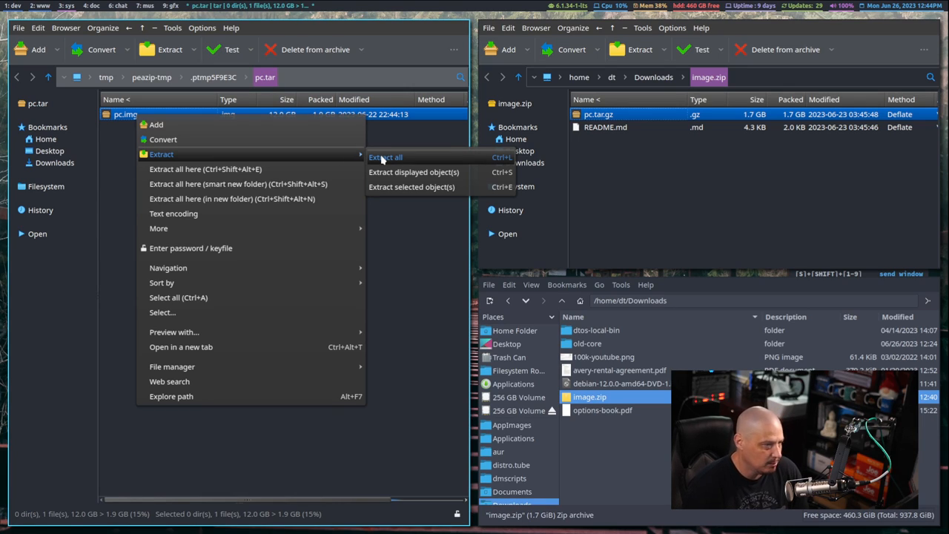
- Extract all of the archive's contents into the Downloads folder
left_click(385, 157)
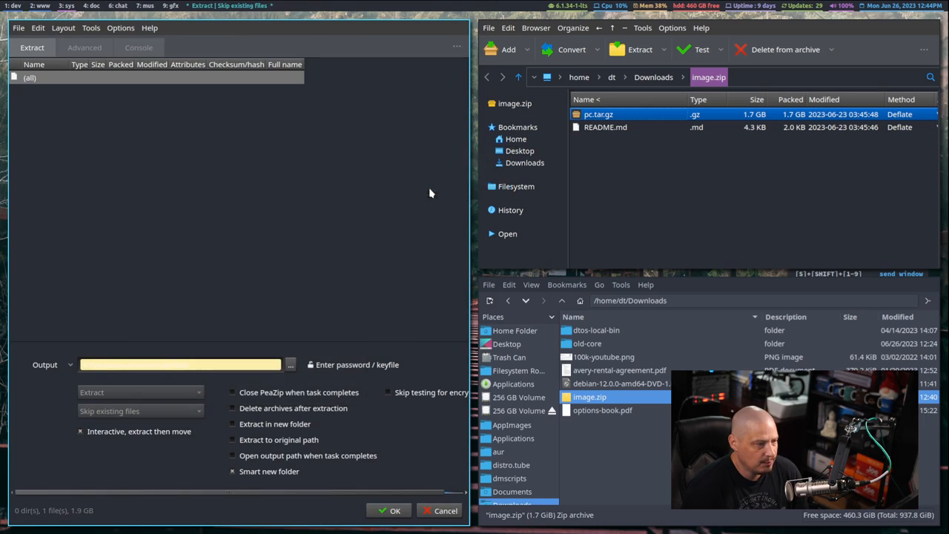
left_click(290, 364)
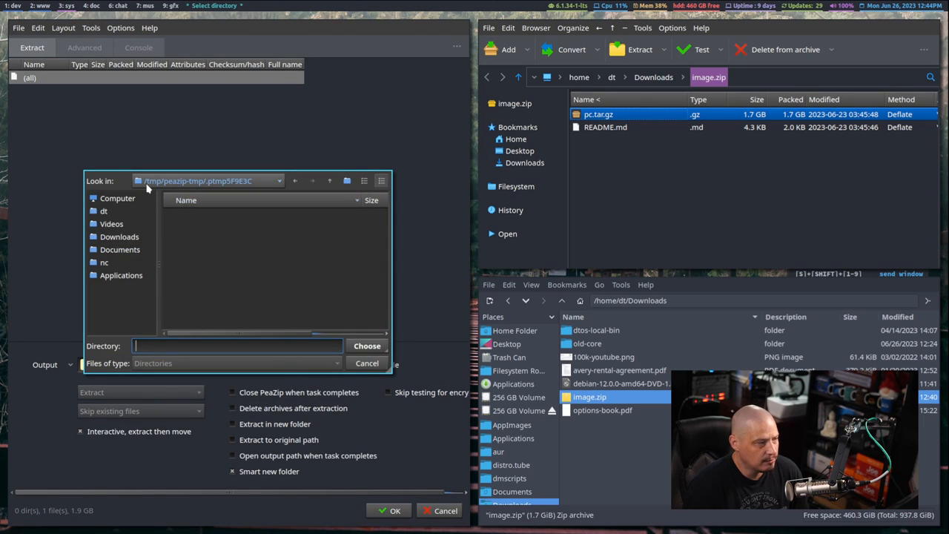
mouse_move(156, 190)
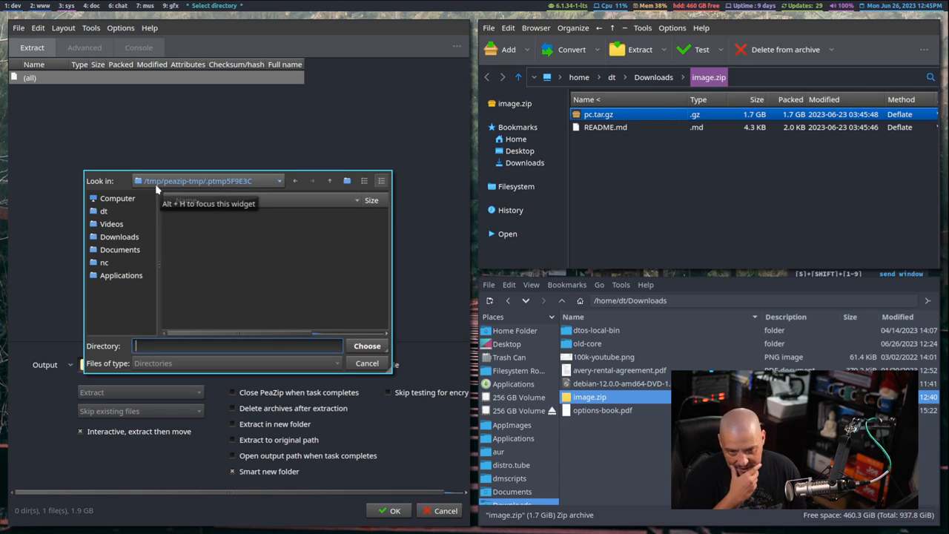
mouse_move(197, 268)
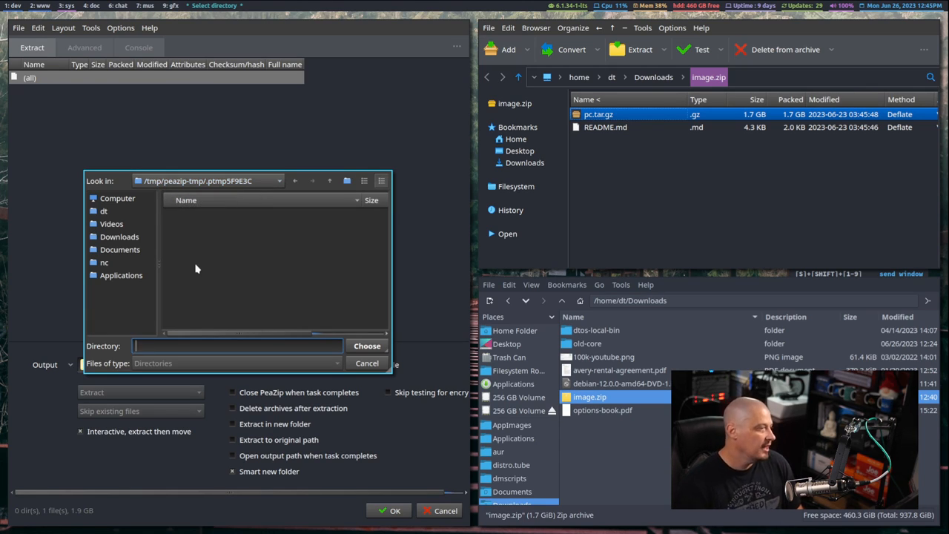
mouse_move(118, 236)
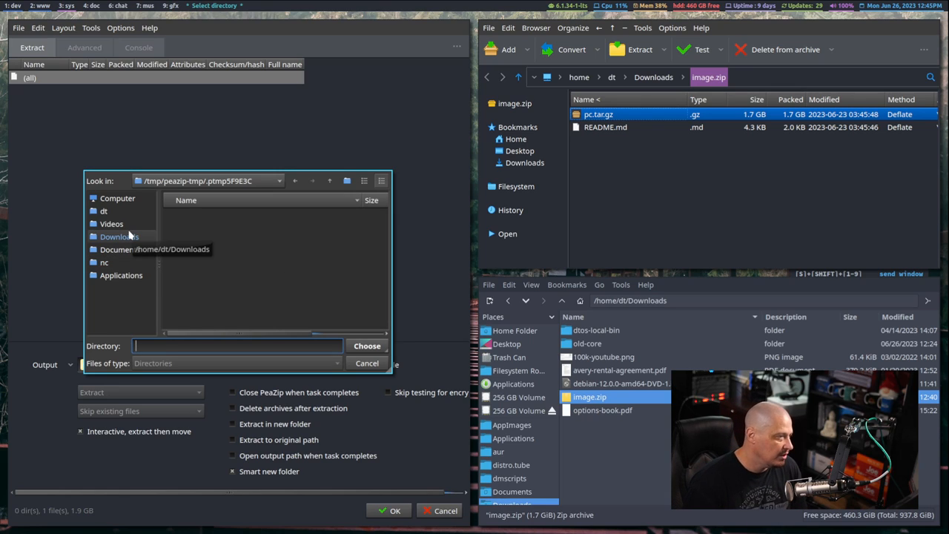
left_click(118, 236)
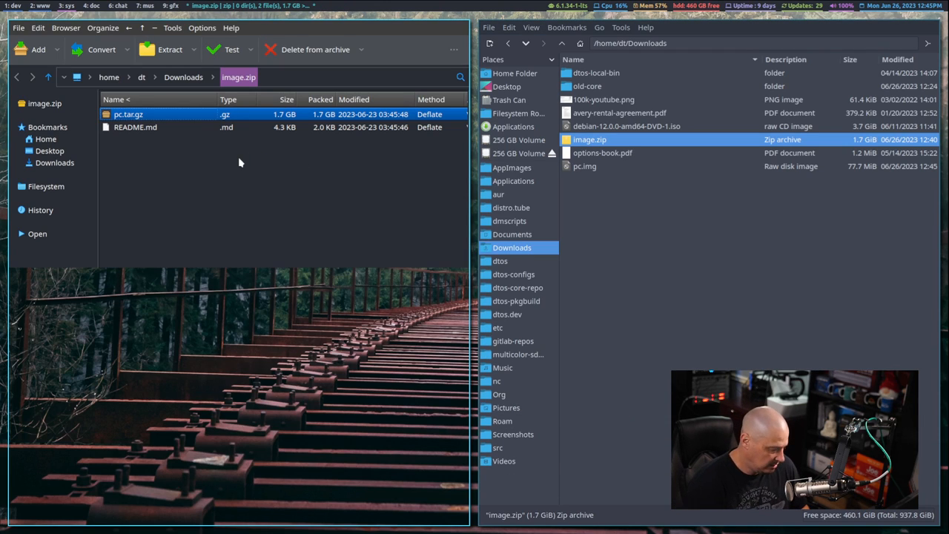
mouse_move(200, 176)
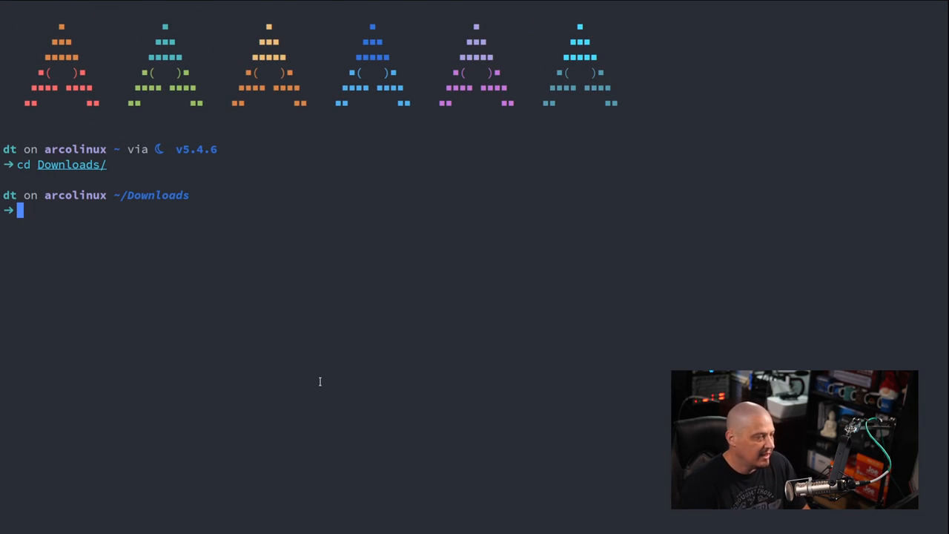
- Run 'VBoxManage convertfromraw --format VDI pc.img pc.vdi' after checking vboxmanage --help
type("vboxmanage --help")
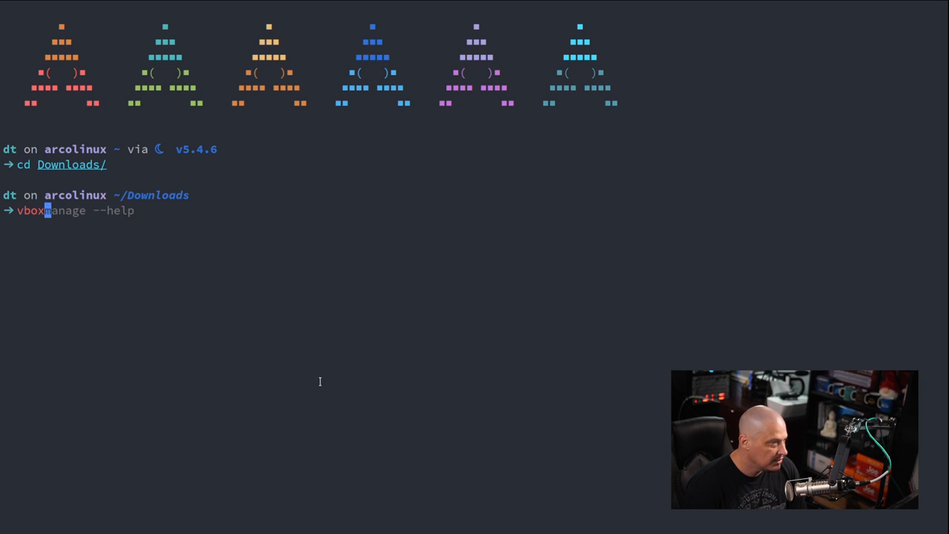
type("VBoxManage convertfromraw --format VDI pc.img pc.vdi")
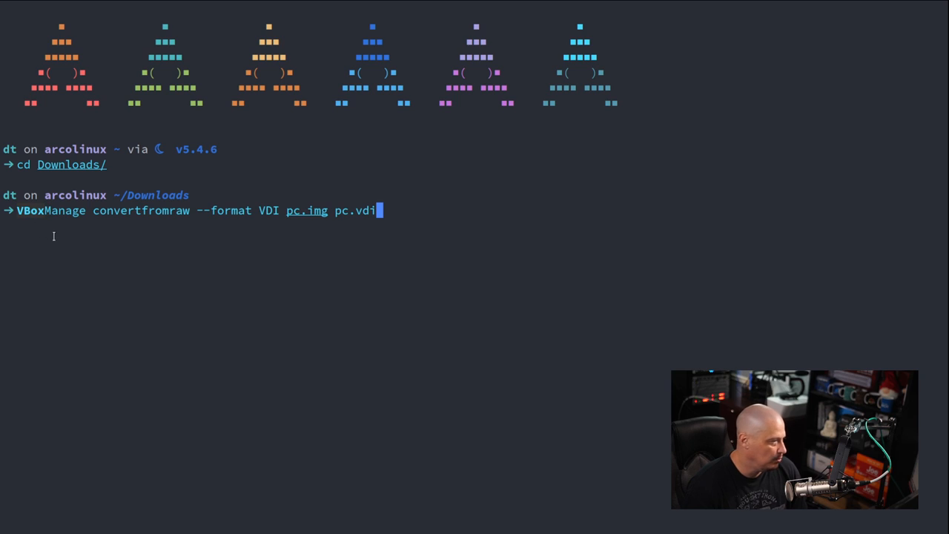
mouse_move(134, 353)
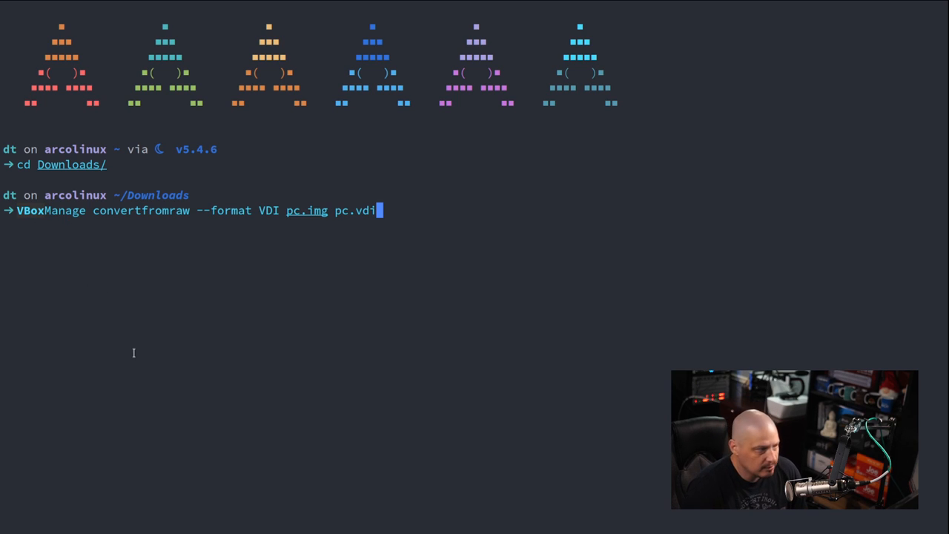
mouse_move(221, 284)
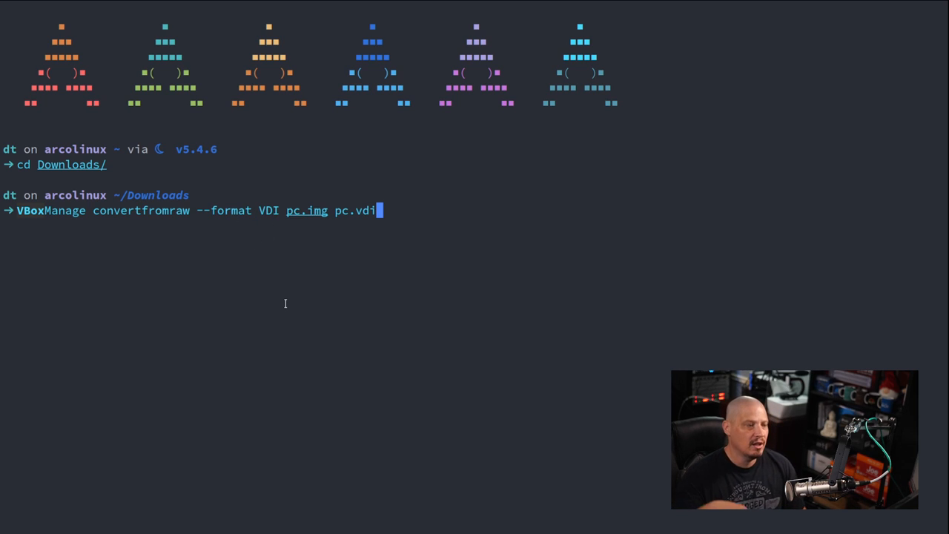
mouse_move(304, 220)
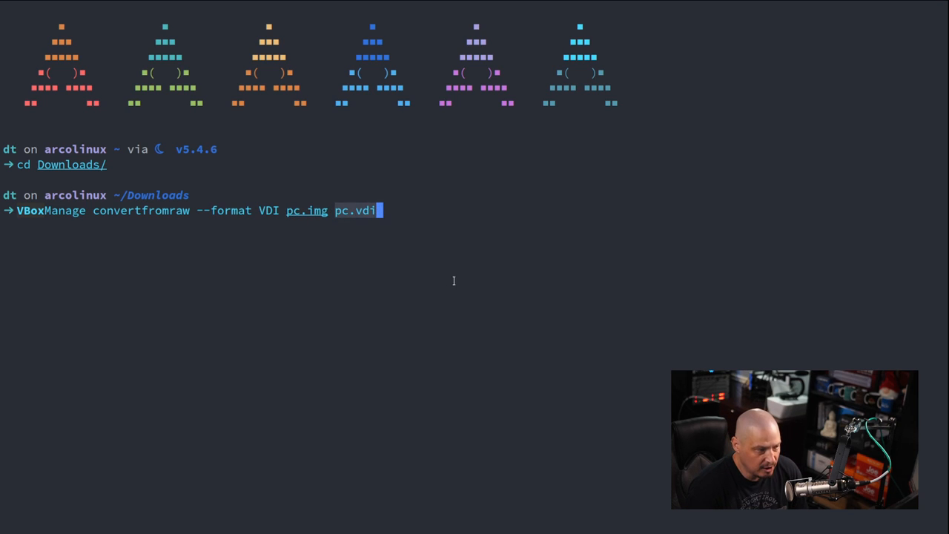
mouse_move(534, 471)
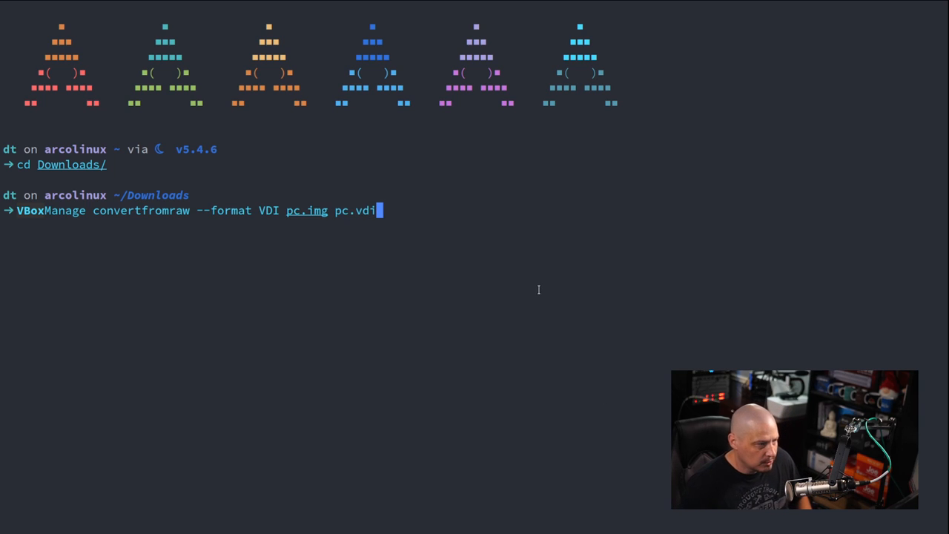
mouse_move(517, 323)
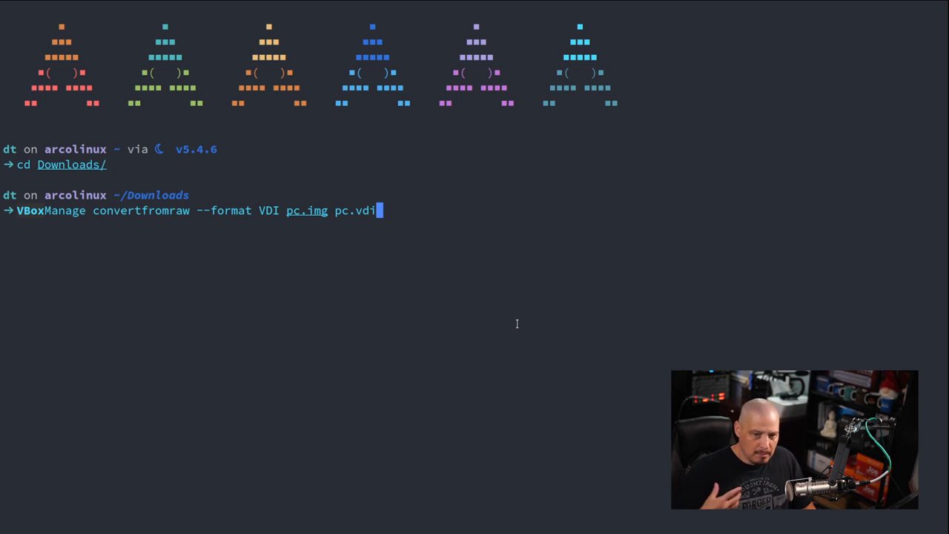
mouse_move(493, 348)
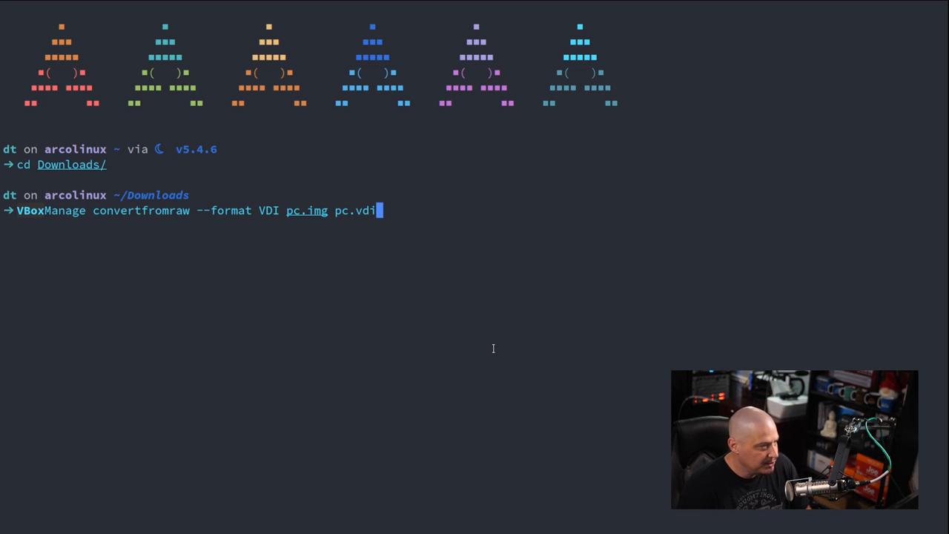
key("Return")
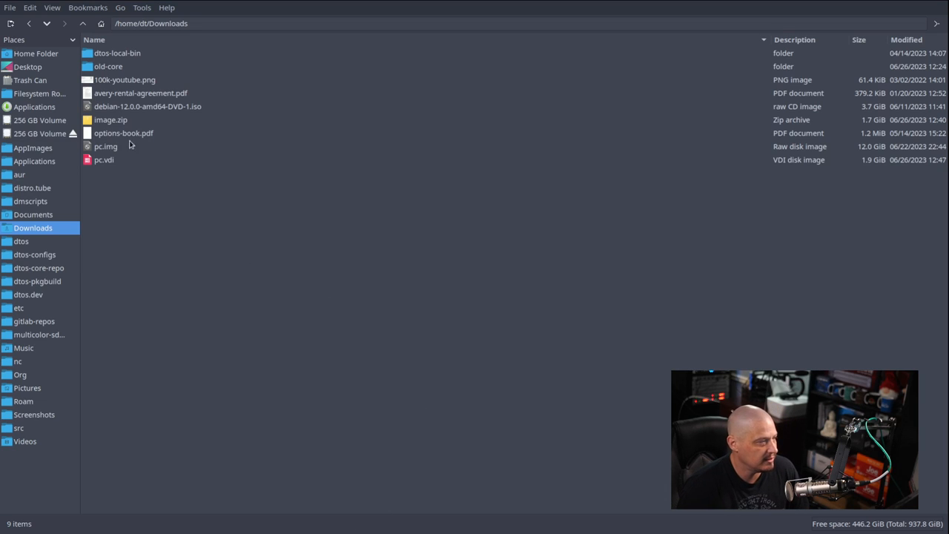
- Start a new virtual machine named 'Ubuntu Core Desktop'
left_click(104, 160)
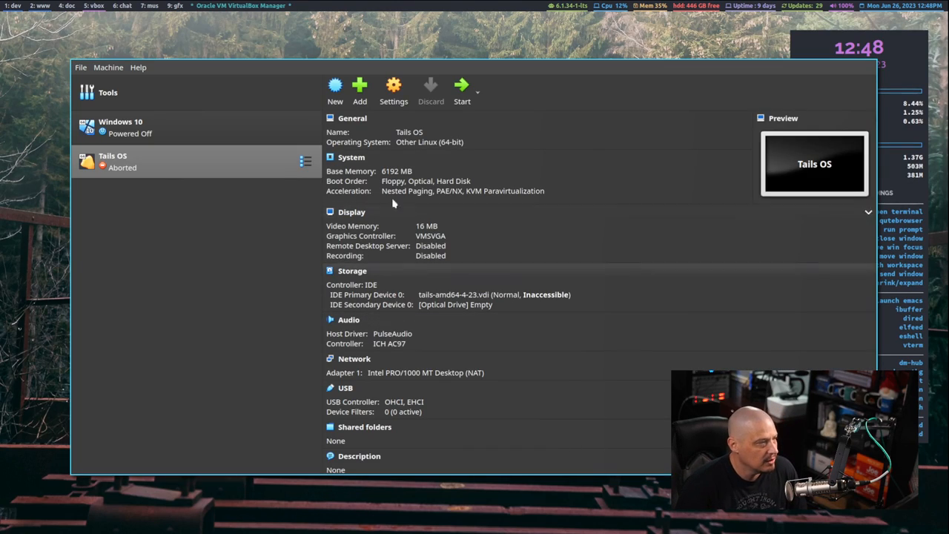
left_click(108, 67)
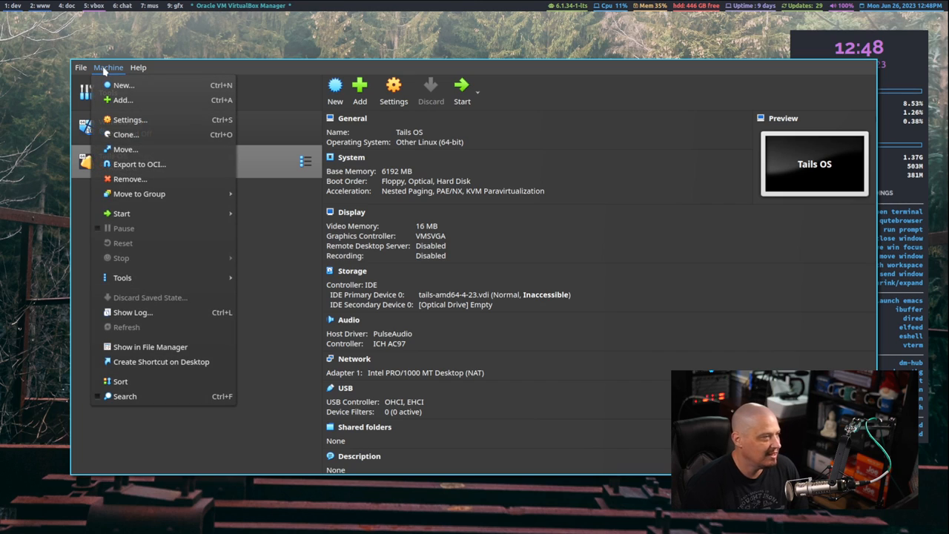
mouse_move(123, 84)
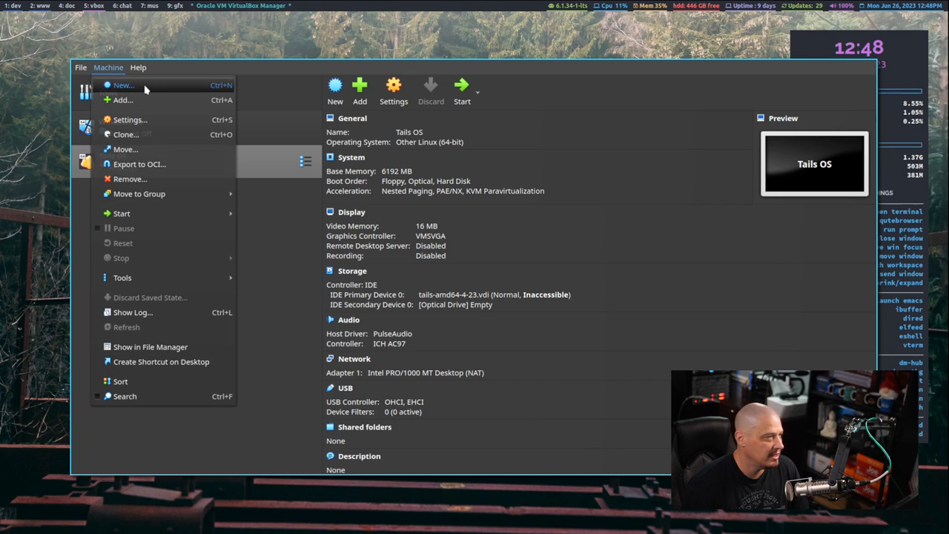
left_click(122, 84)
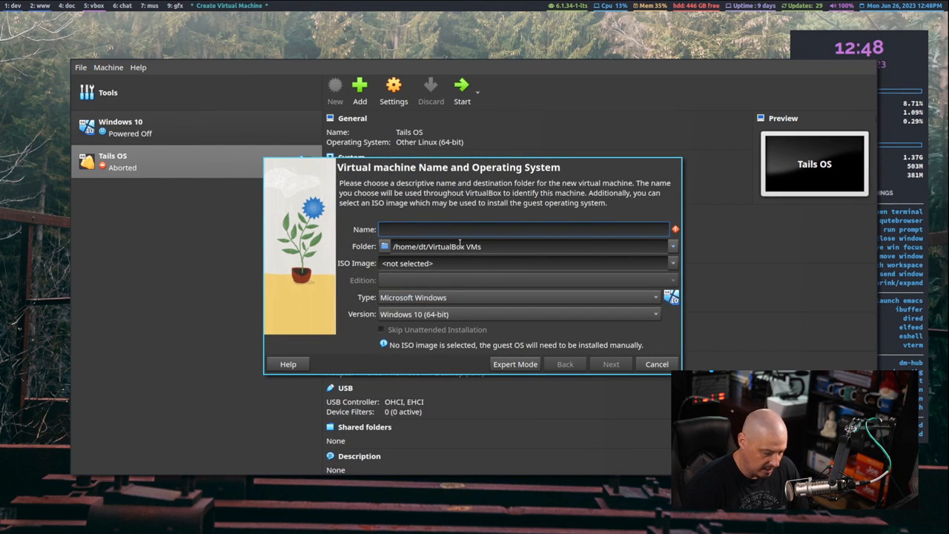
type("Ubuntu Core De")
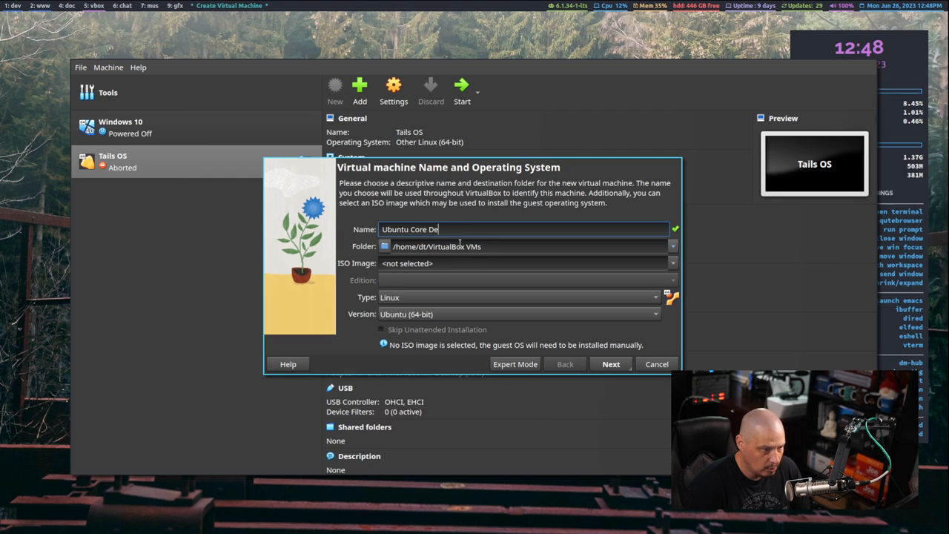
type("sktop")
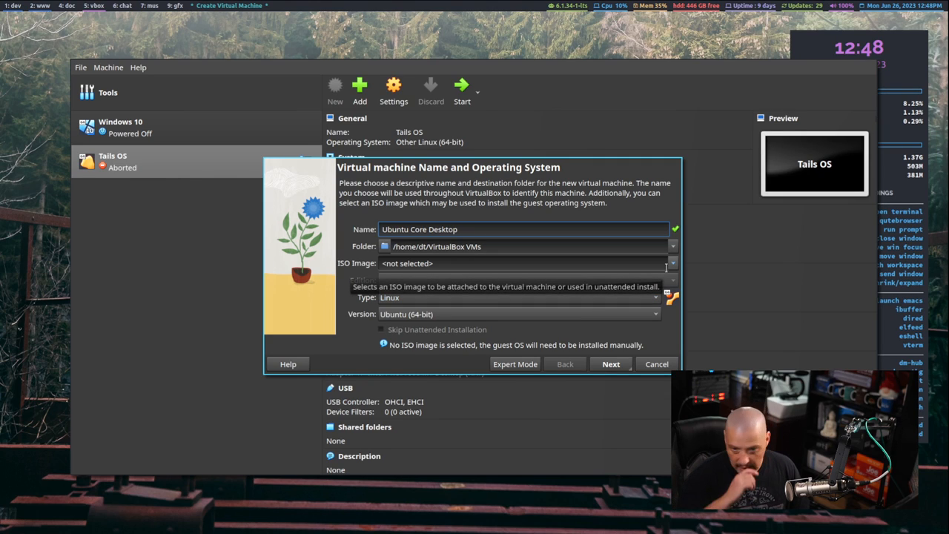
mouse_move(504, 348)
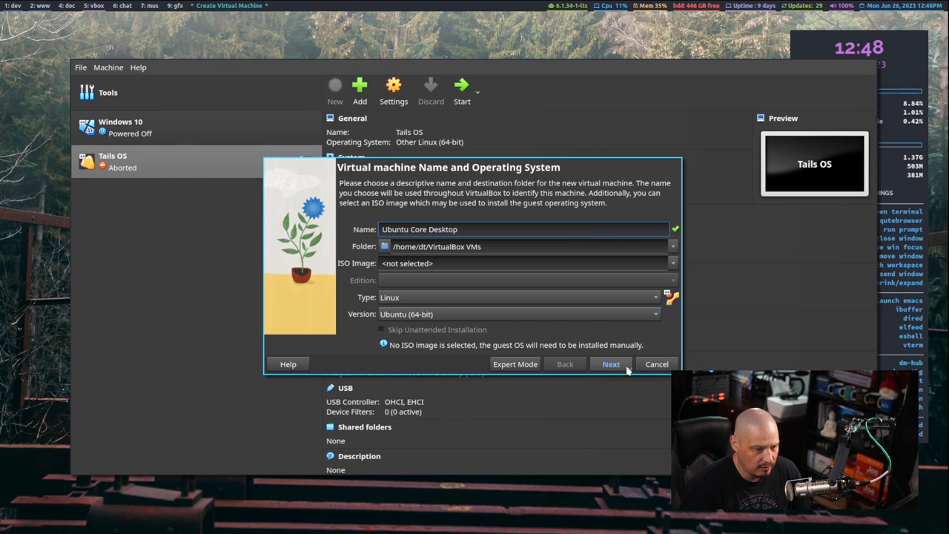
left_click(611, 364)
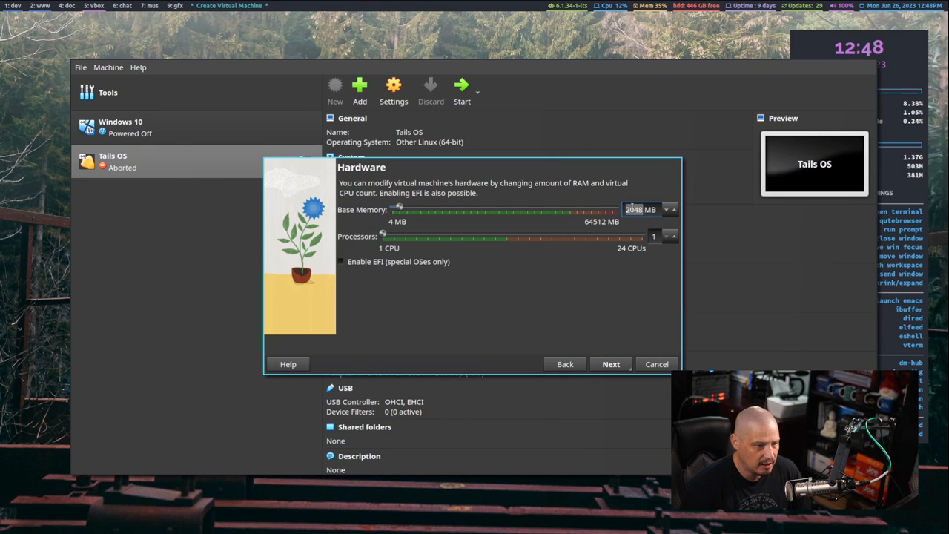
- Set base memory to 6192 MB and choose to use an existing virtual hard disk file
left_click_drag(399, 210, 413, 209)
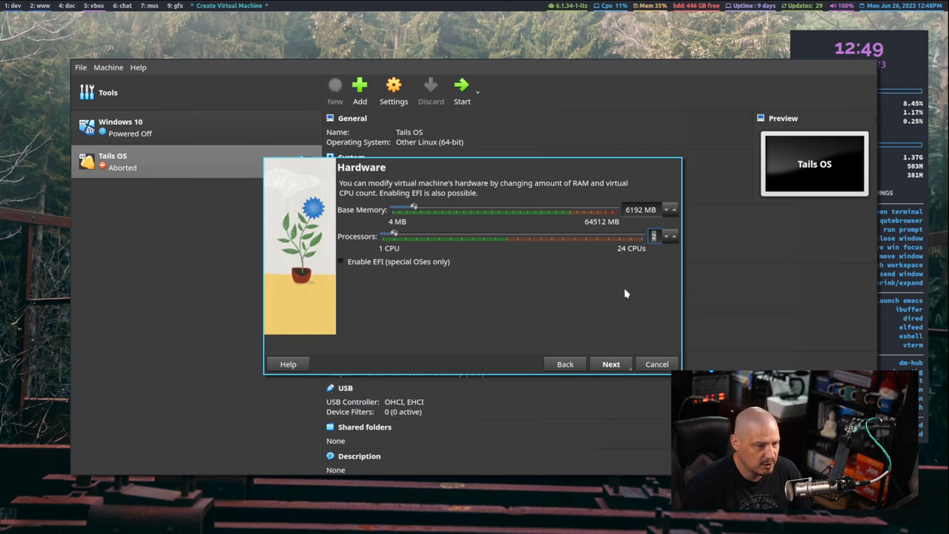
left_click(610, 364)
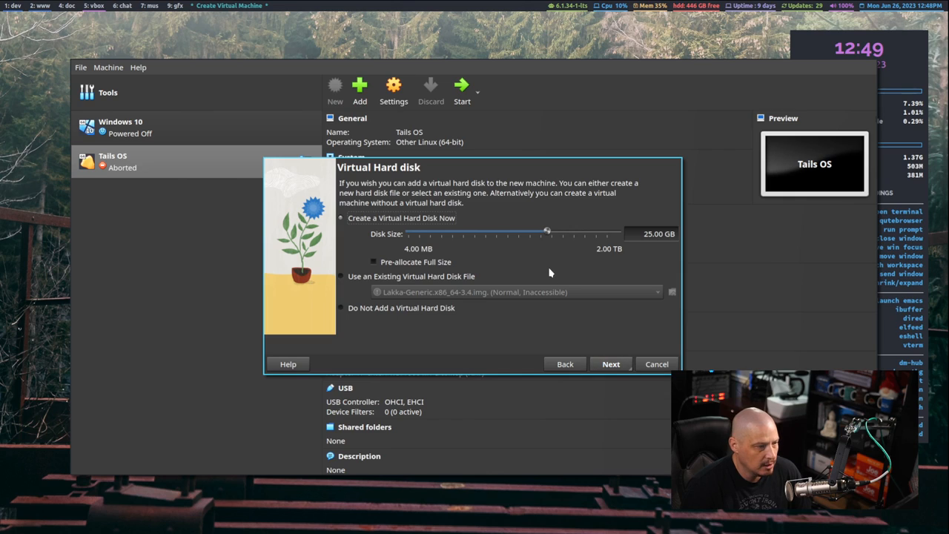
mouse_move(583, 248)
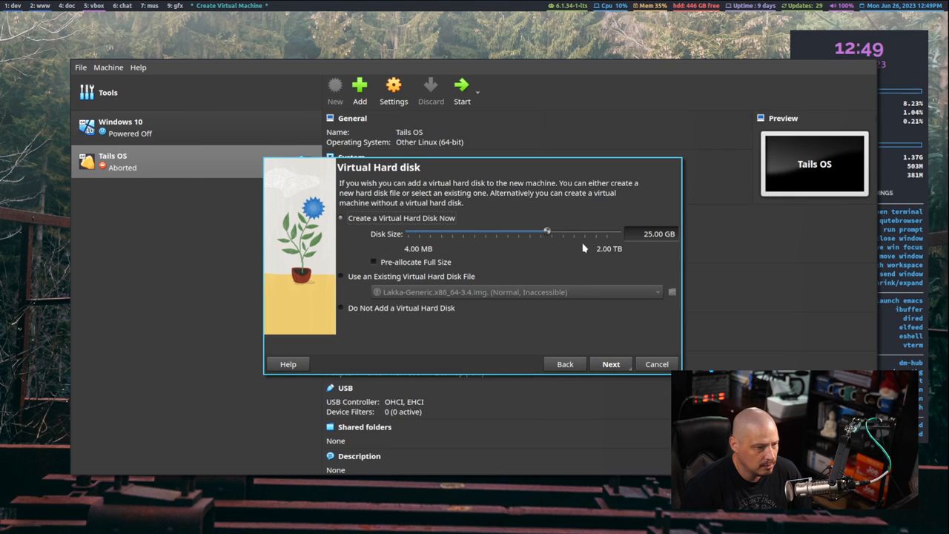
mouse_move(471, 290)
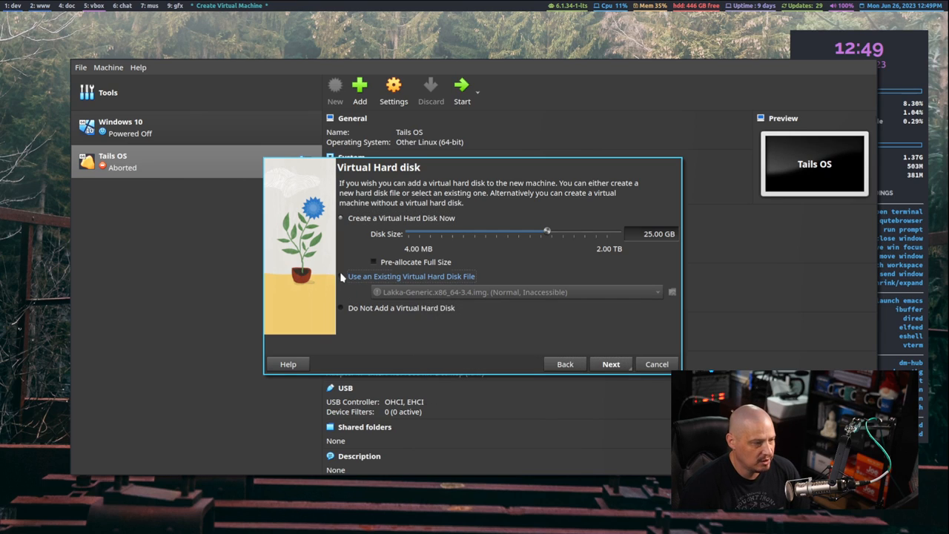
left_click(342, 276)
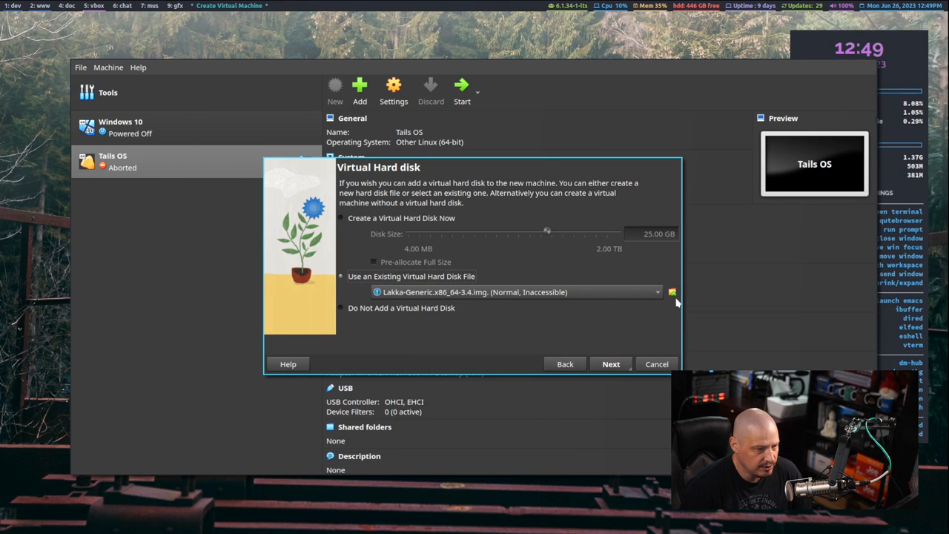
left_click(671, 292)
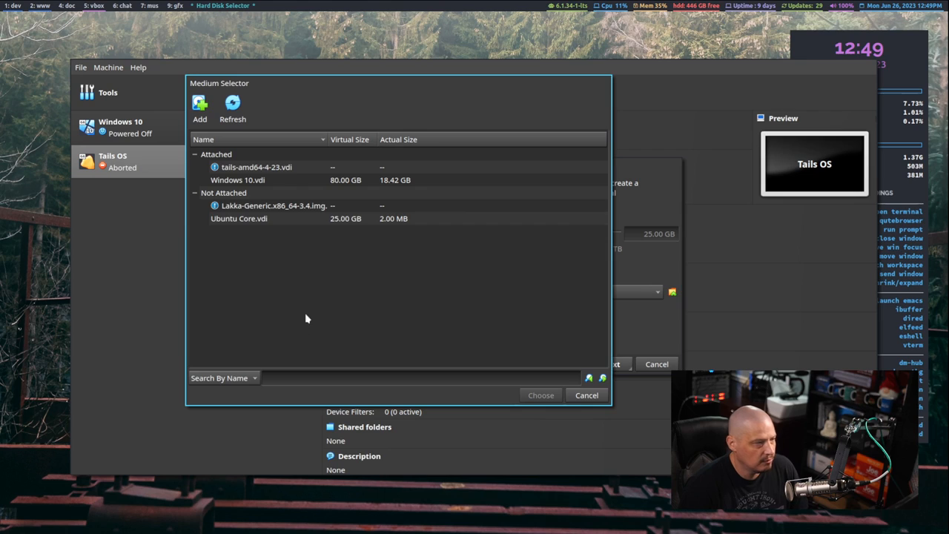
- Add pc.vdi from Downloads as the hard disk and finish the wizard
left_click(200, 108)
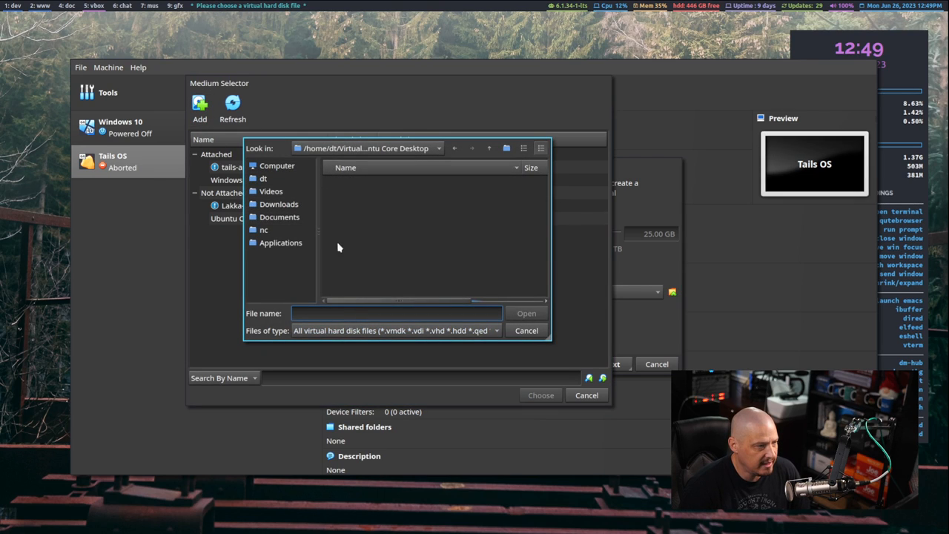
left_click(279, 204)
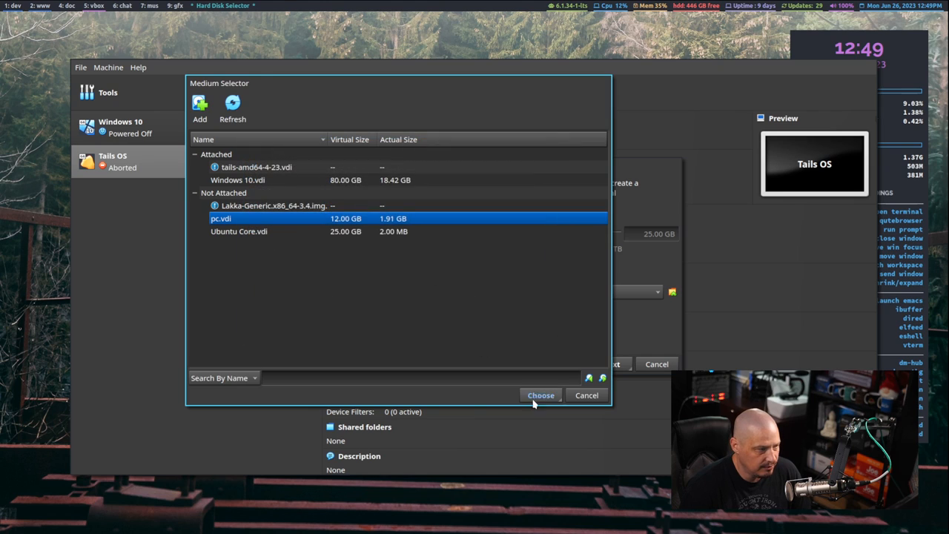
left_click(541, 395)
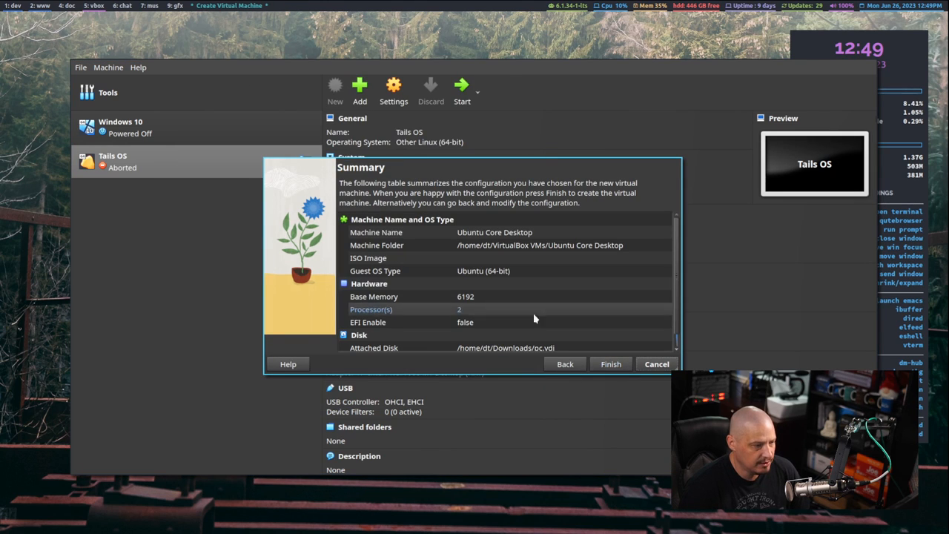
left_click(610, 363)
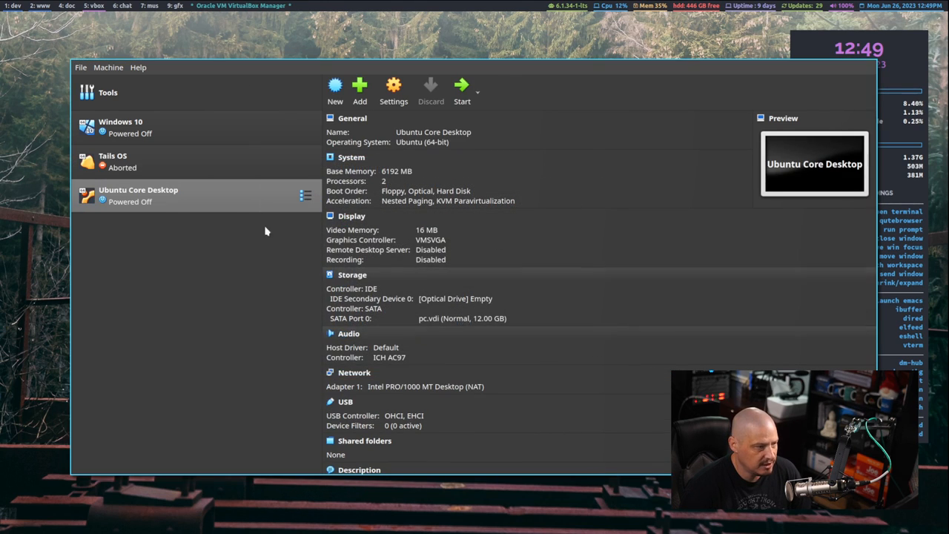
- Open Ubuntu Core Desktop's settings and enable EFI on the System page
right_click(138, 195)
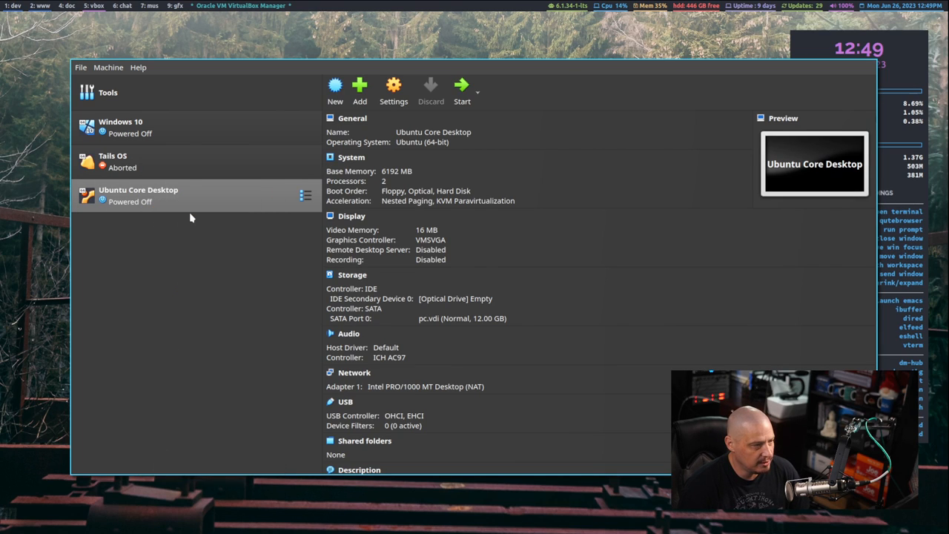
left_click(393, 89)
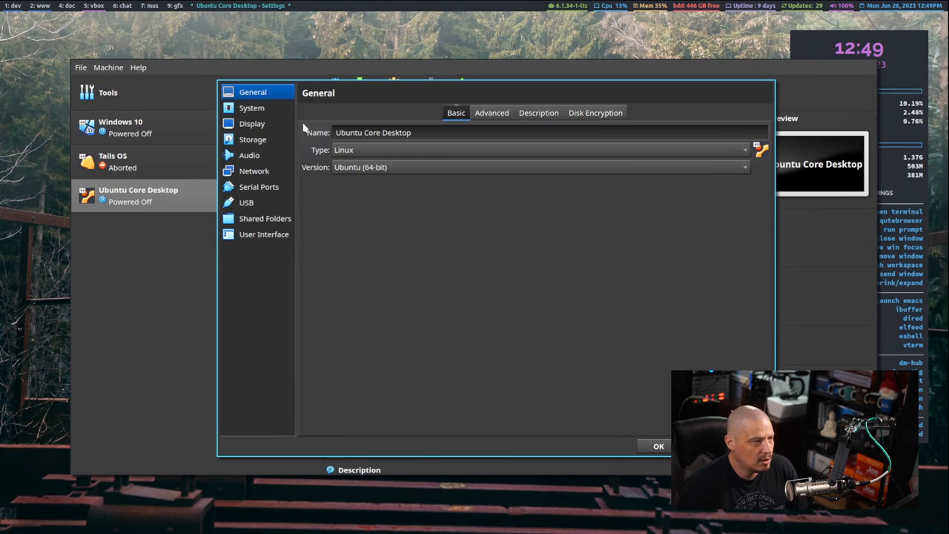
left_click(252, 107)
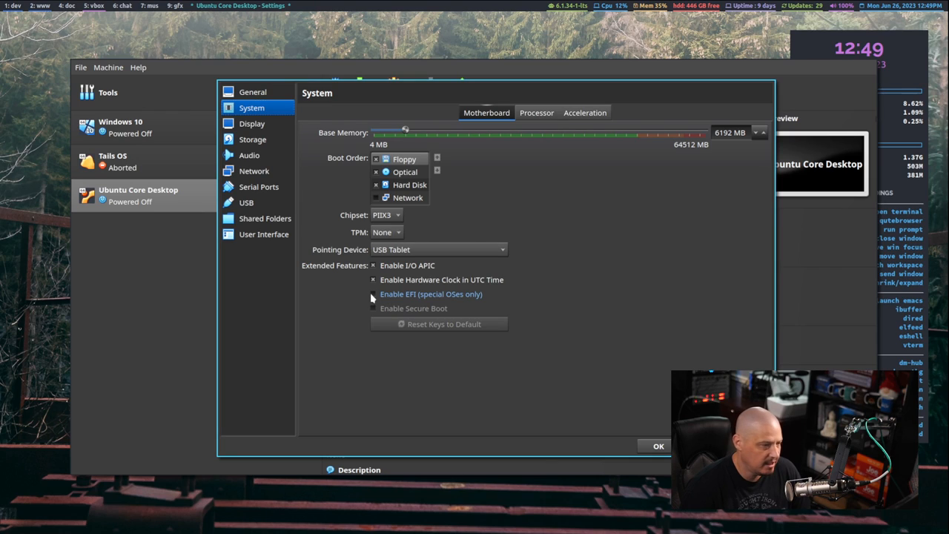
left_click(373, 293)
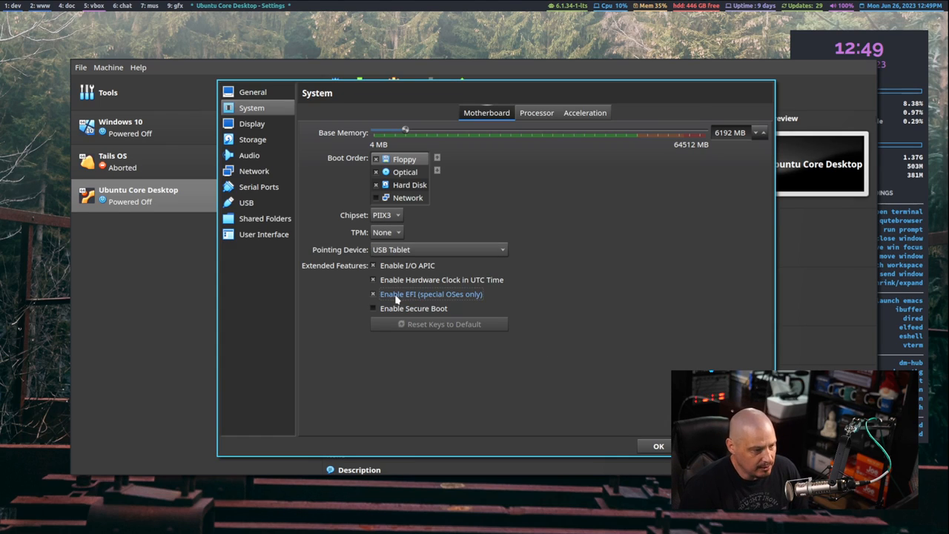
mouse_move(517, 183)
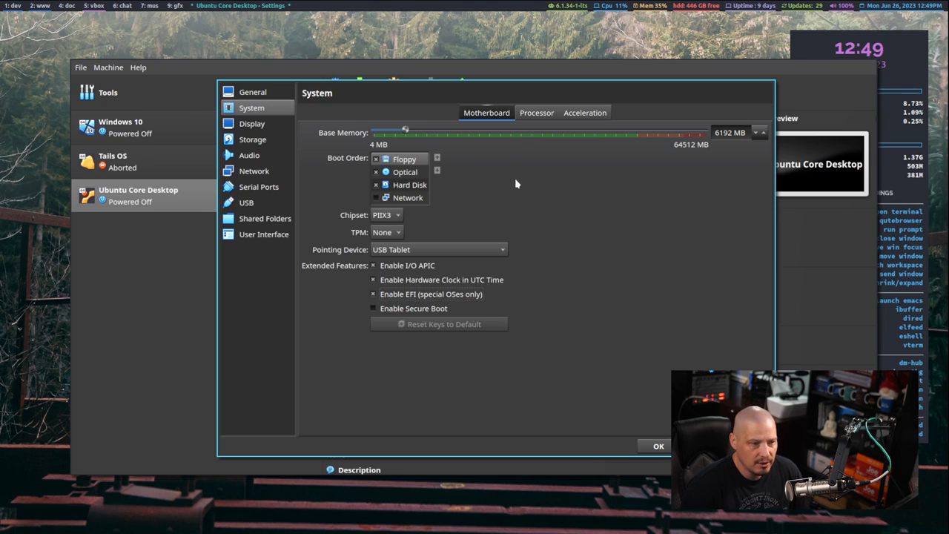
- Raise the video memory to the 128 MB maximum on the Display page
left_click(252, 124)
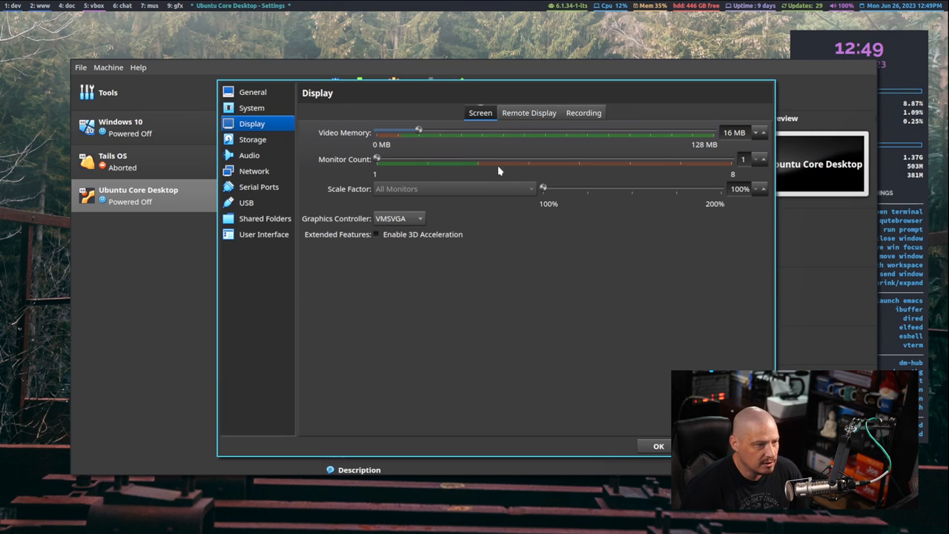
left_click_drag(419, 132, 556, 132)
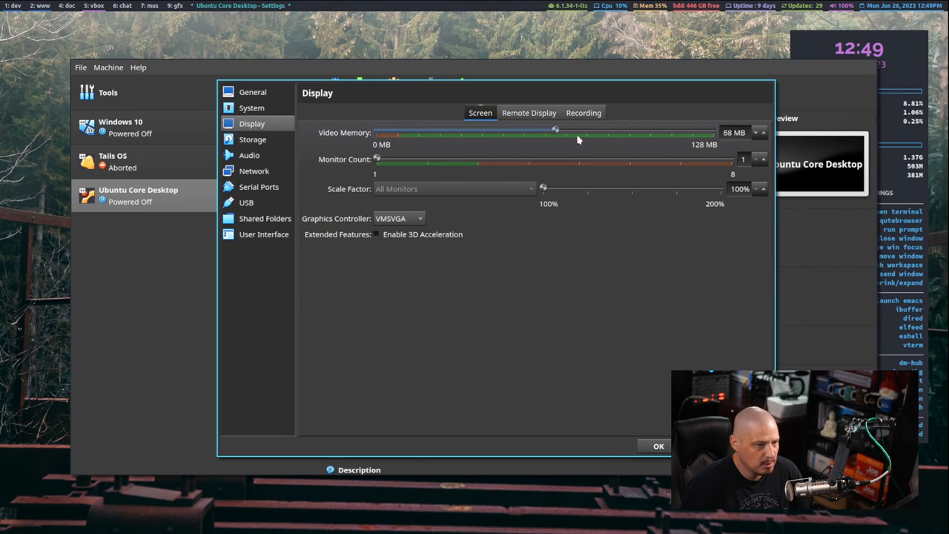
left_click_drag(556, 132, 714, 132)
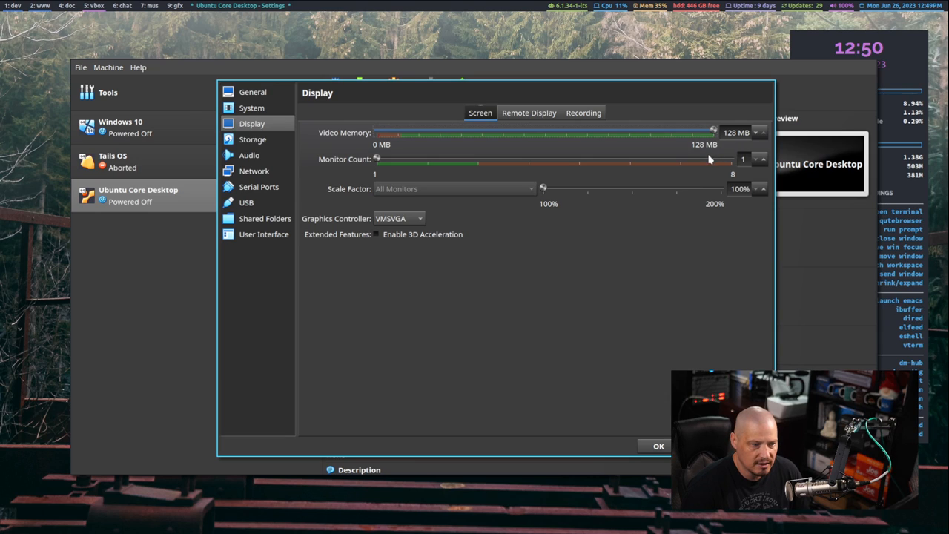
mouse_move(288, 246)
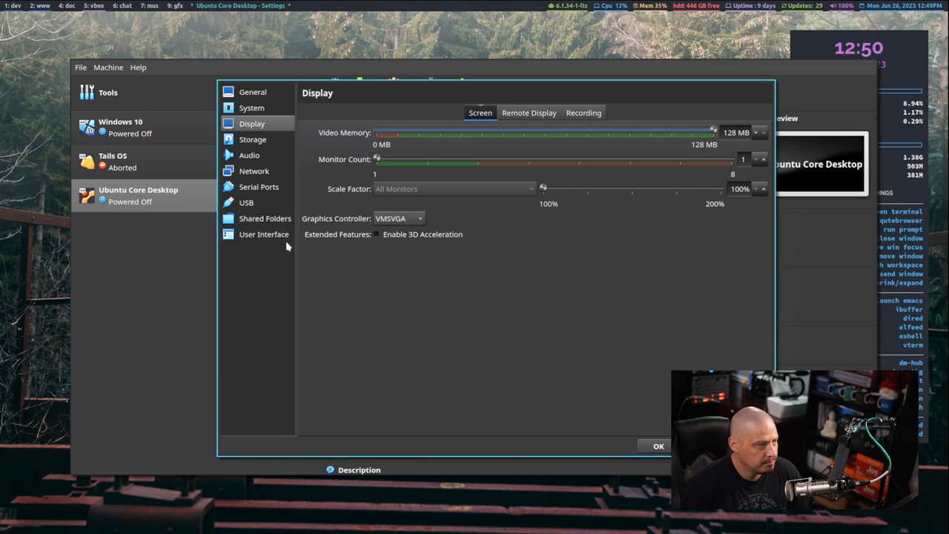
- Set the host audio driver to Null Audio and save the settings
left_click(249, 155)
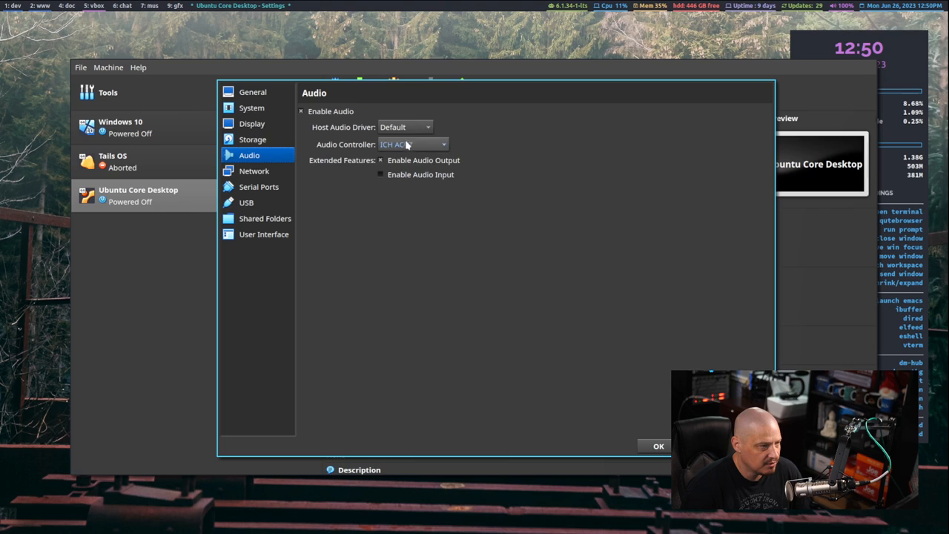
left_click(404, 127)
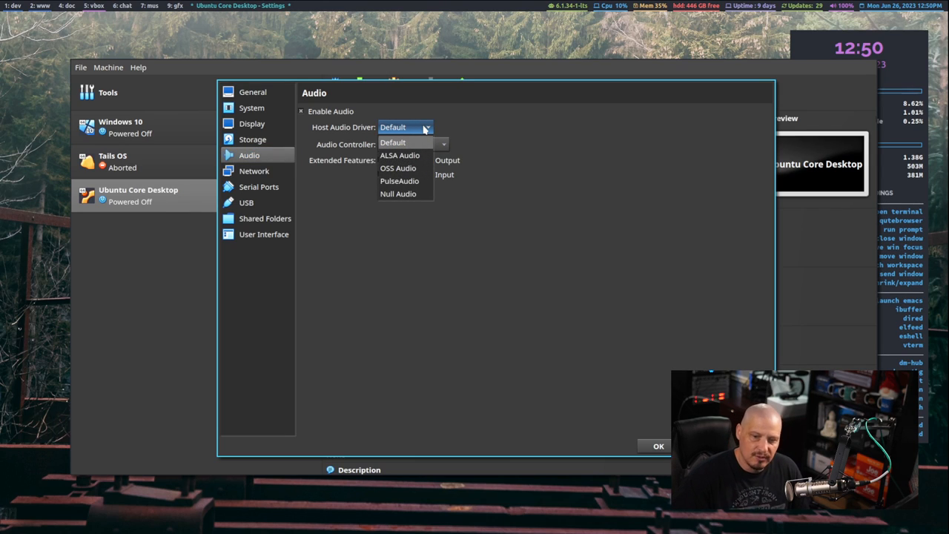
mouse_move(403, 151)
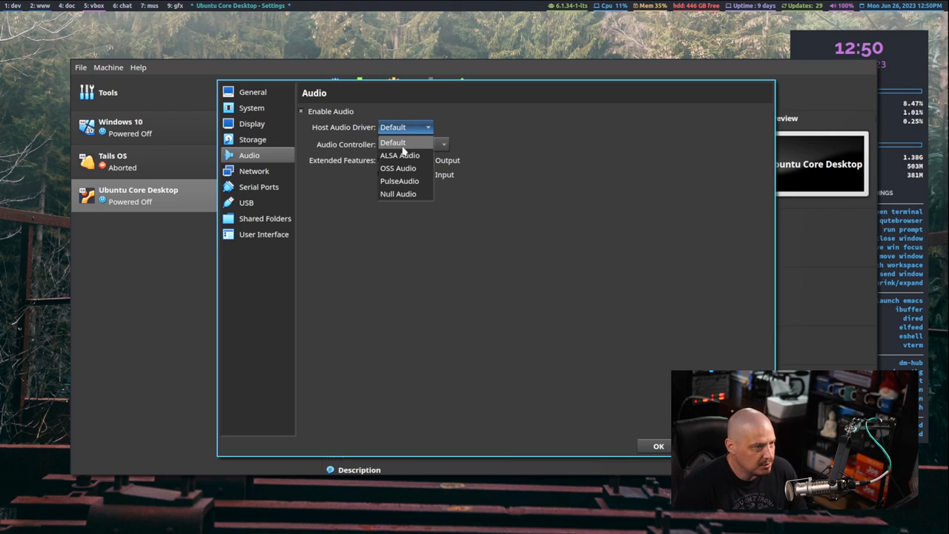
mouse_move(398, 194)
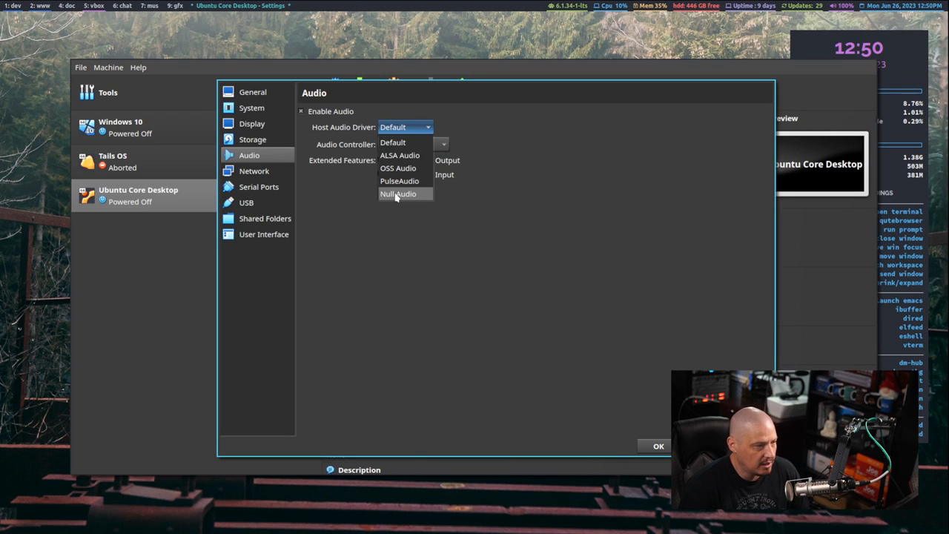
left_click(398, 194)
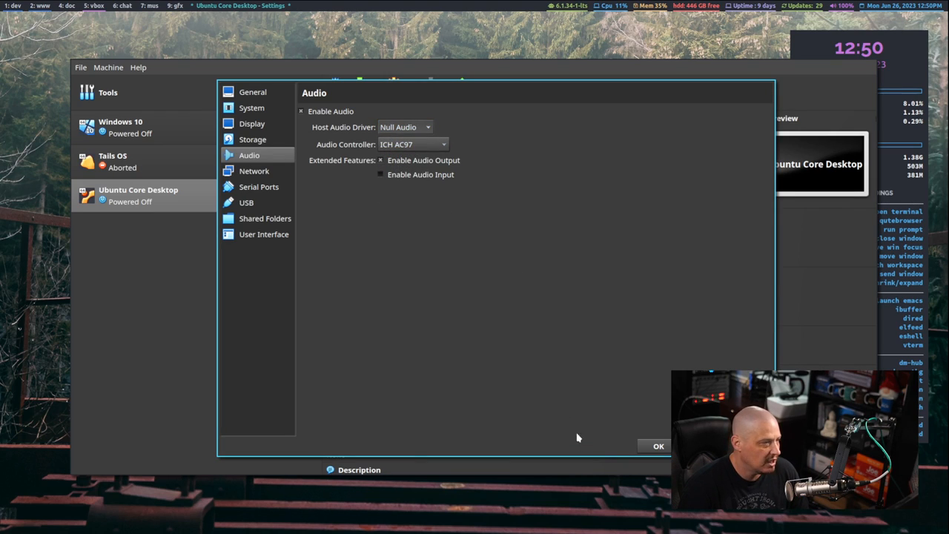
left_click(658, 446)
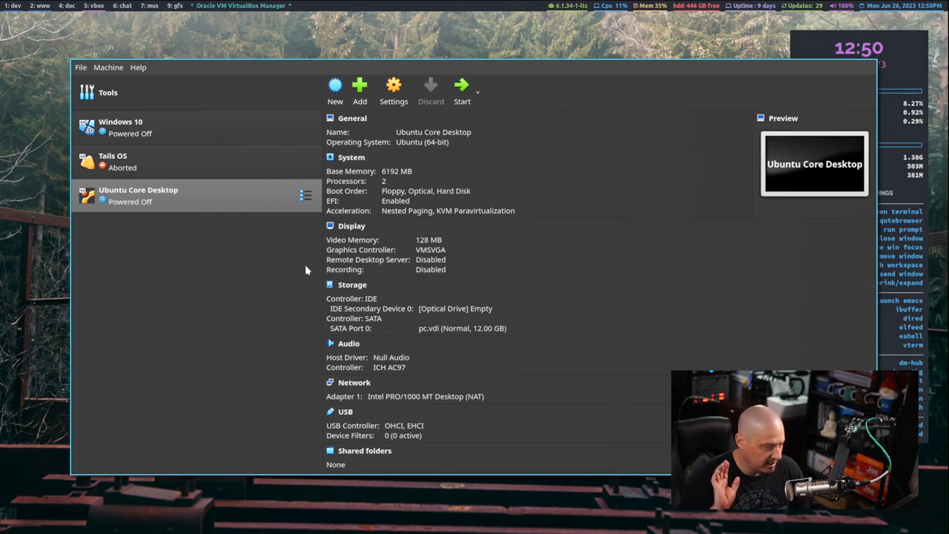
mouse_move(189, 228)
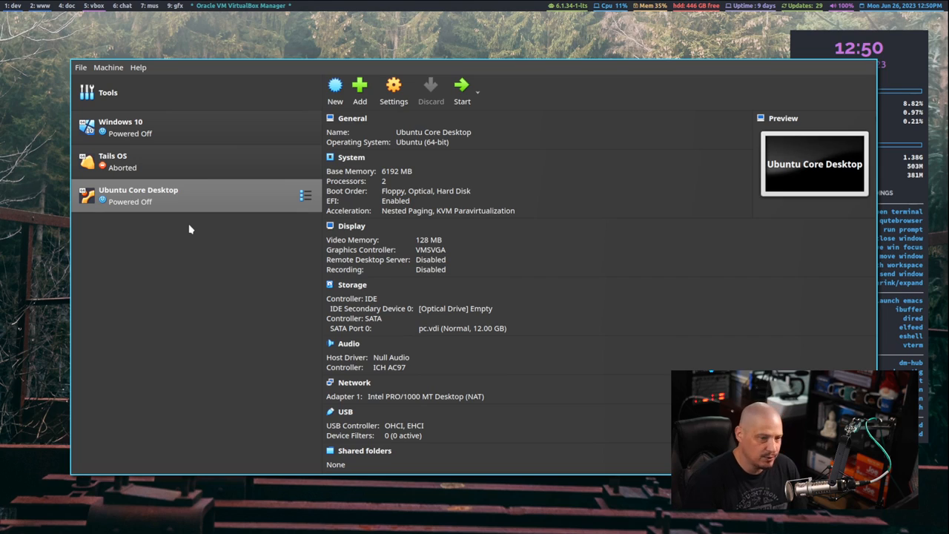
mouse_move(211, 294)
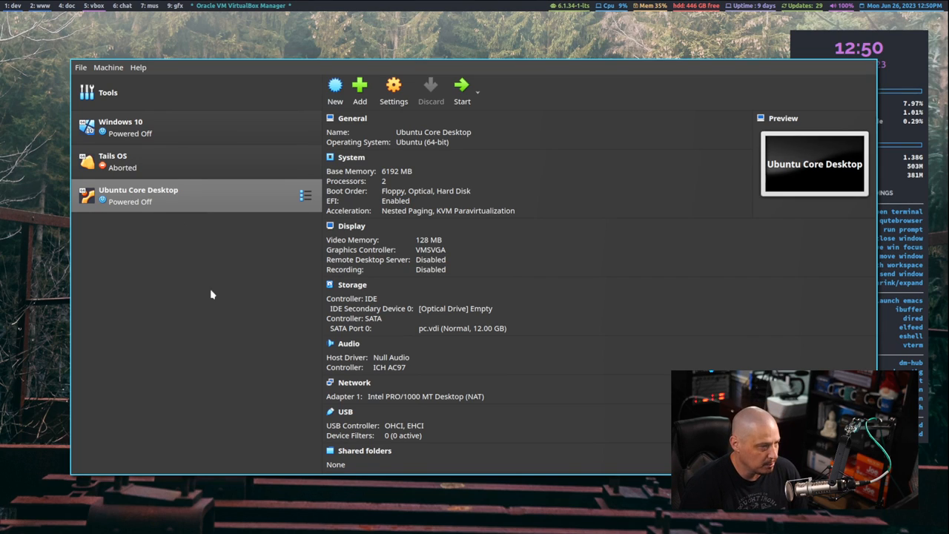
mouse_move(169, 200)
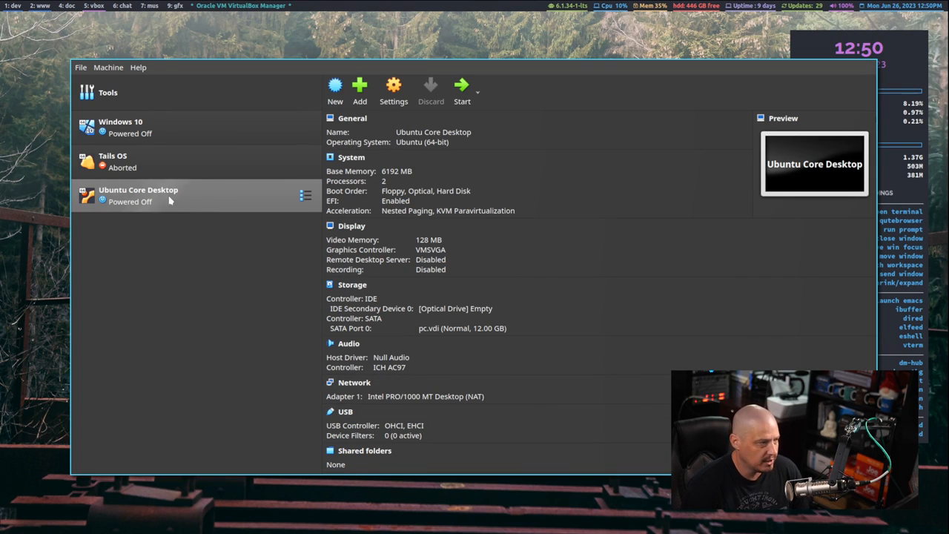
- Launch the Ubuntu Core Desktop VM so it boots to the Ubuntu Core 22 welcome screen
left_click(461, 89)
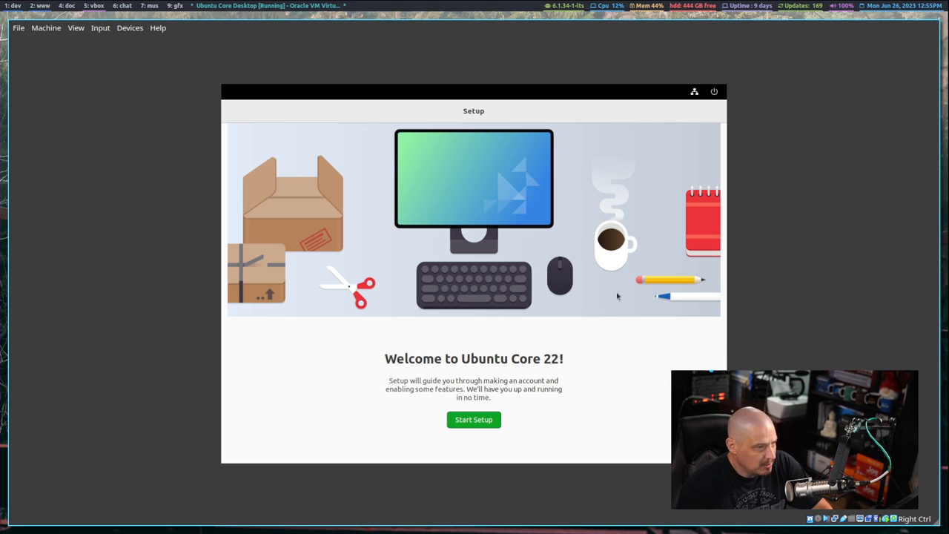
mouse_move(496, 414)
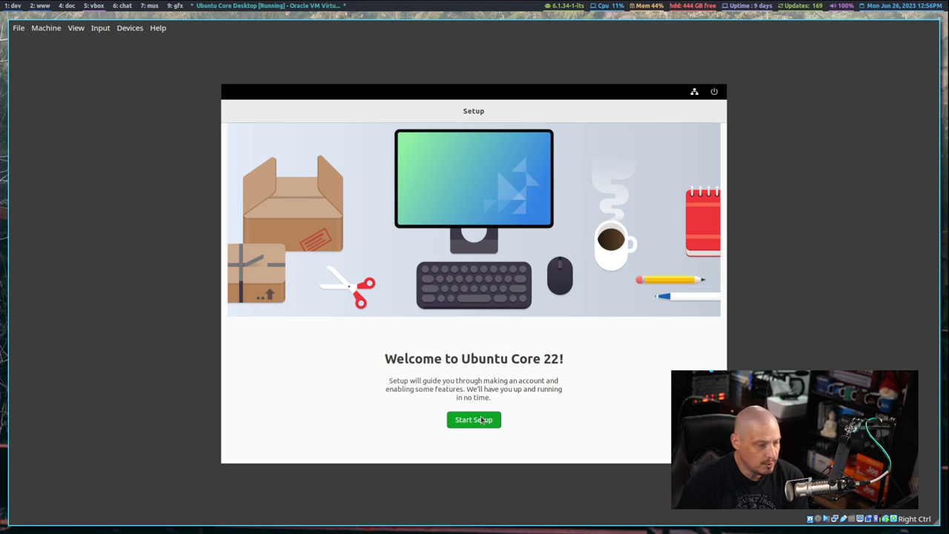
- Pick the English (US) keyboard layout, pass the privacy step, and select the central US time zone
left_click(473, 420)
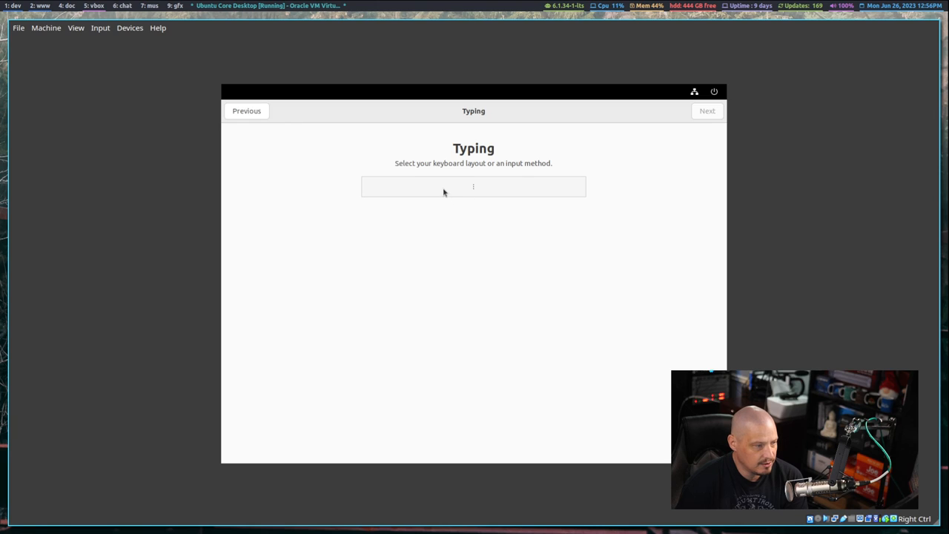
left_click(473, 187)
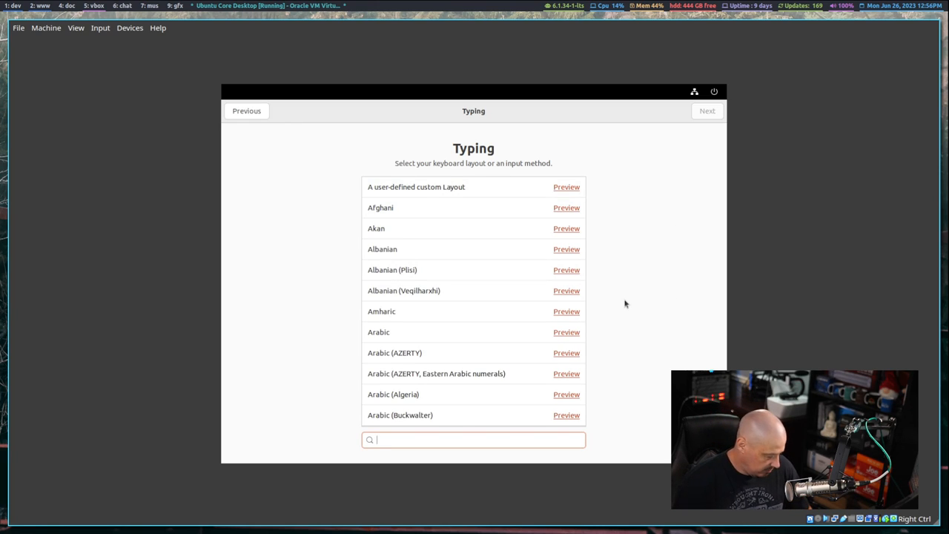
type("eng")
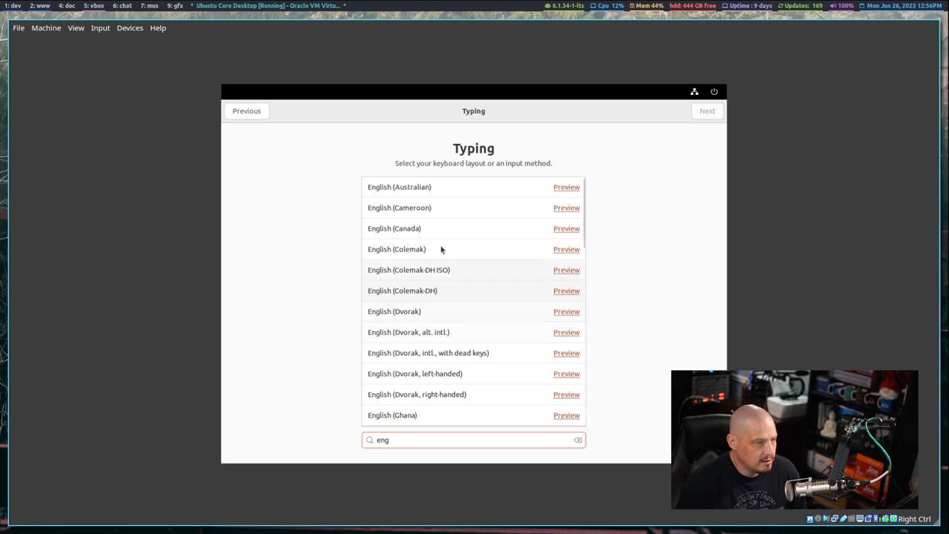
scroll("down", 3)
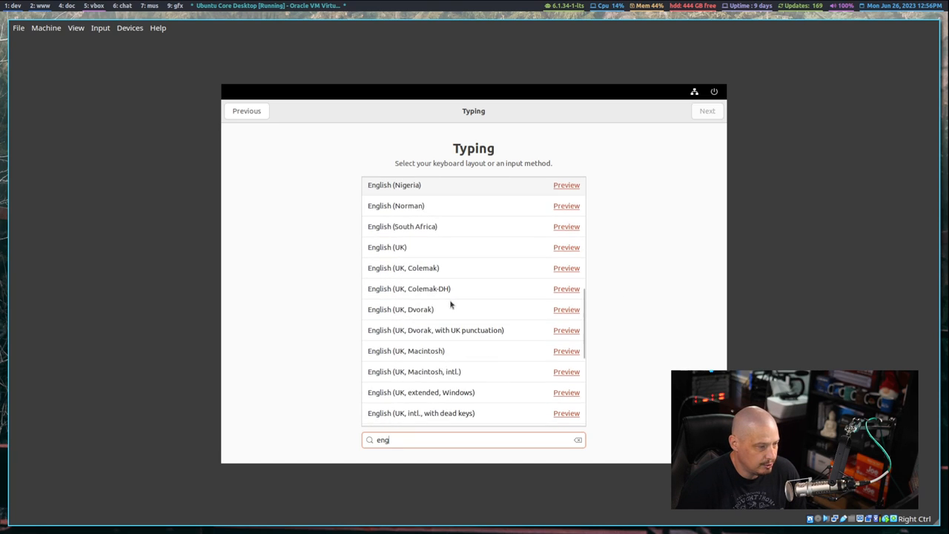
scroll("down", 3)
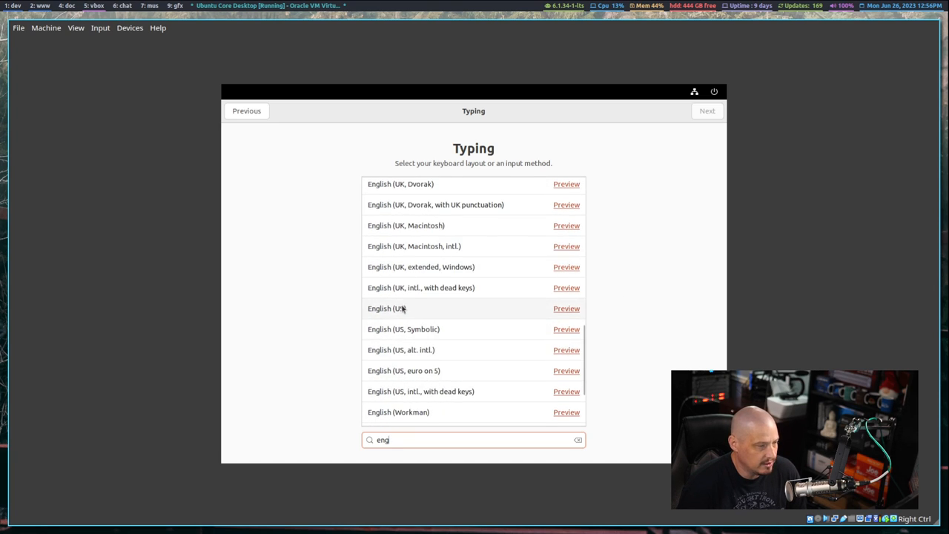
left_click(706, 110)
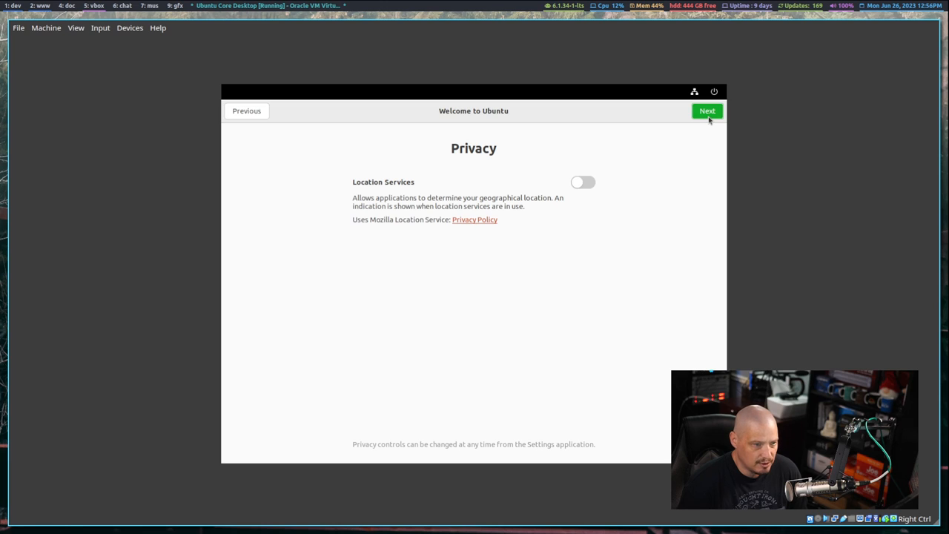
left_click(707, 111)
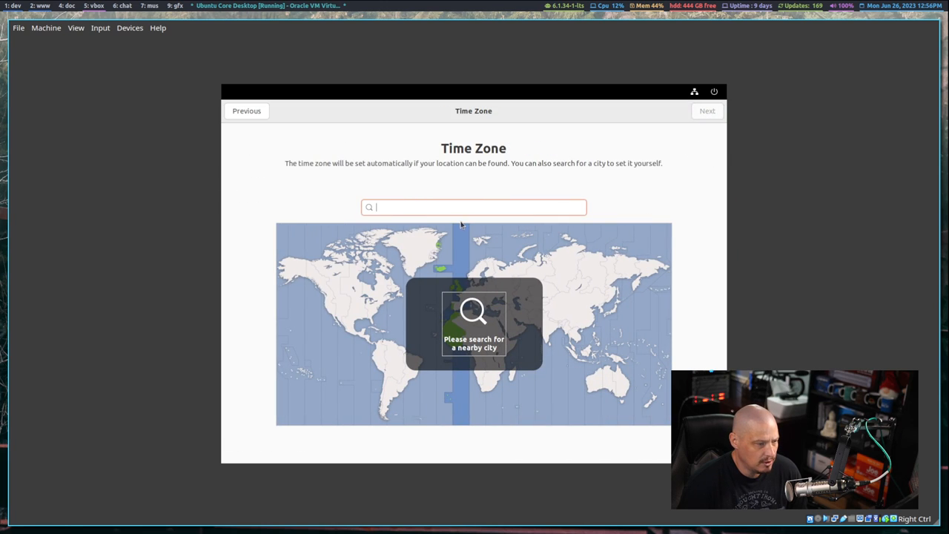
left_click(349, 270)
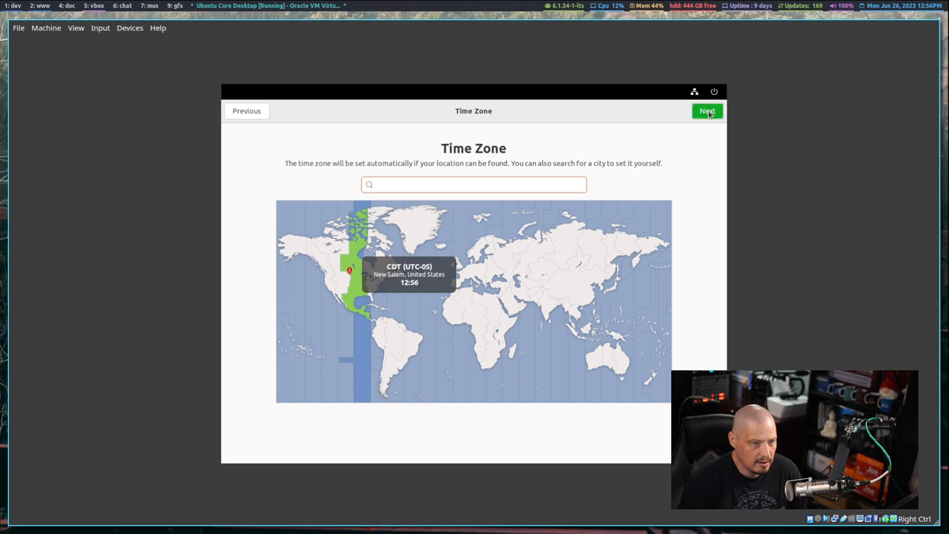
- Confirm the CDT (New Salem) time zone, skip online accounts, and enter username 'dt'
left_click(707, 111)
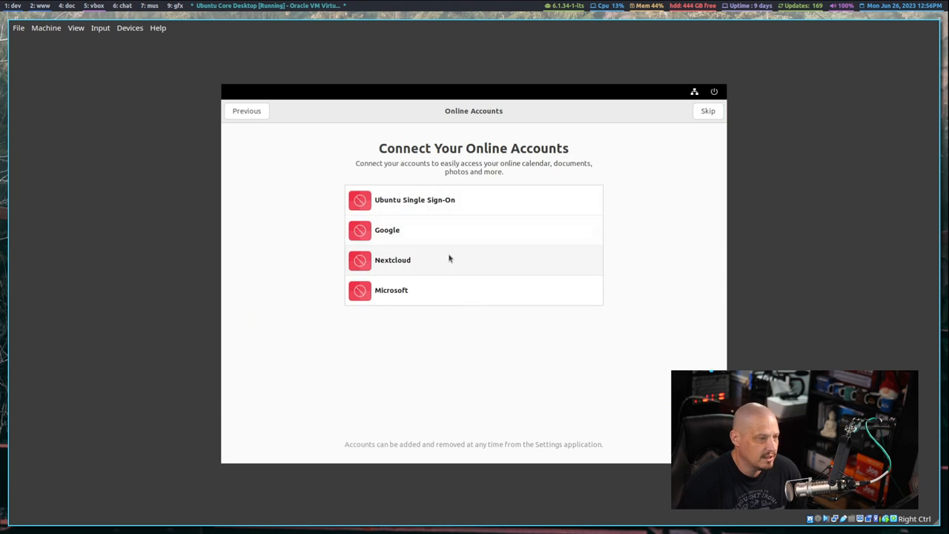
left_click(708, 110)
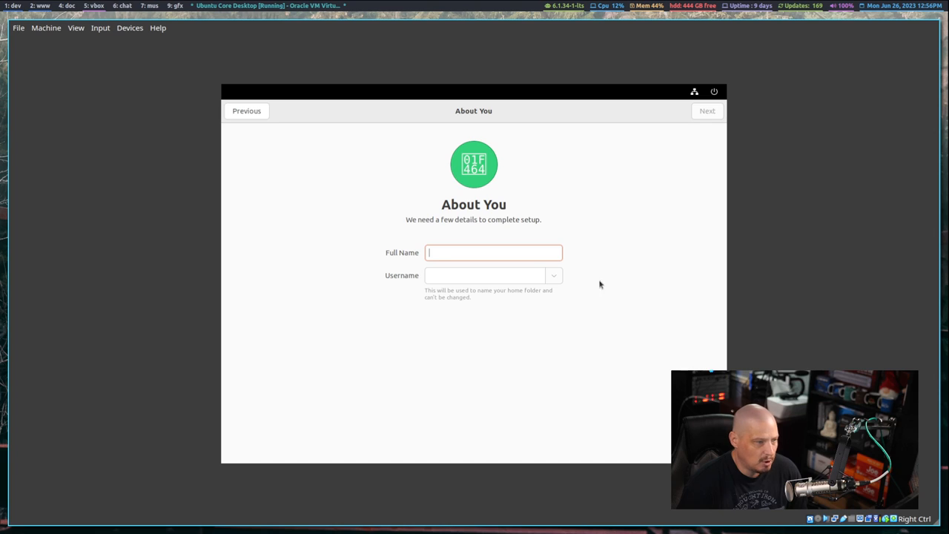
mouse_move(582, 299)
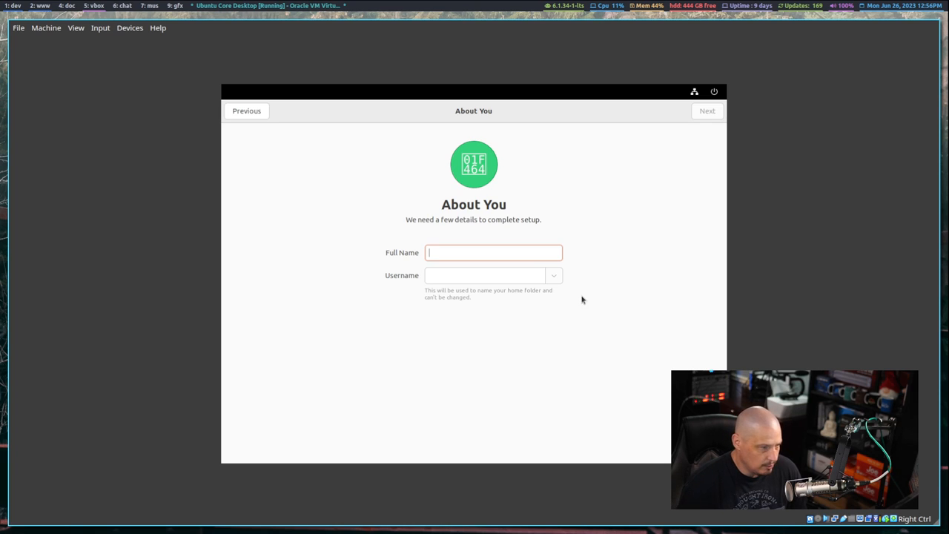
type("dt")
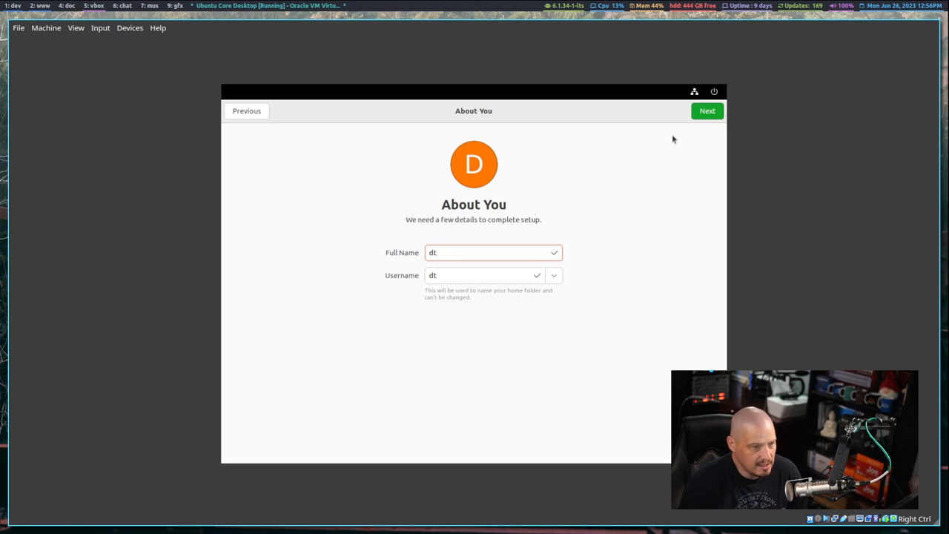
left_click(706, 110)
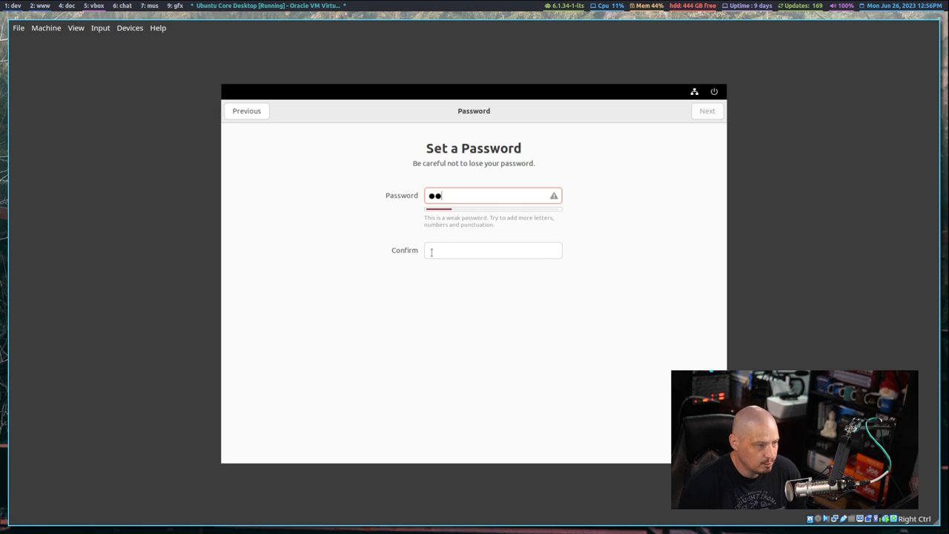
- Enter and confirm the account password to finish setup
type("•")
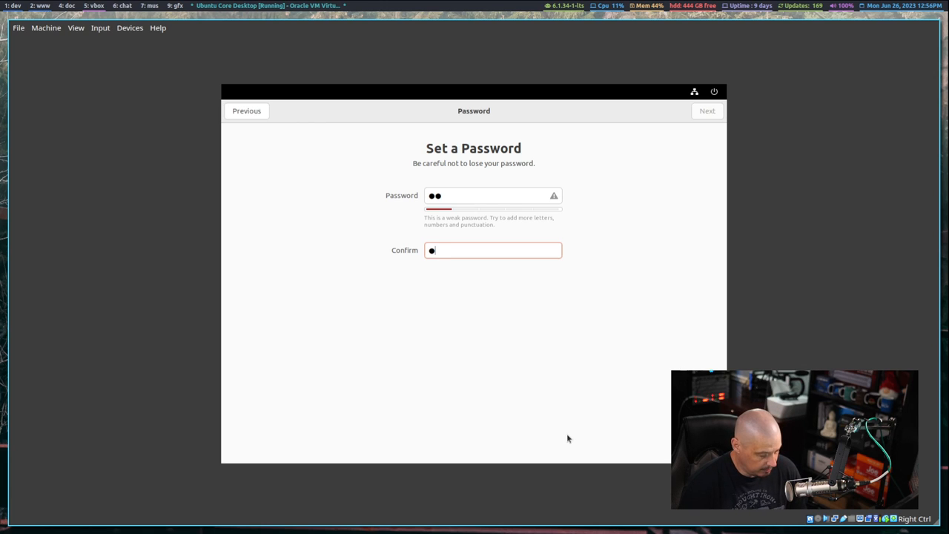
type("●")
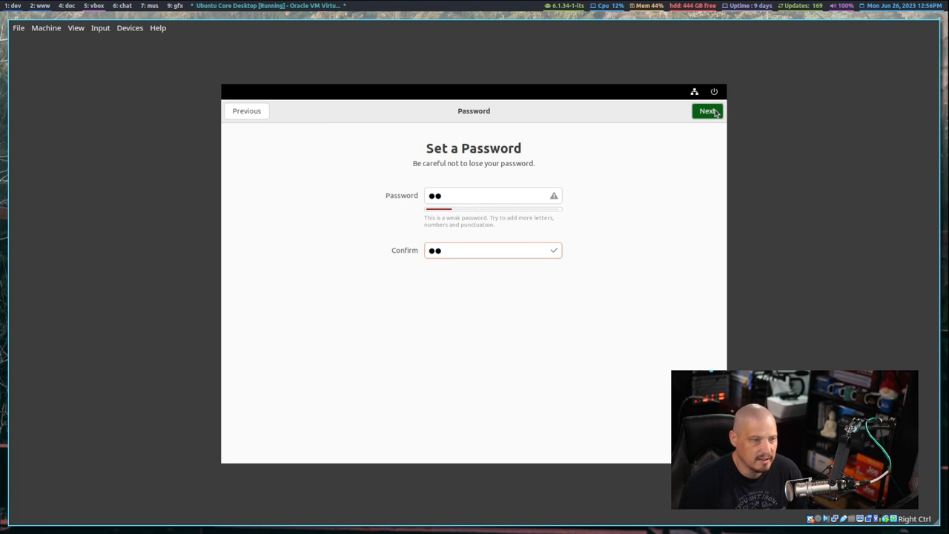
left_click(707, 110)
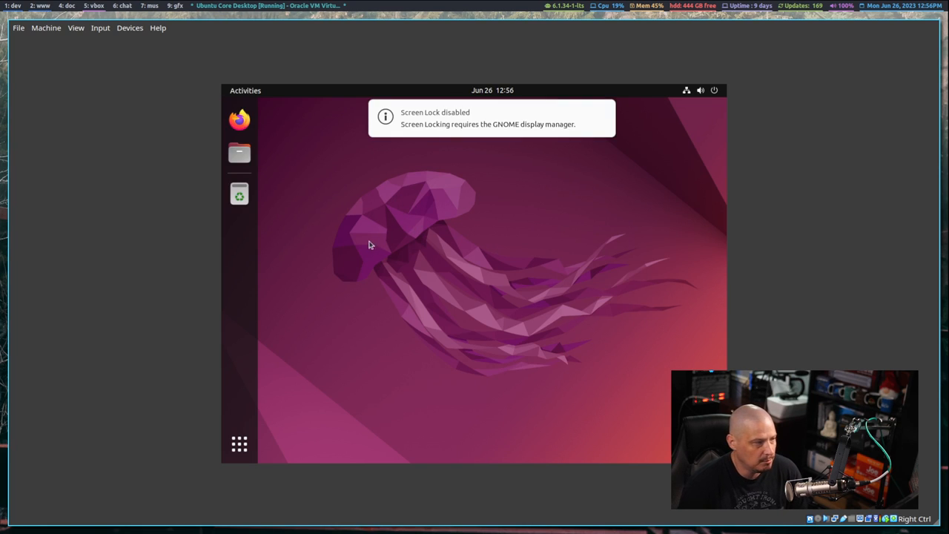
- Show all applications and search for 'display', which returns no results
left_click(239, 444)
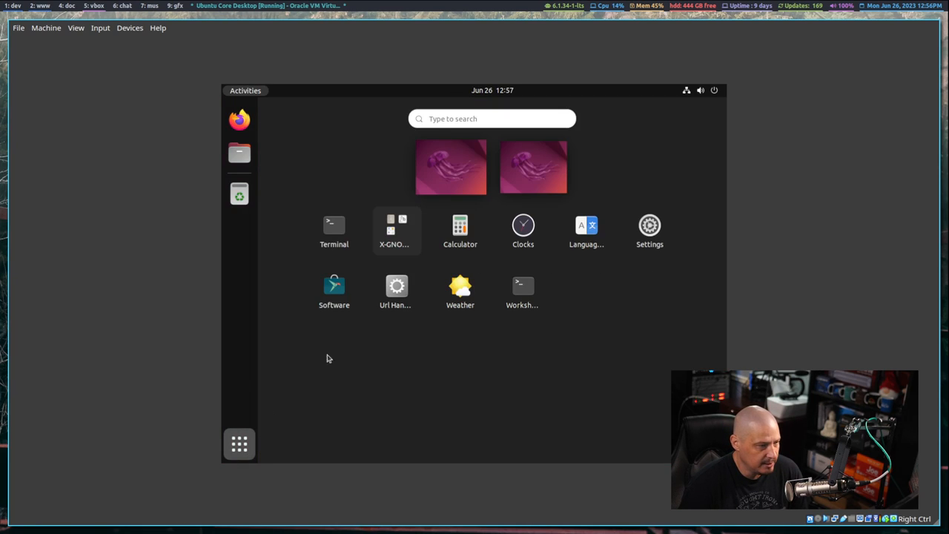
type("displ")
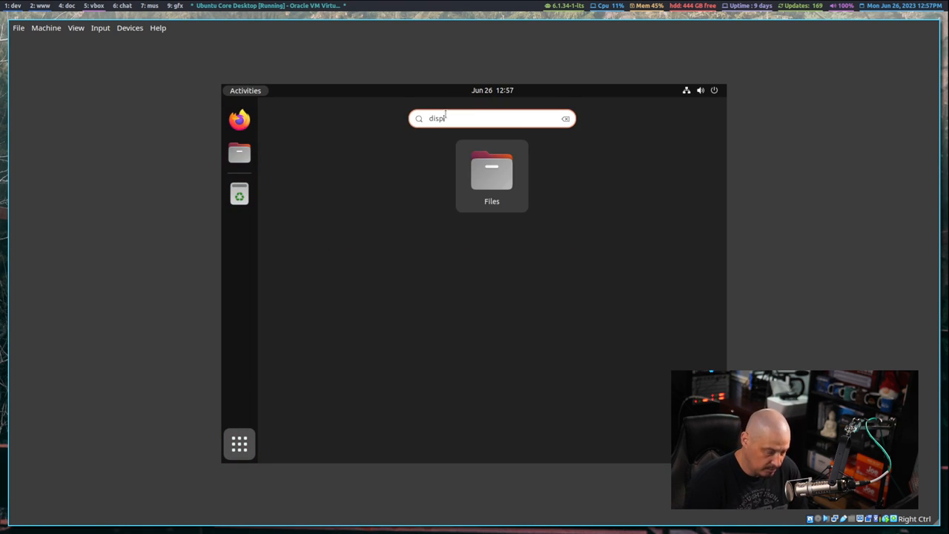
type("ay")
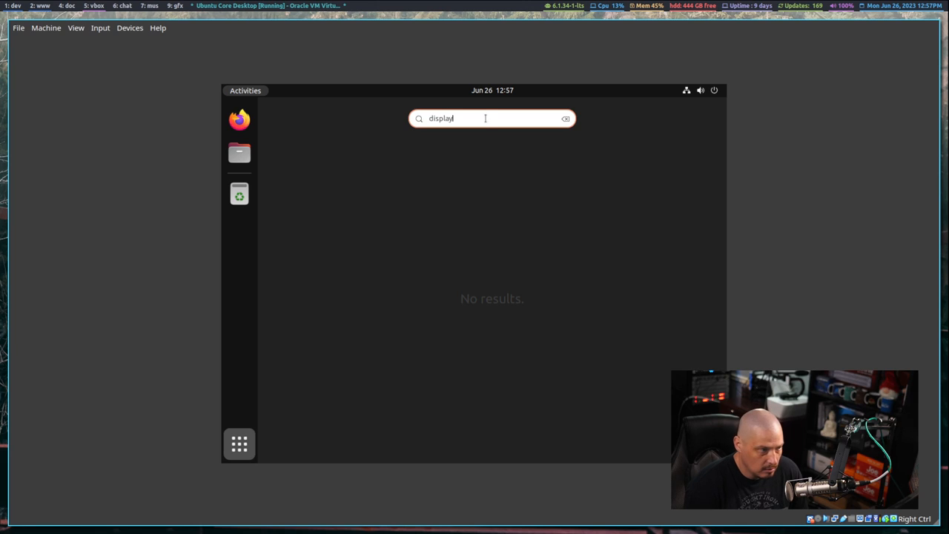
type("see")
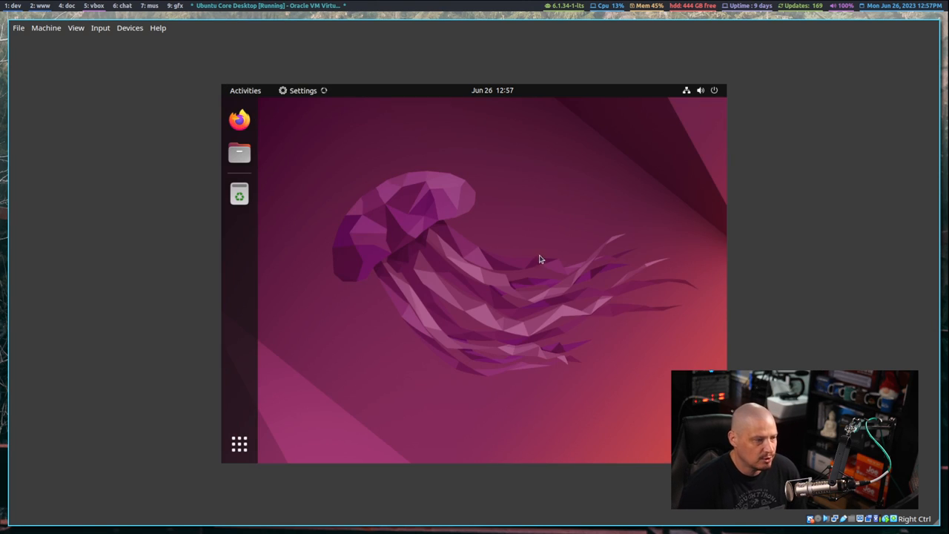
- Change the guest display resolution from 1024×768 to 1360×768 and keep it
left_click(302, 90)
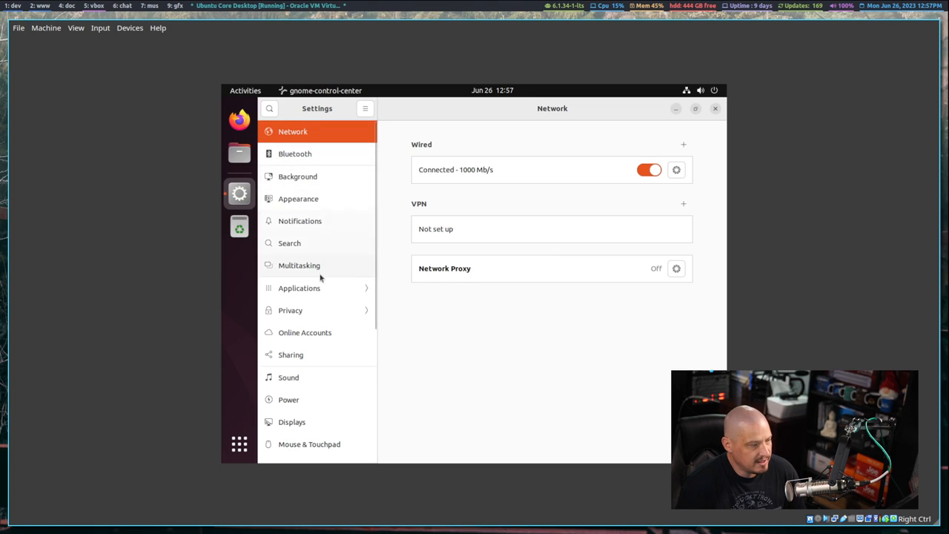
mouse_move(296, 422)
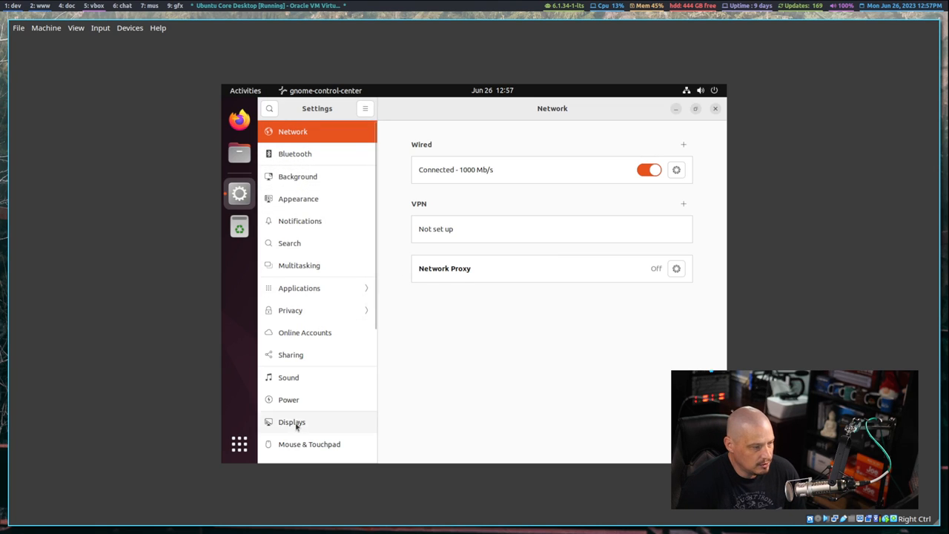
left_click(291, 422)
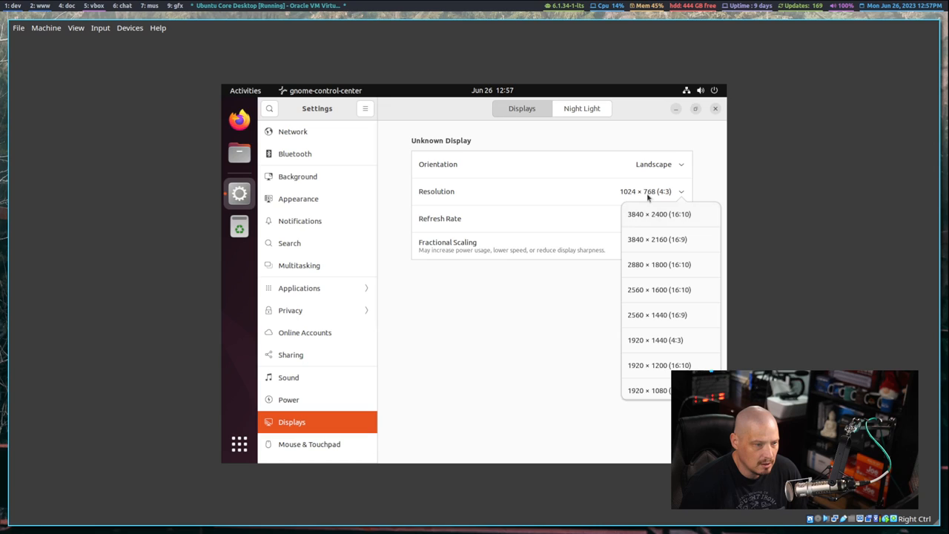
mouse_move(675, 340)
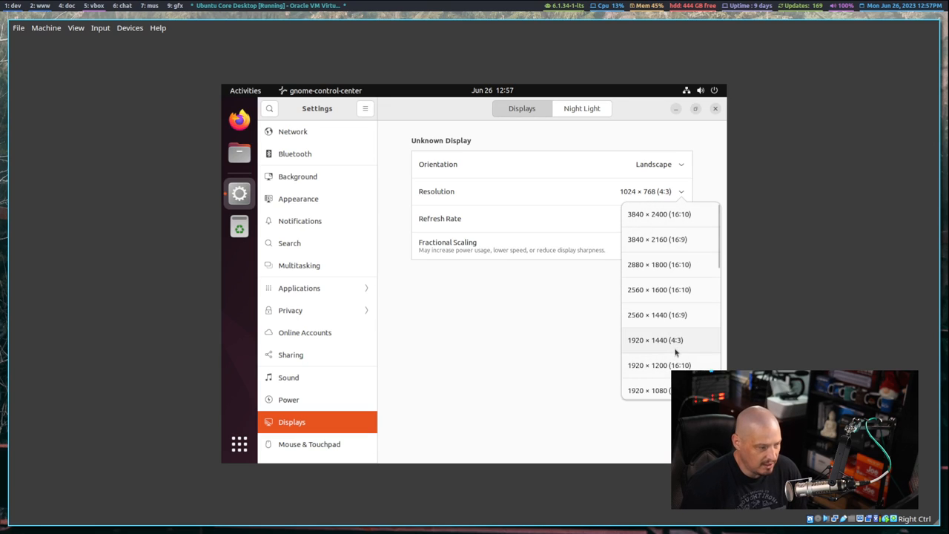
scroll("down", 3)
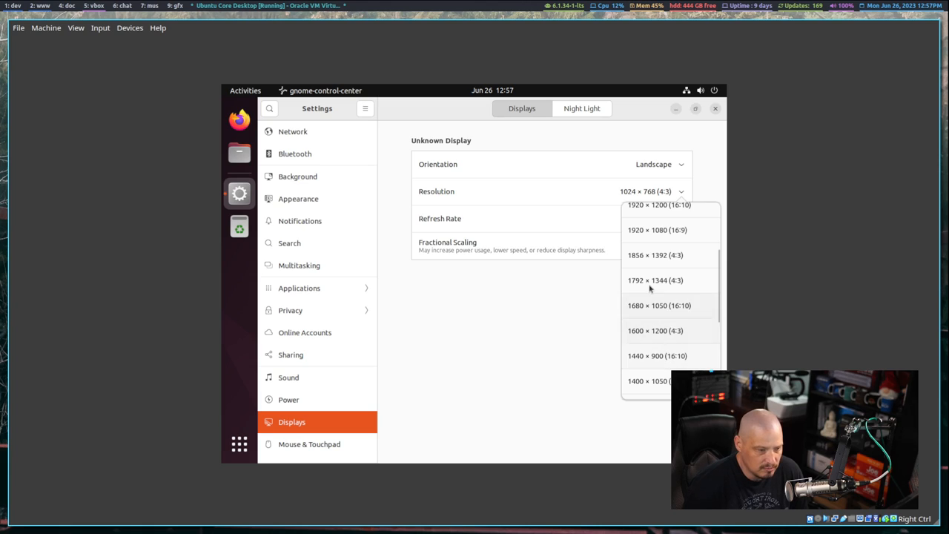
scroll("down", 3)
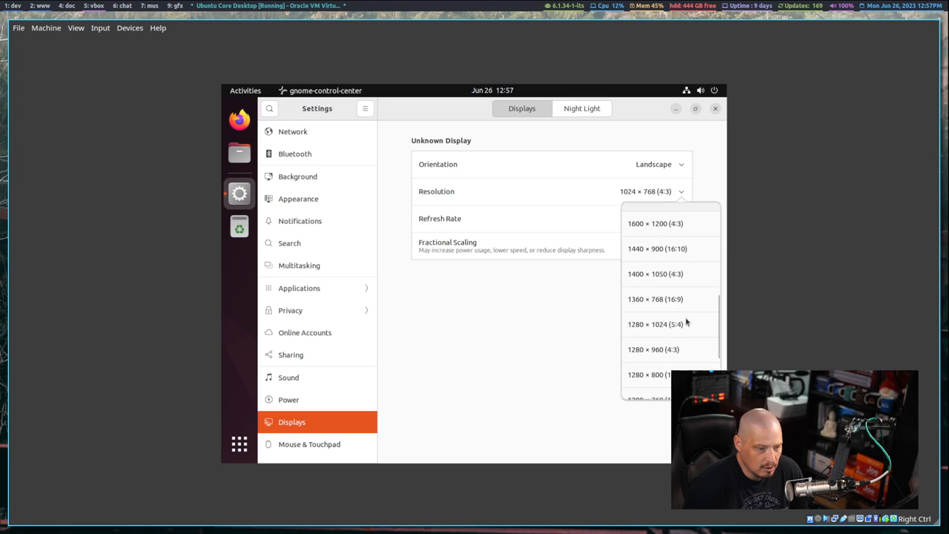
left_click(655, 299)
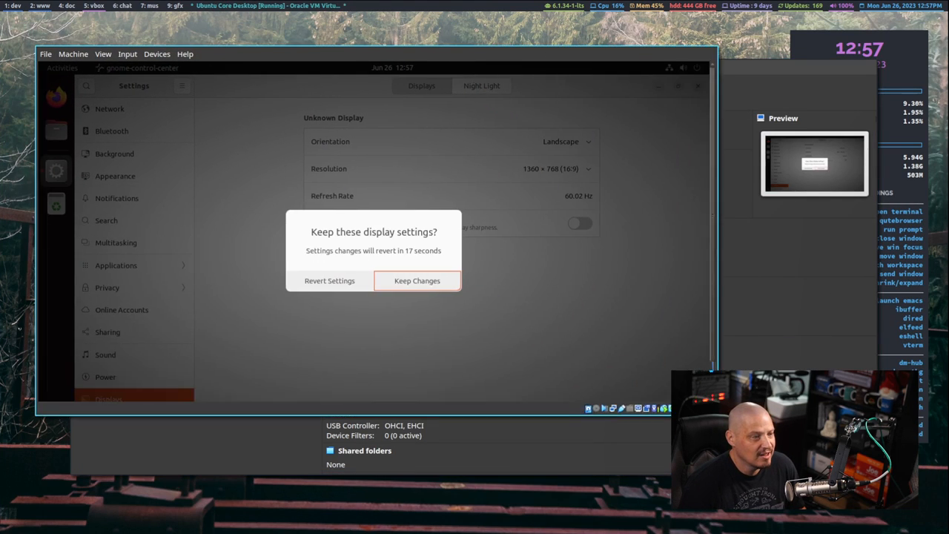
left_click(417, 281)
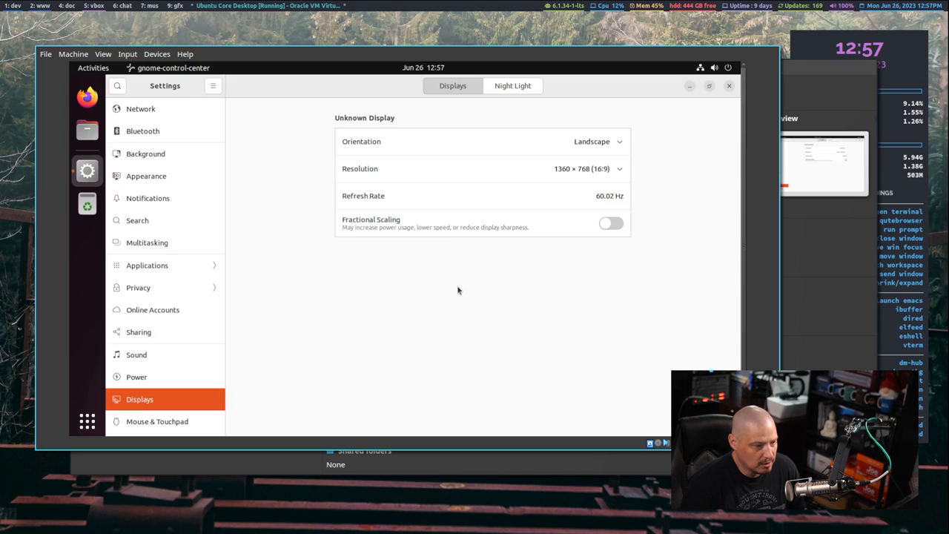
- Launch the system Settings app from the activities overview
left_click(93, 67)
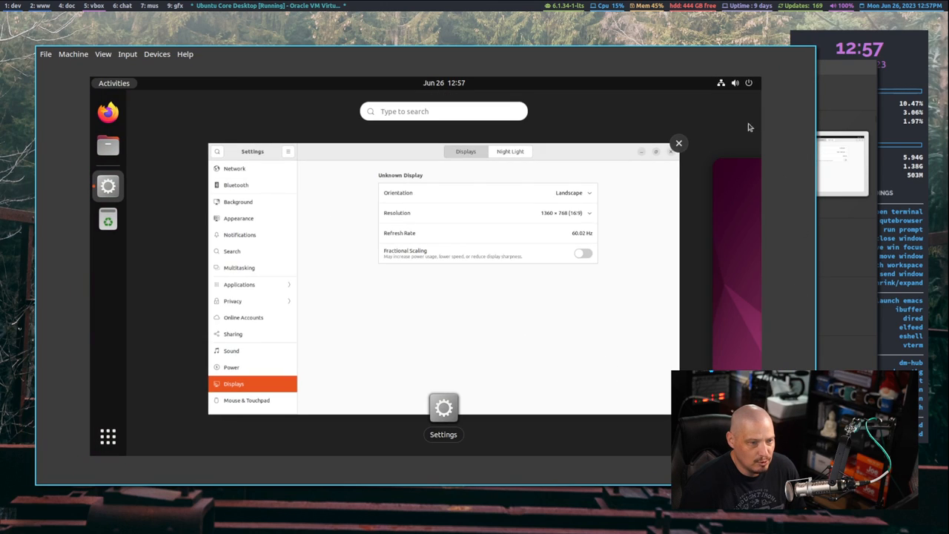
left_click(678, 143)
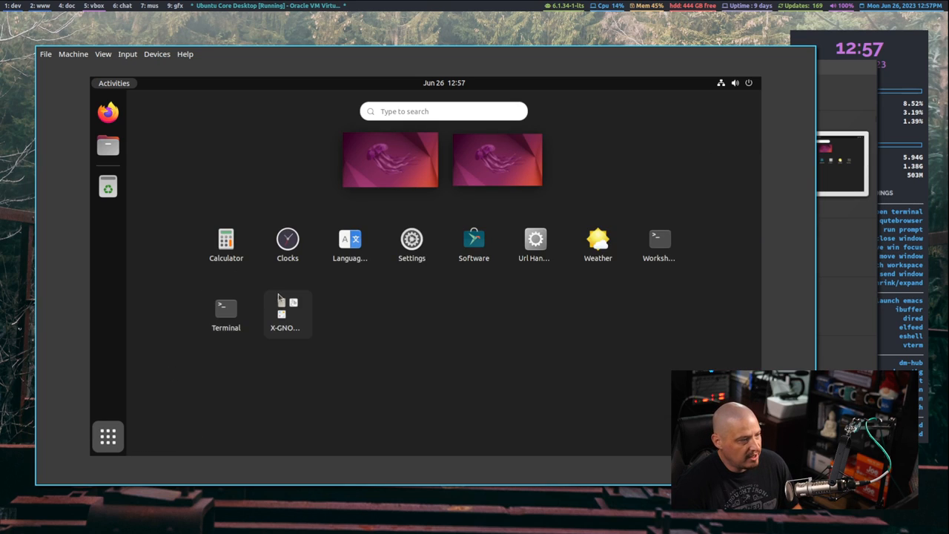
left_click(412, 238)
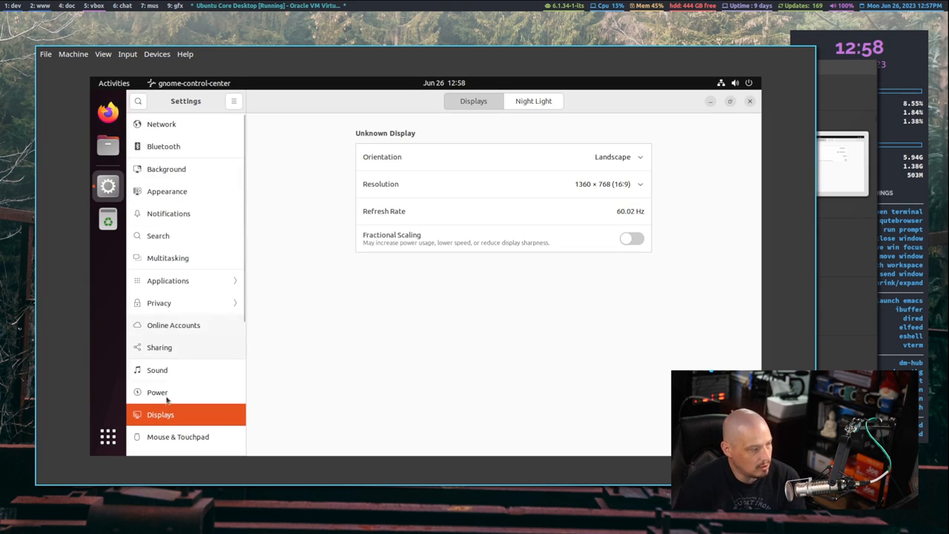
- Switch Appearance to the Dark style and shrink the dock icon size from 48 to 44
left_click(167, 192)
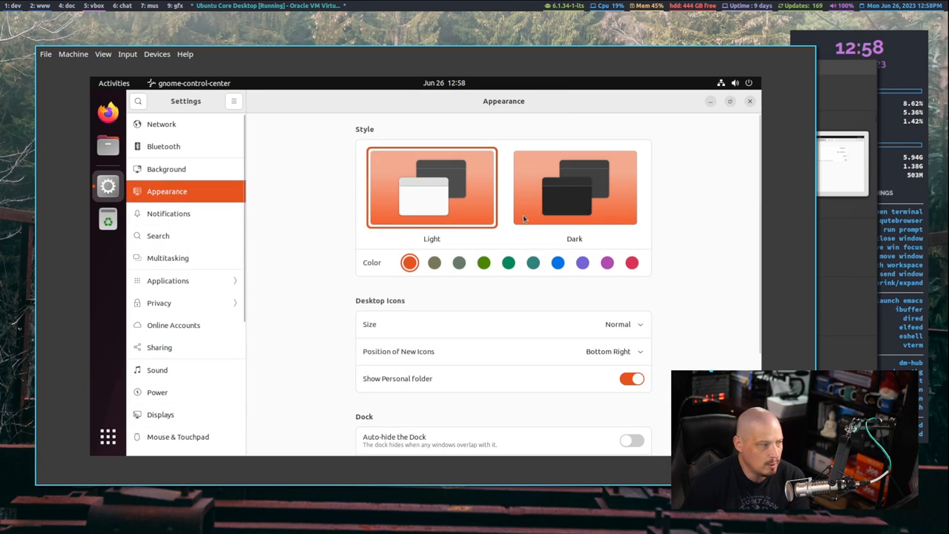
left_click(575, 186)
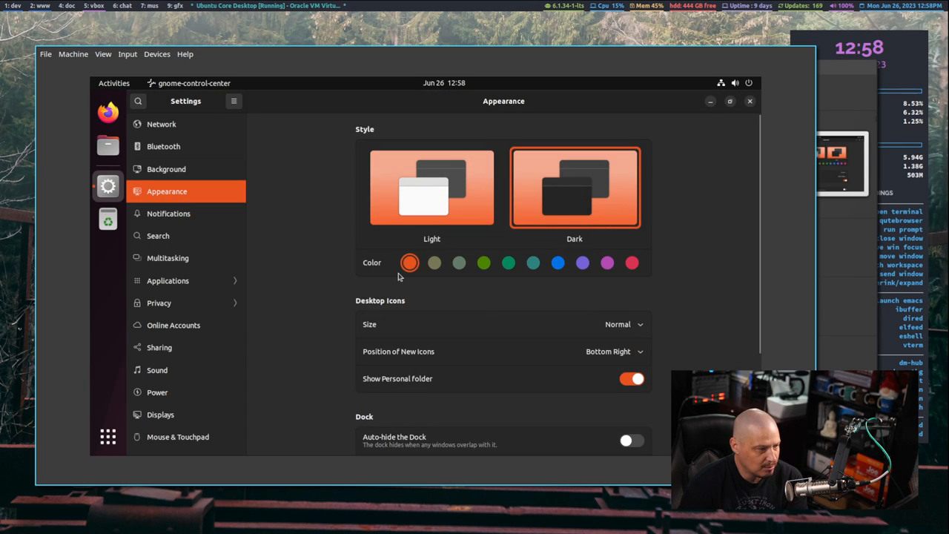
scroll("down", 3)
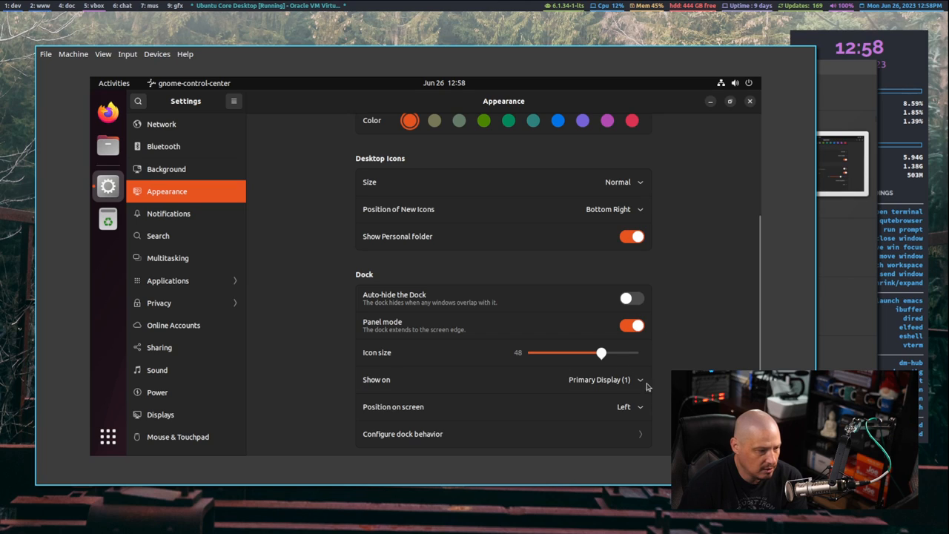
left_click_drag(601, 353, 591, 352)
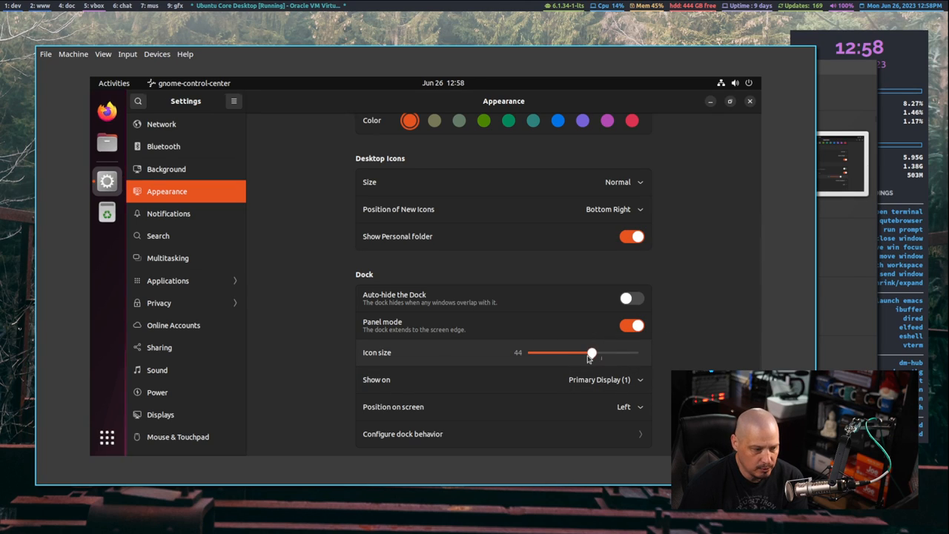
left_click_drag(592, 353, 562, 353)
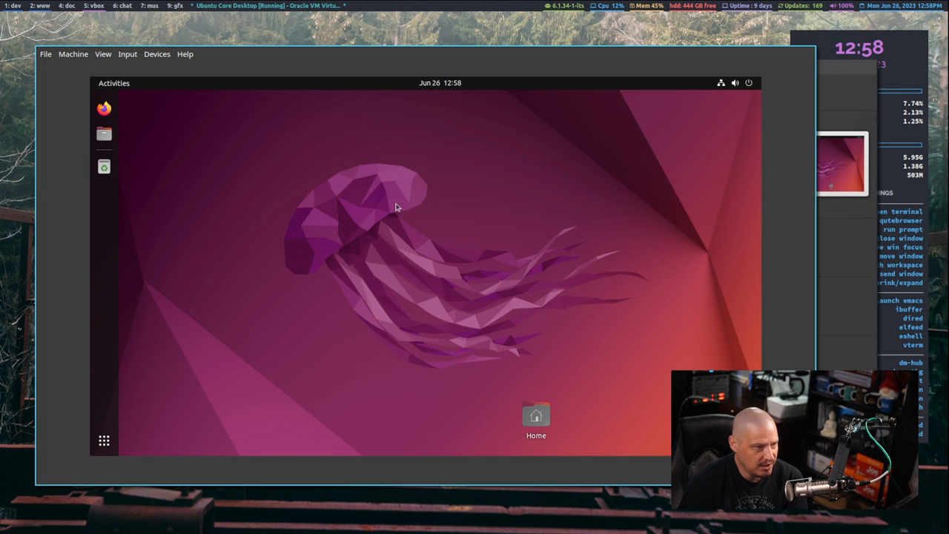
- Move the Home desktop icon, open the desktop menu, and close the Settings window
left_click_drag(535, 415, 182, 122)
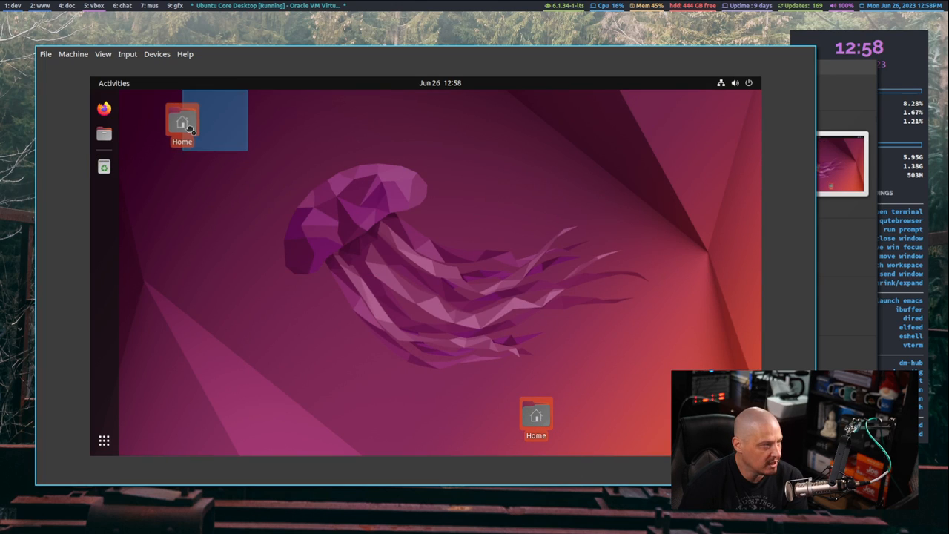
left_click_drag(536, 415, 150, 110)
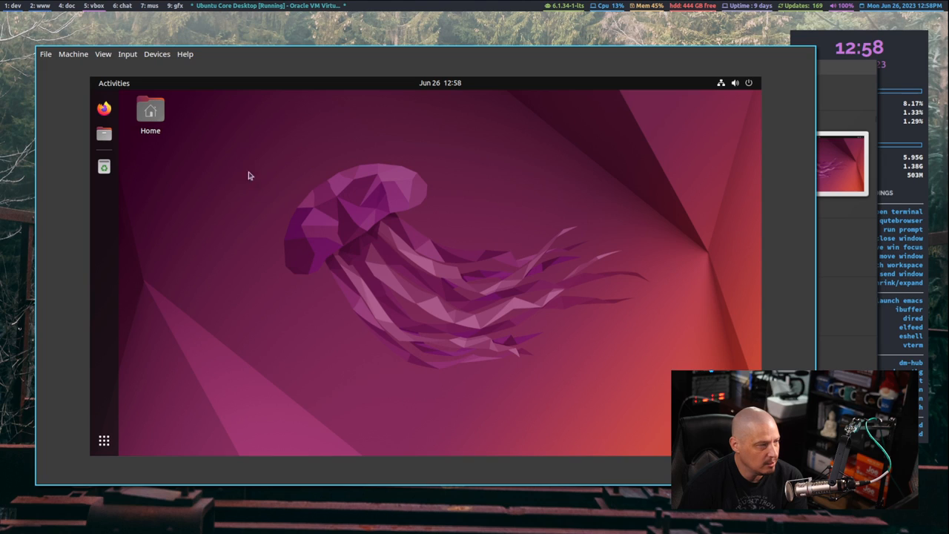
right_click(250, 175)
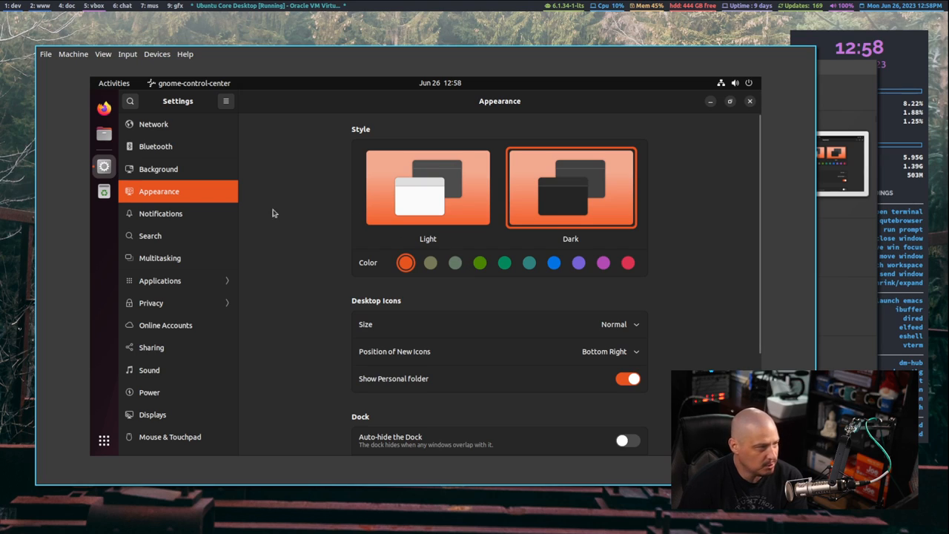
mouse_move(246, 215)
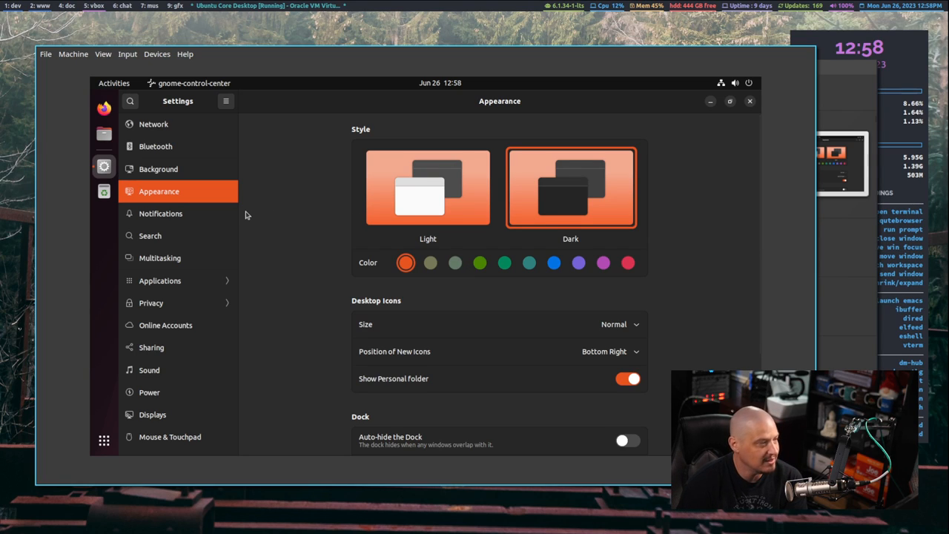
mouse_move(250, 215)
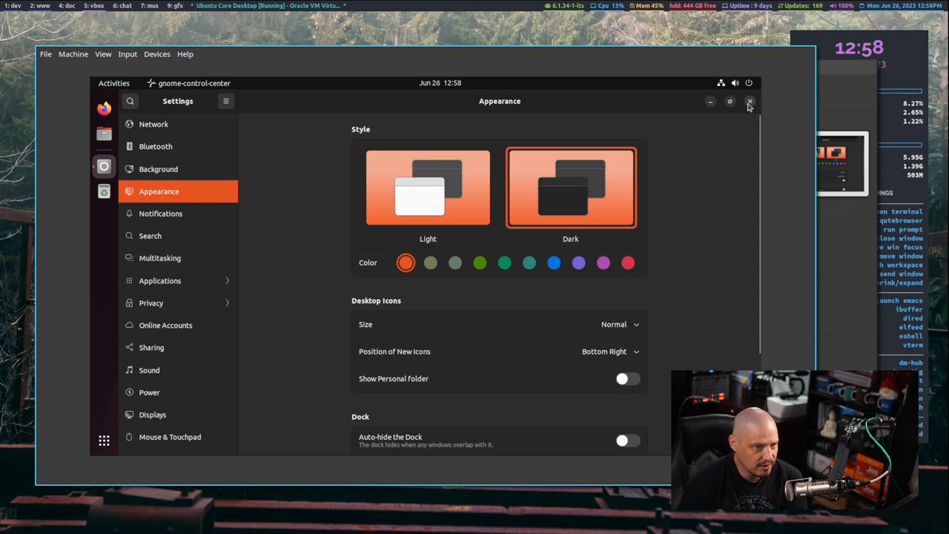
left_click(749, 101)
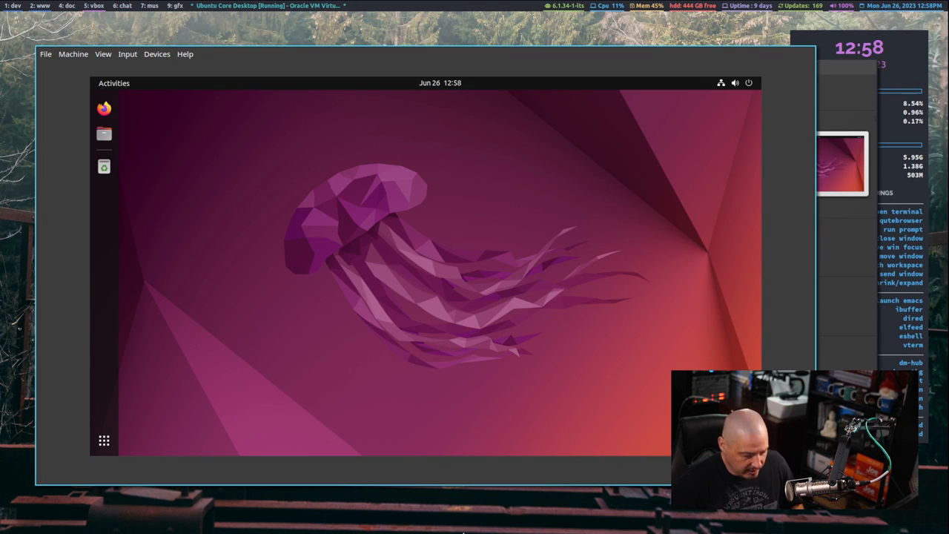
mouse_move(404, 410)
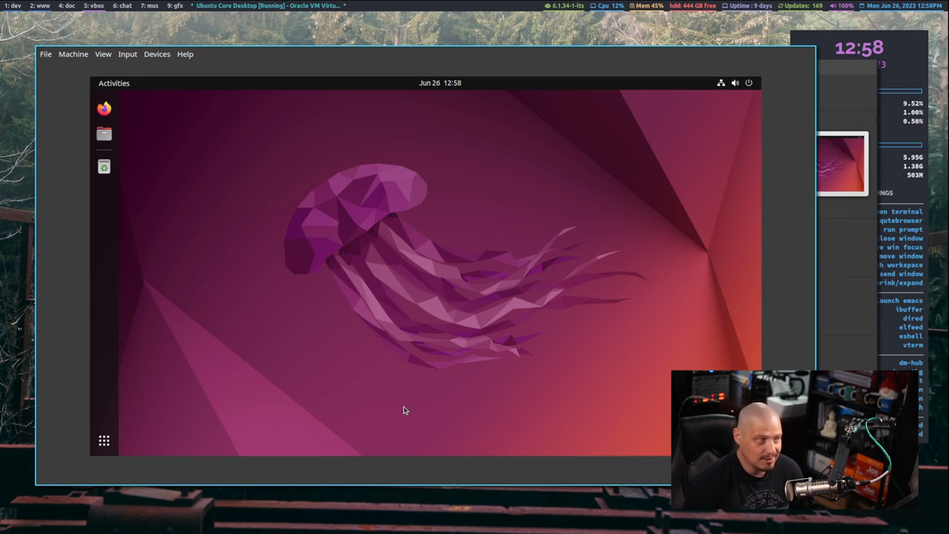
mouse_move(300, 354)
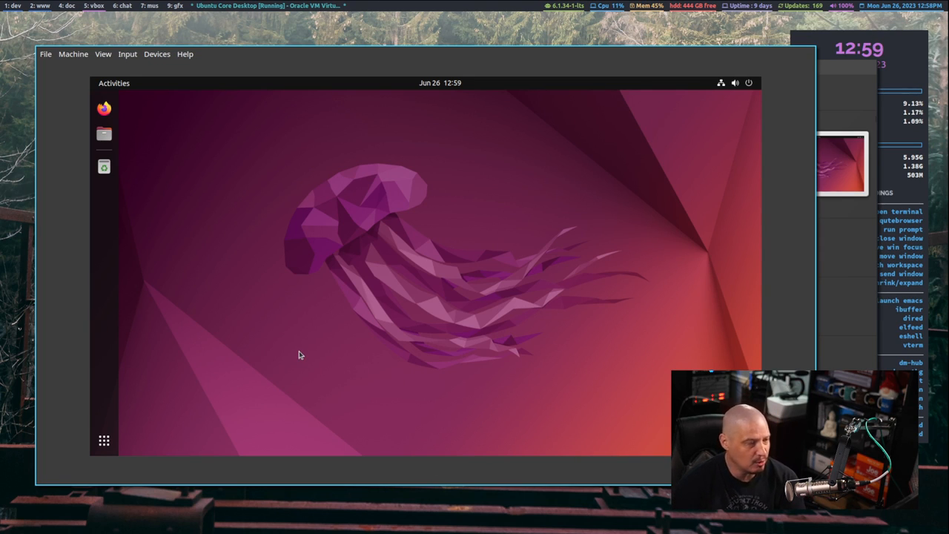
mouse_move(245, 248)
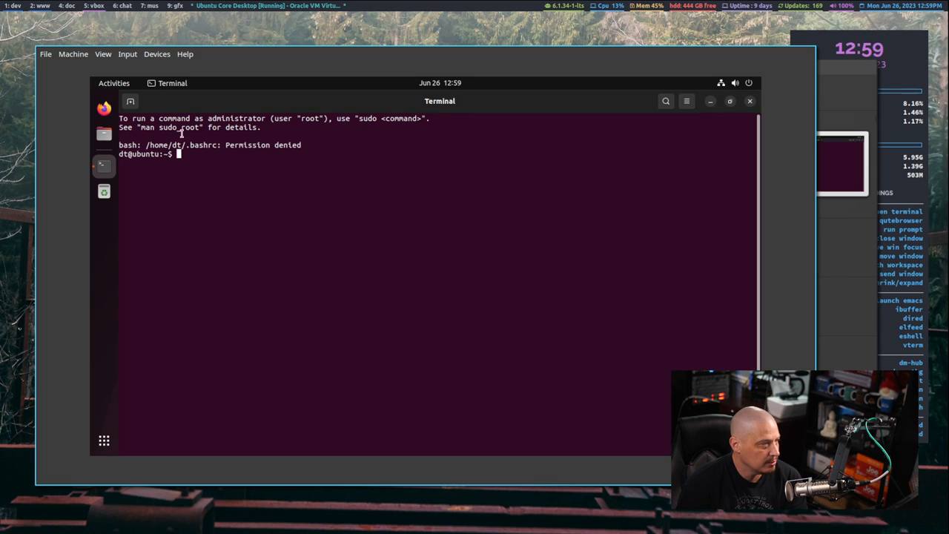
mouse_move(391, 267)
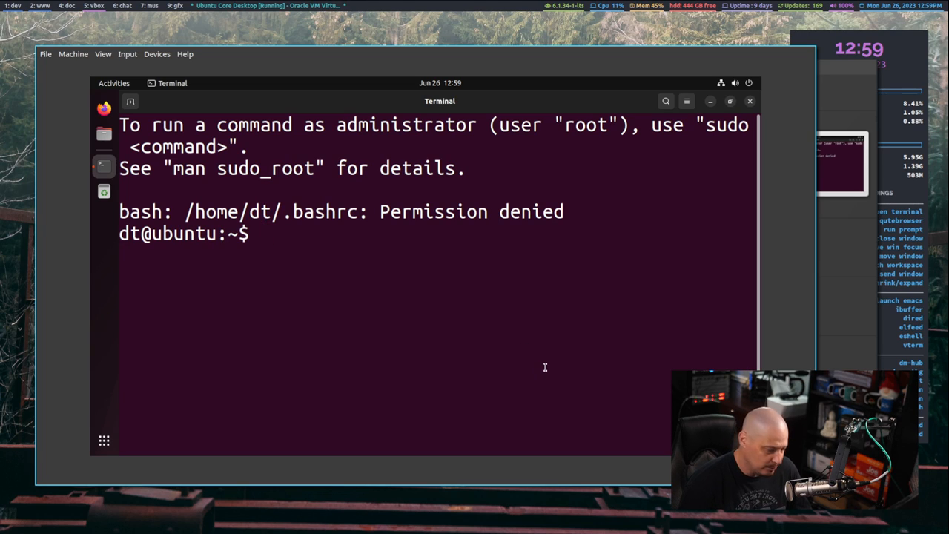
- Try editing .bashrc with sudo vi, which fails on sudoers
type("sudo vi")
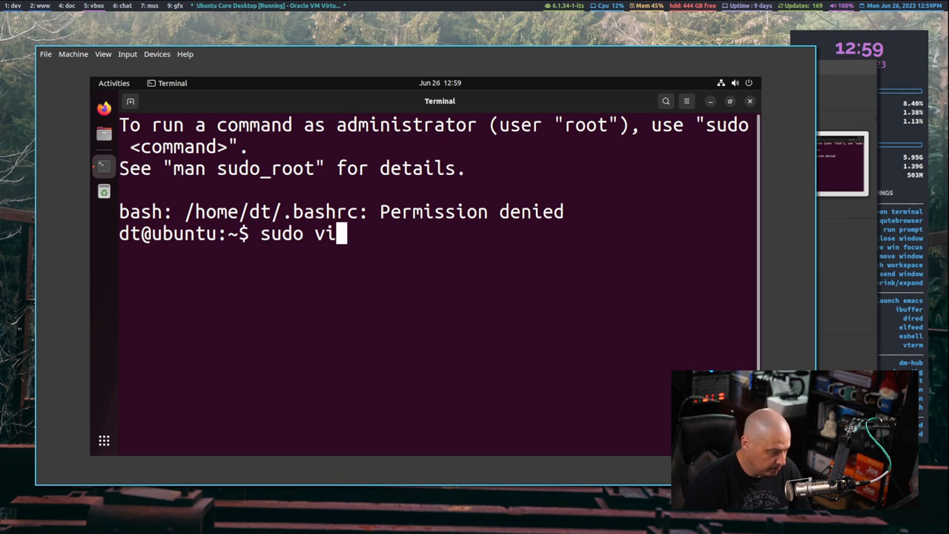
type(".bashr")
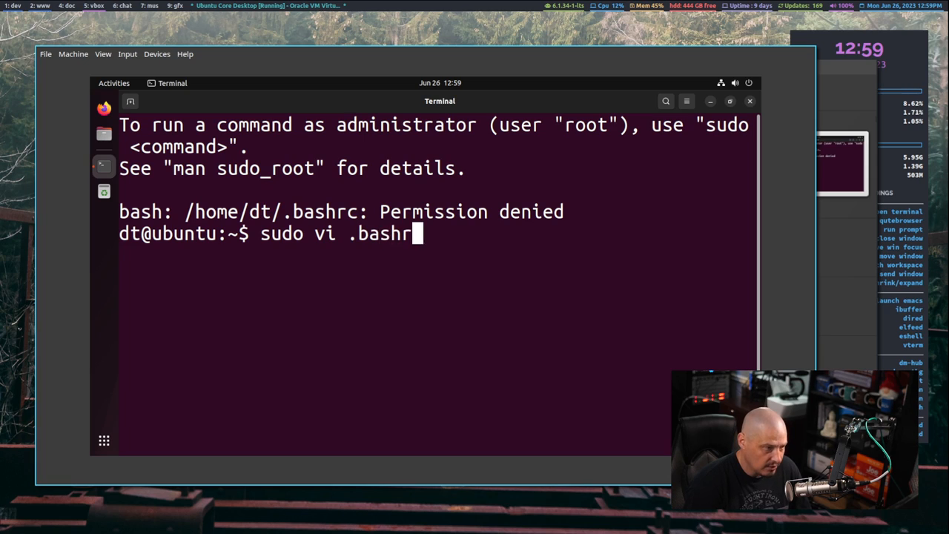
key("Return")
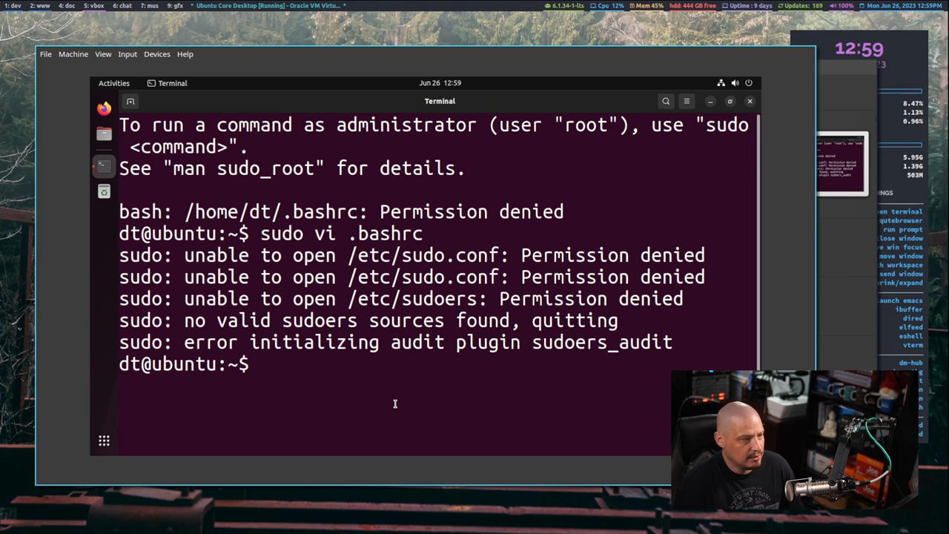
mouse_move(312, 371)
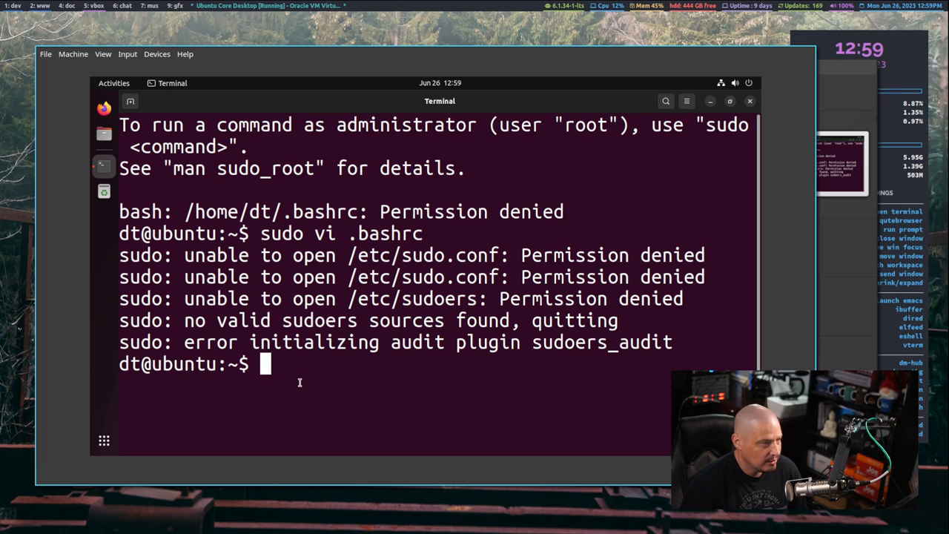
- Check the kernel version (5.15.0-75-generic) and run apt list --installed, which isn't found
type("uname -r")
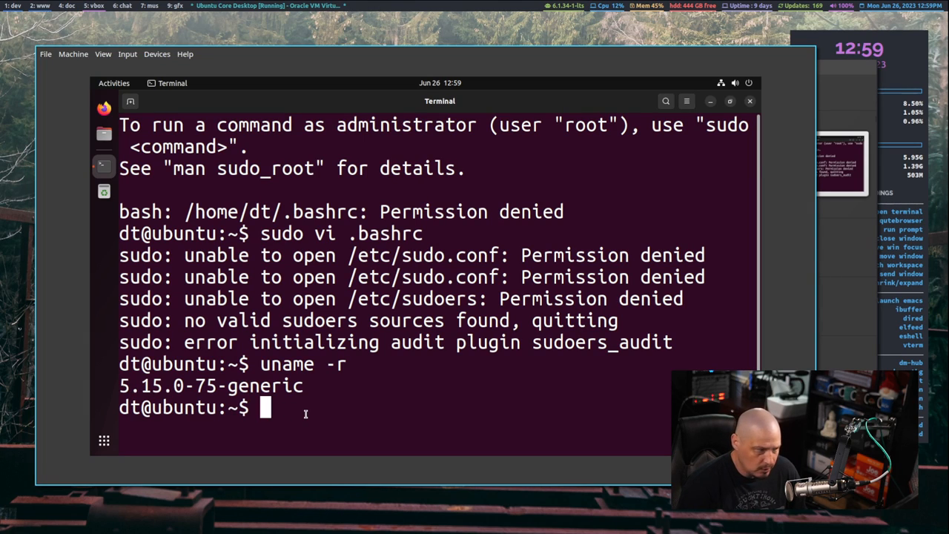
type("apt list")
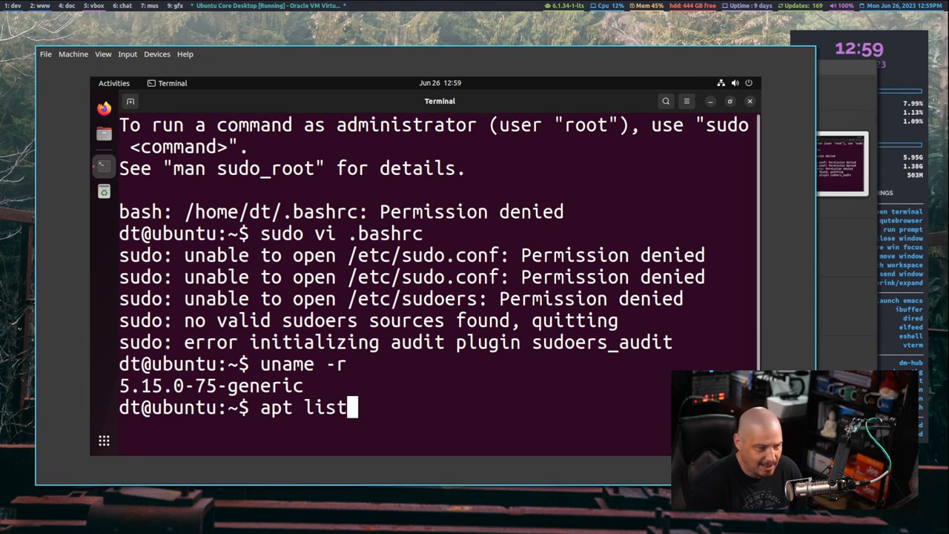
type("--instal")
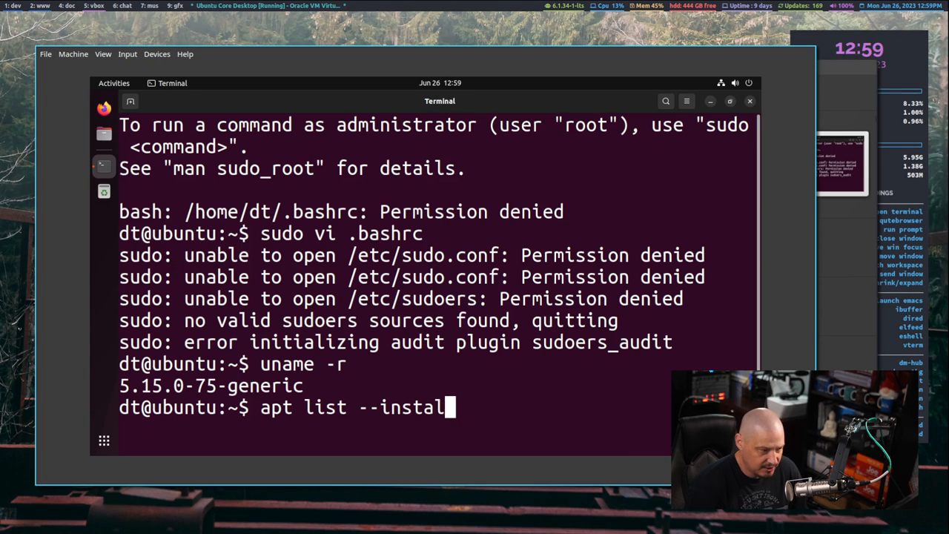
type("led")
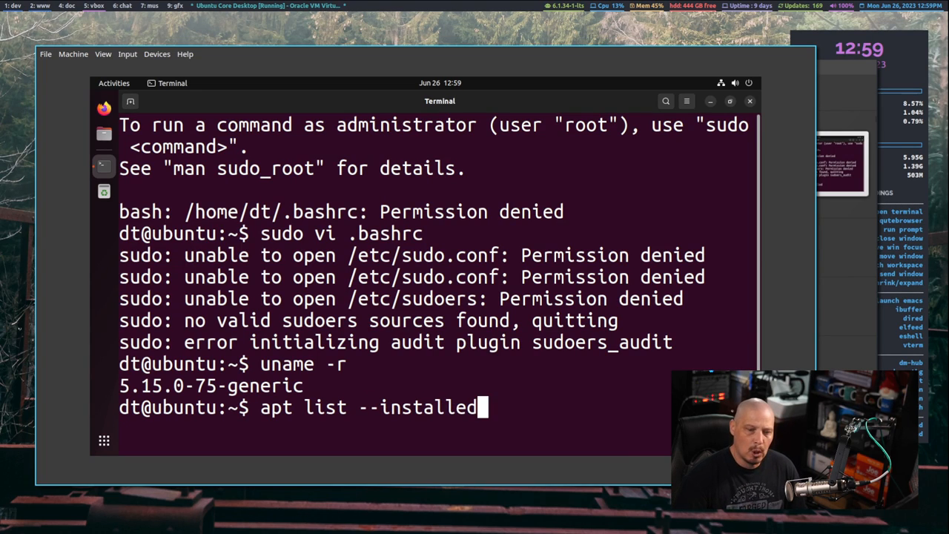
key("Return")
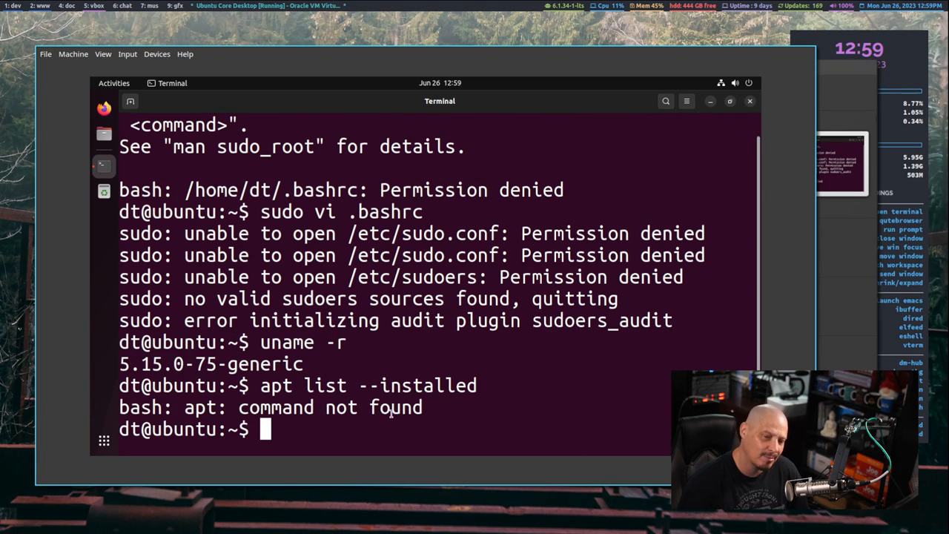
- Run snap list and cancel it with Ctrl+C
type("snap list")
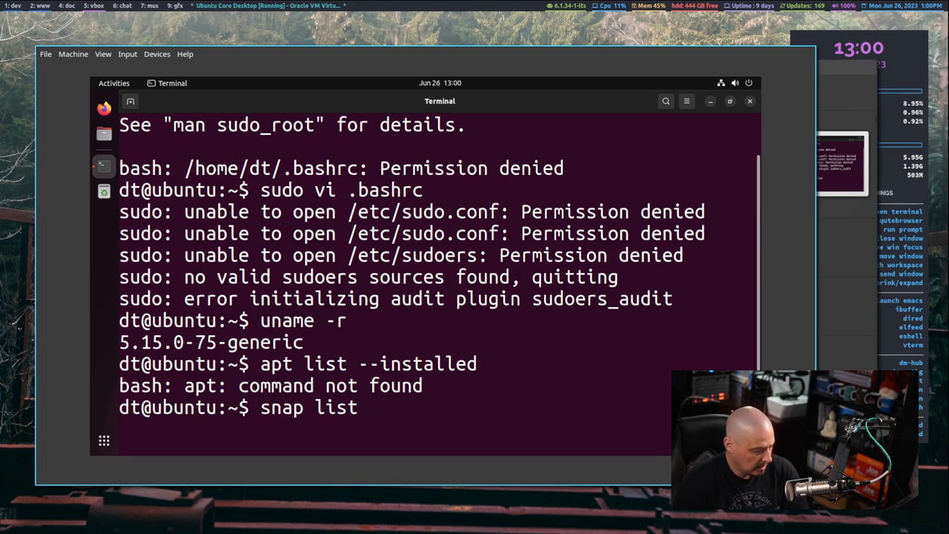
key("Return")
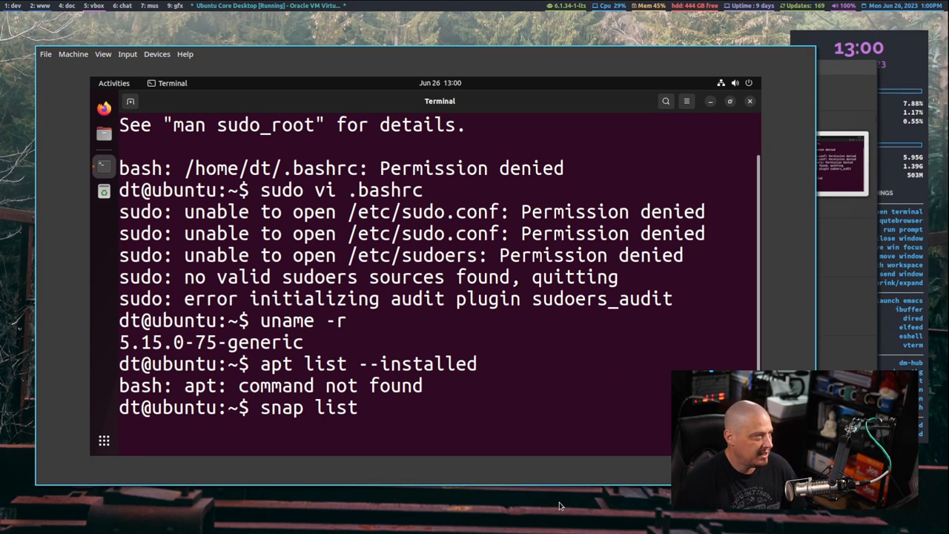
key("Return")
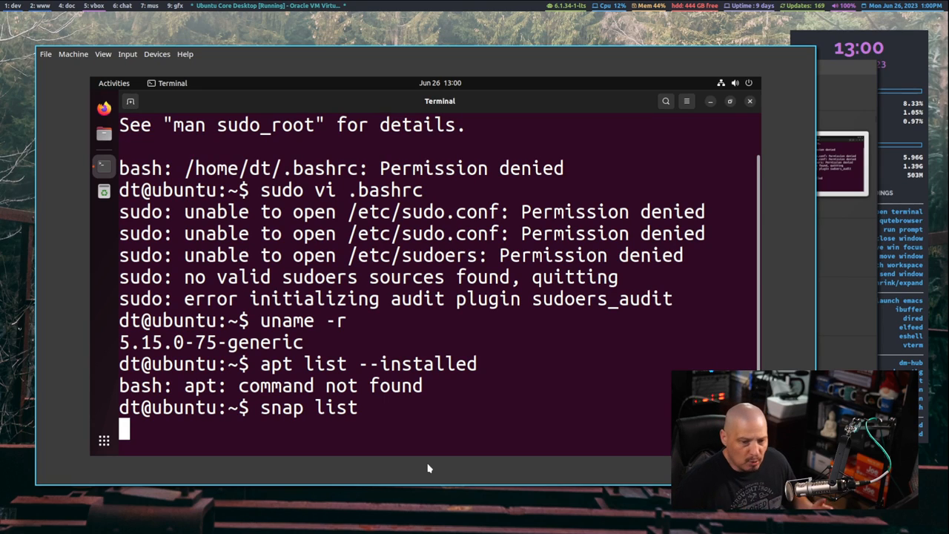
key("ctrl+c")
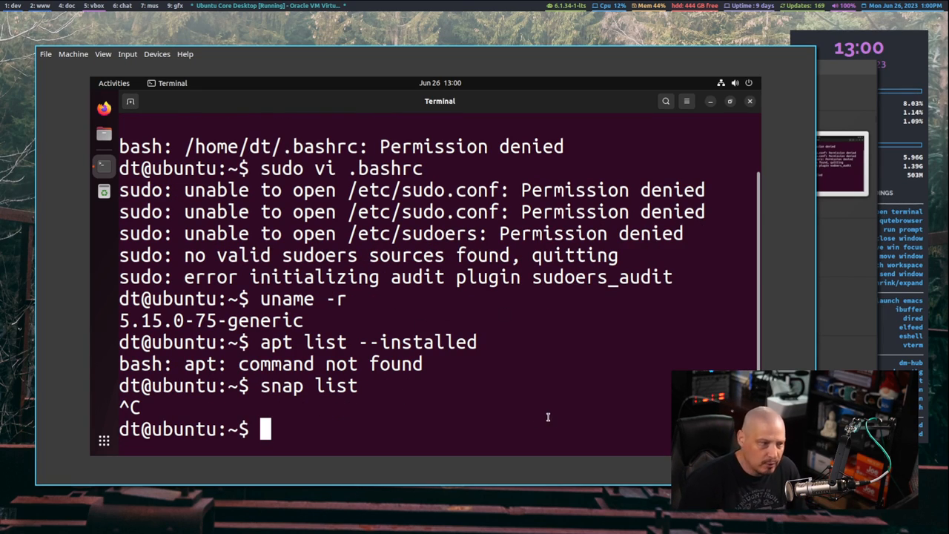
- Run lsblk and review its snap loop mounts and the 12 GB sda disk
type("lsbl")
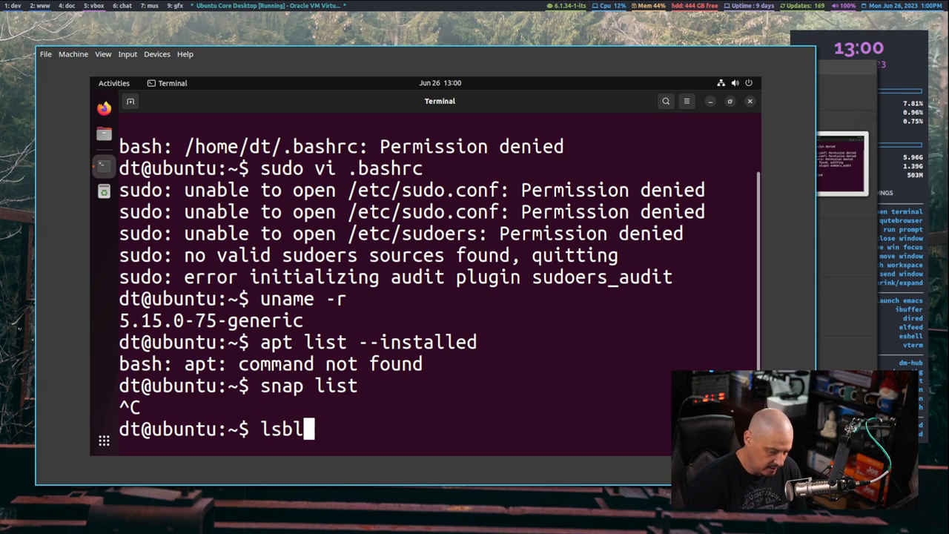
type("k")
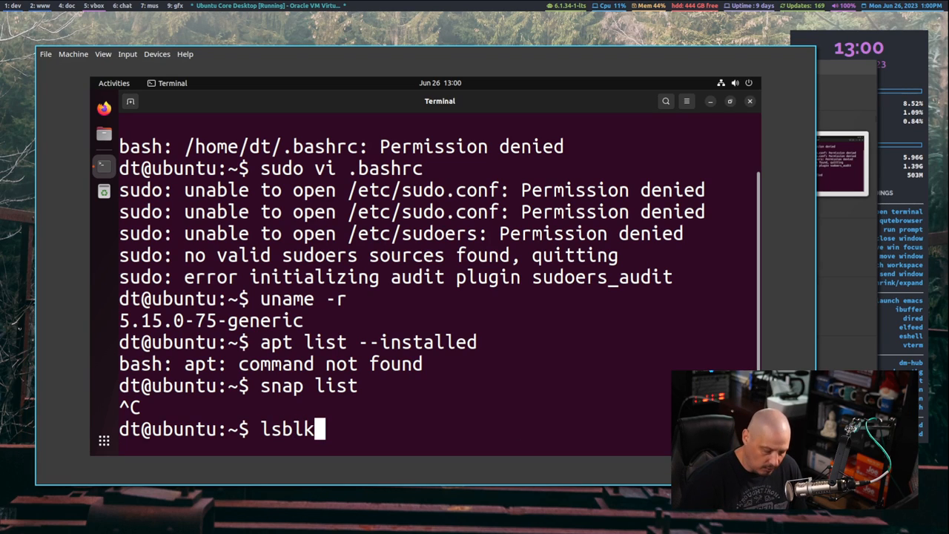
key("Return")
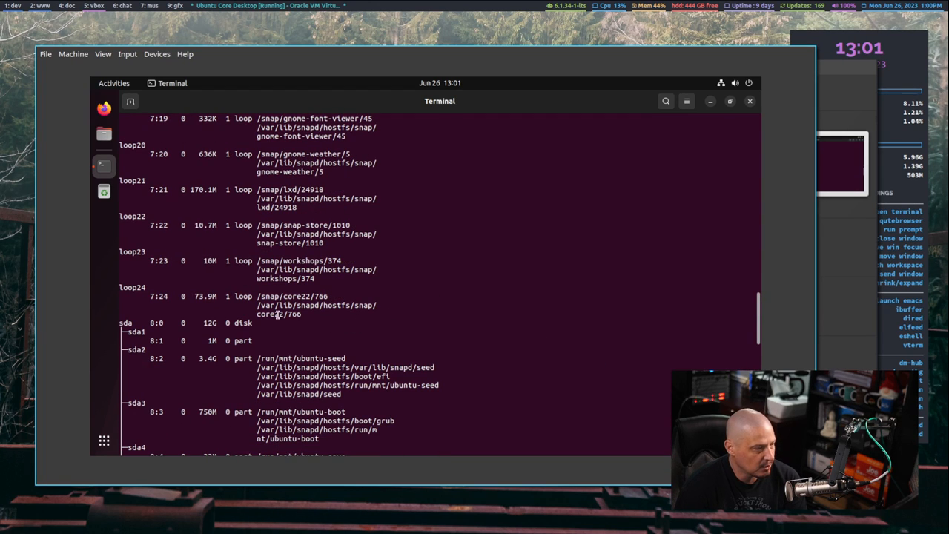
mouse_move(313, 317)
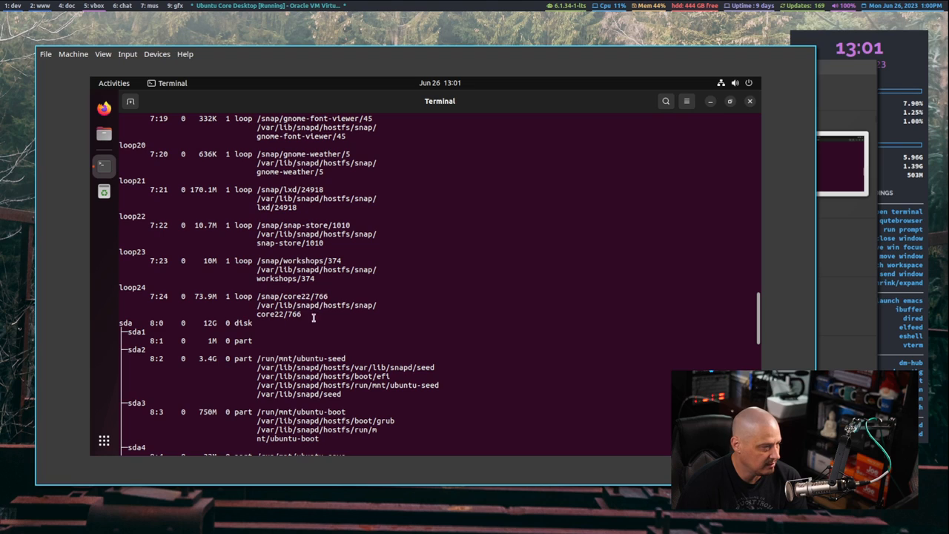
scroll("up", 3)
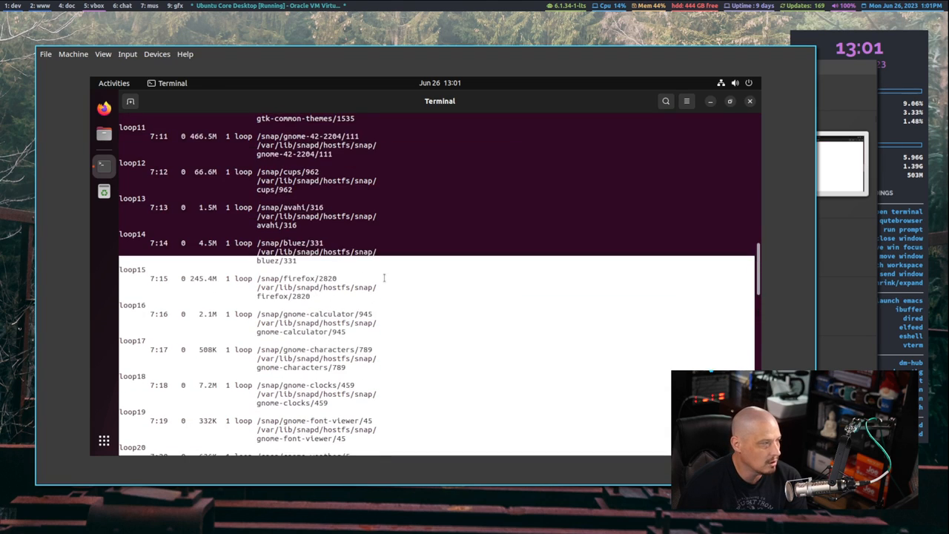
scroll("up", 3)
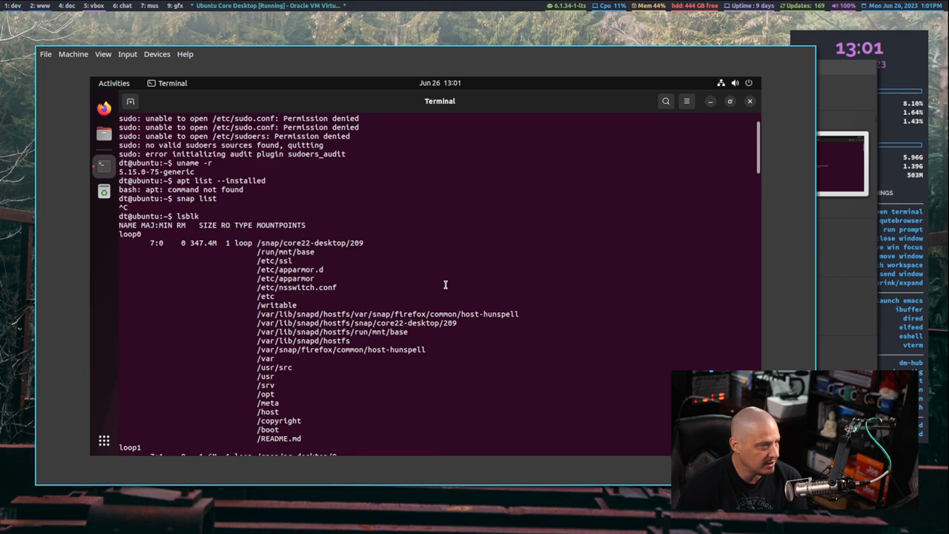
scroll("down", 3)
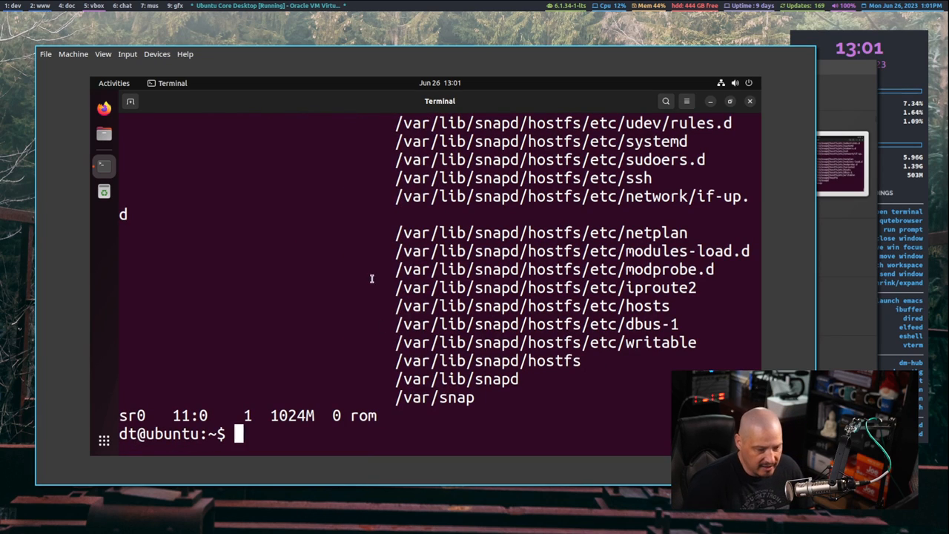
- Run lsblk -e 7 and review sda's five partitions, including the 7.8 GB data partition
type("ls")
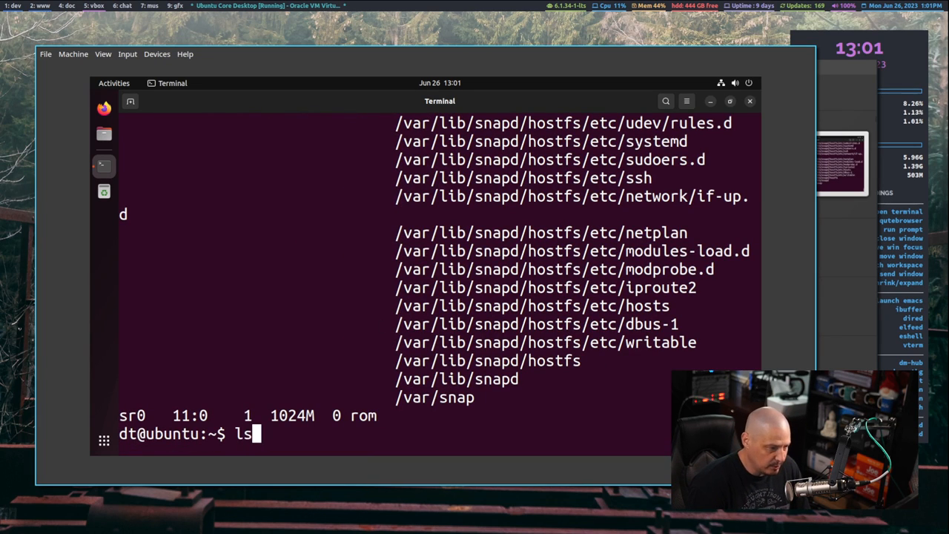
type("blk")
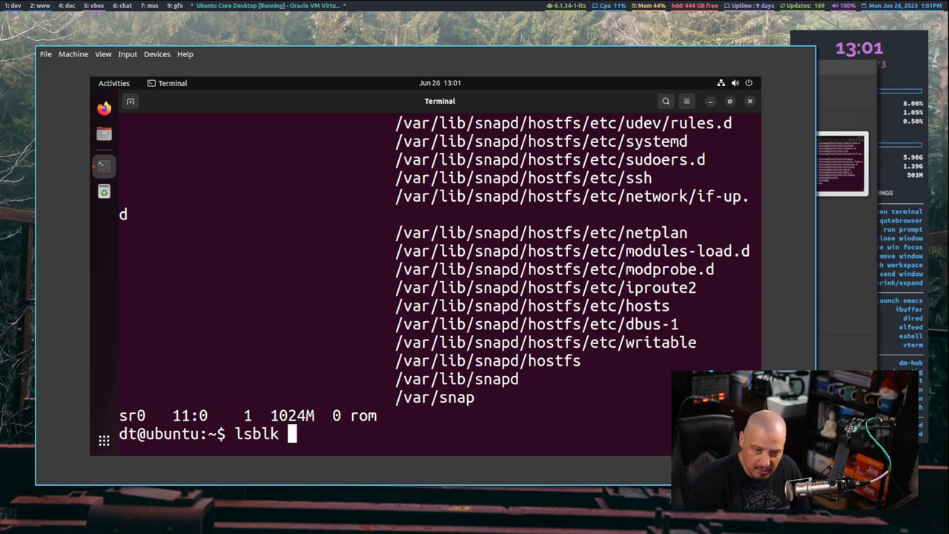
type("-e 7")
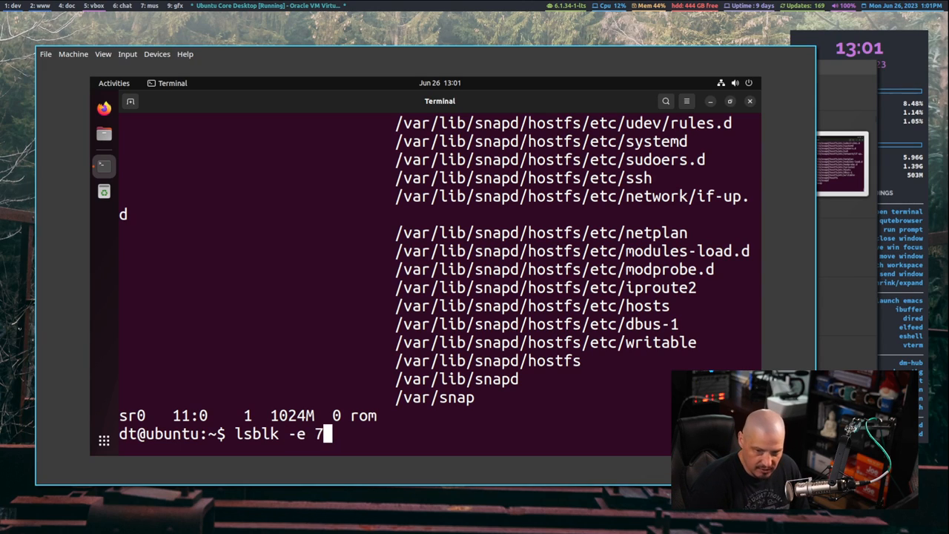
key("Return")
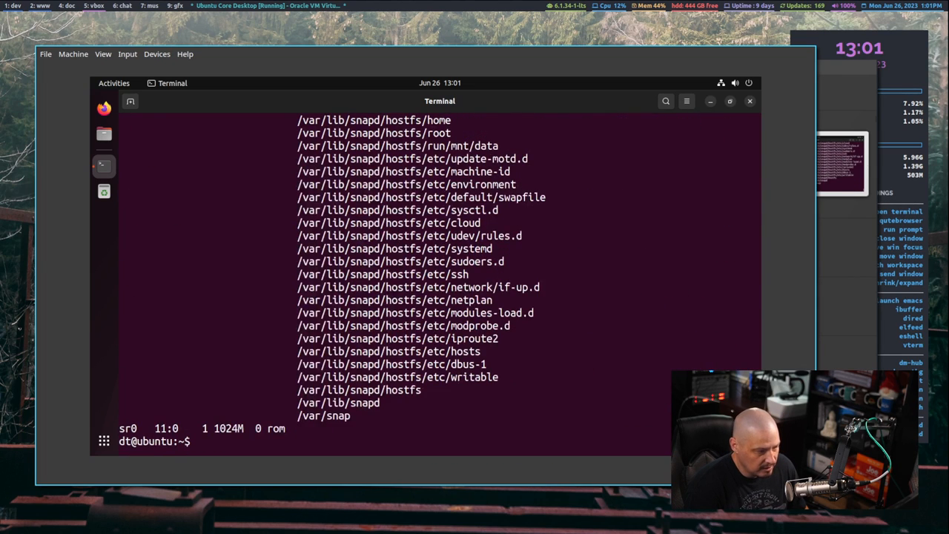
scroll("up", 3)
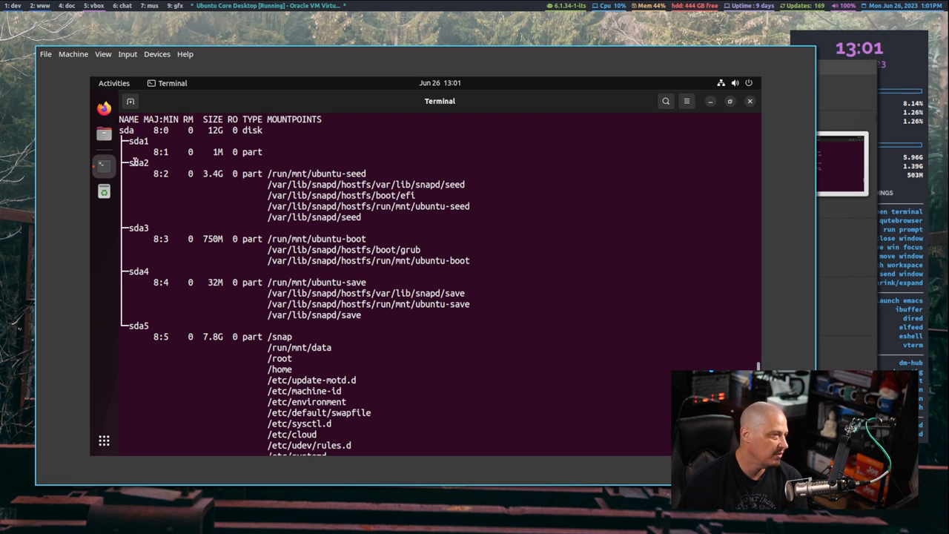
scroll("down", 3)
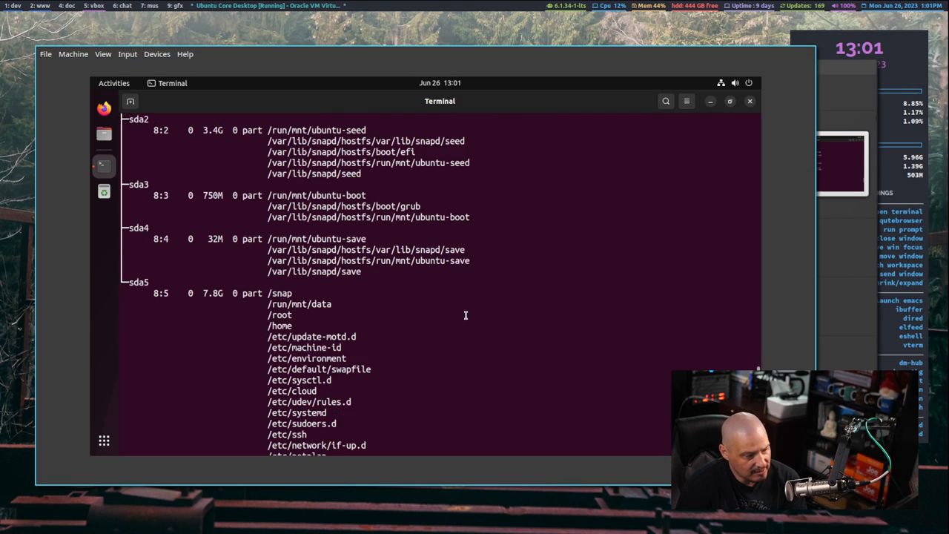
scroll("down", 3)
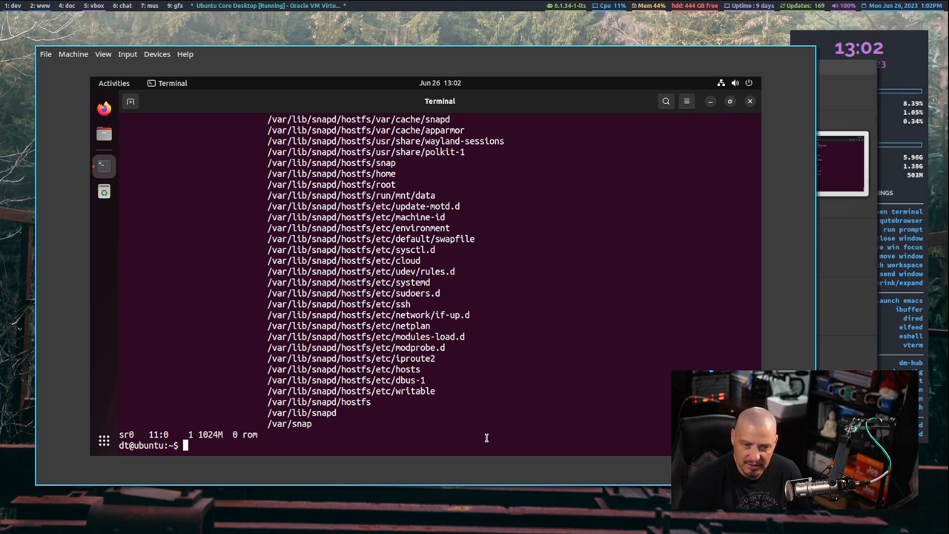
- View snap's help, then run snap install htop, which fails with a snapd socket permission error
type("snap")
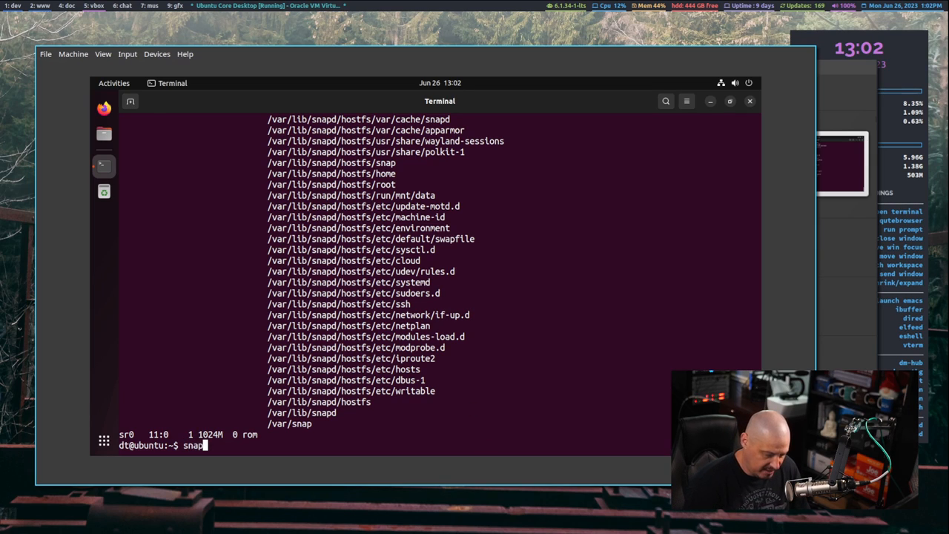
key("Return")
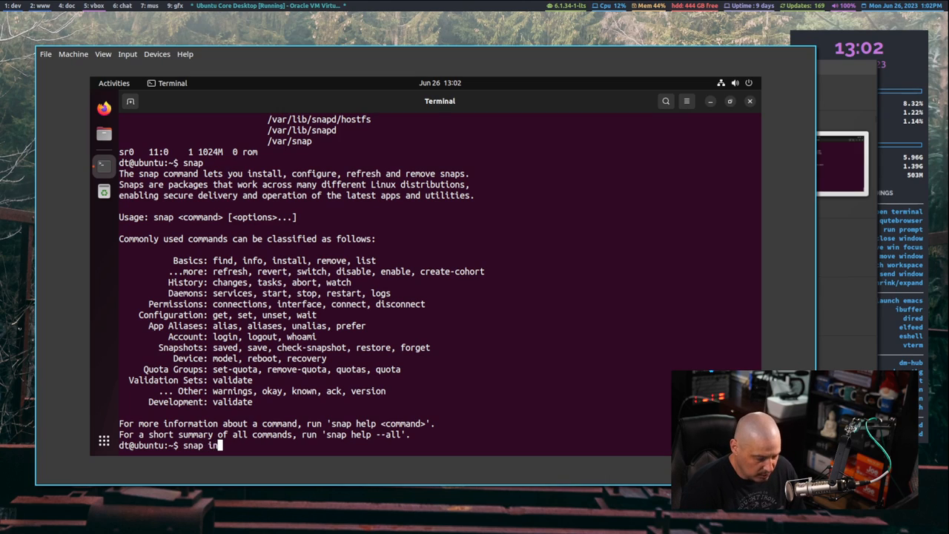
type("stall htoi")
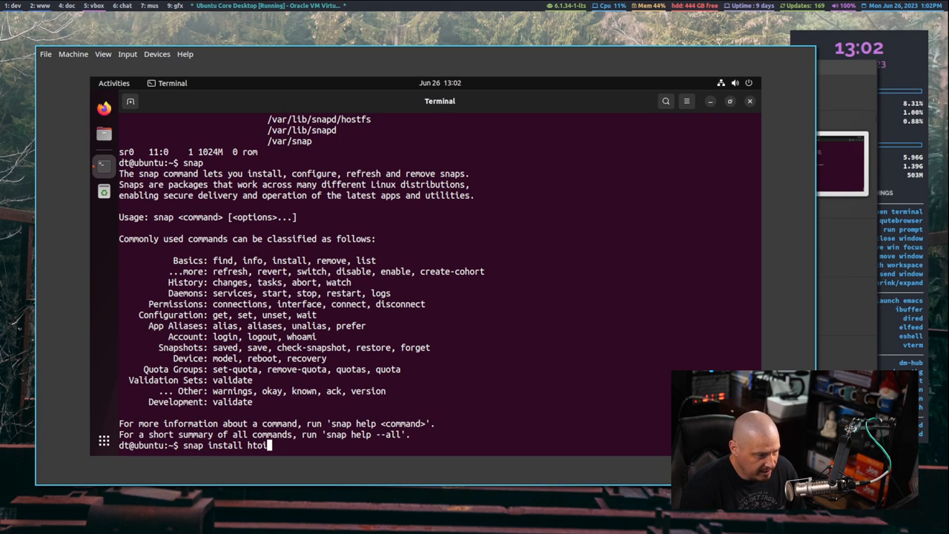
key("Return")
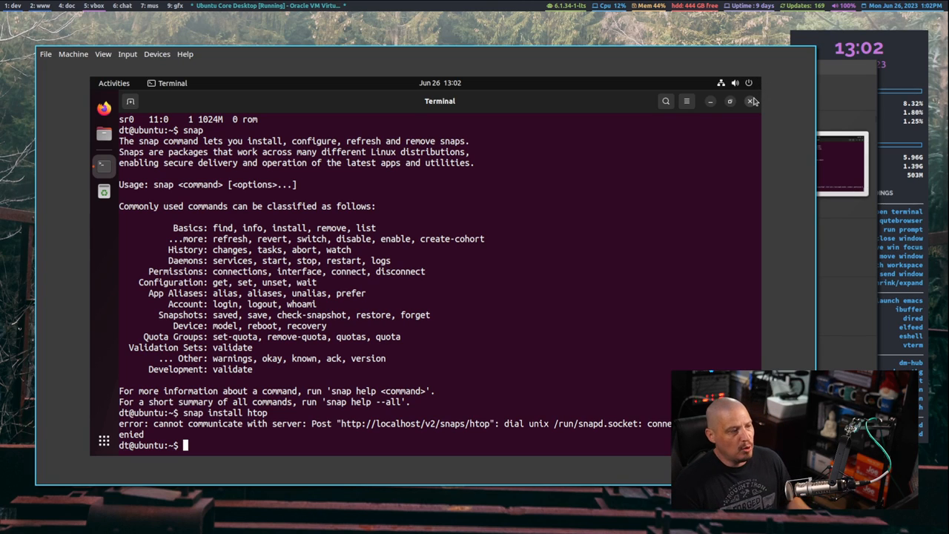
- Close the guest terminal and launch Ubuntu Software from the dock
left_click(752, 101)
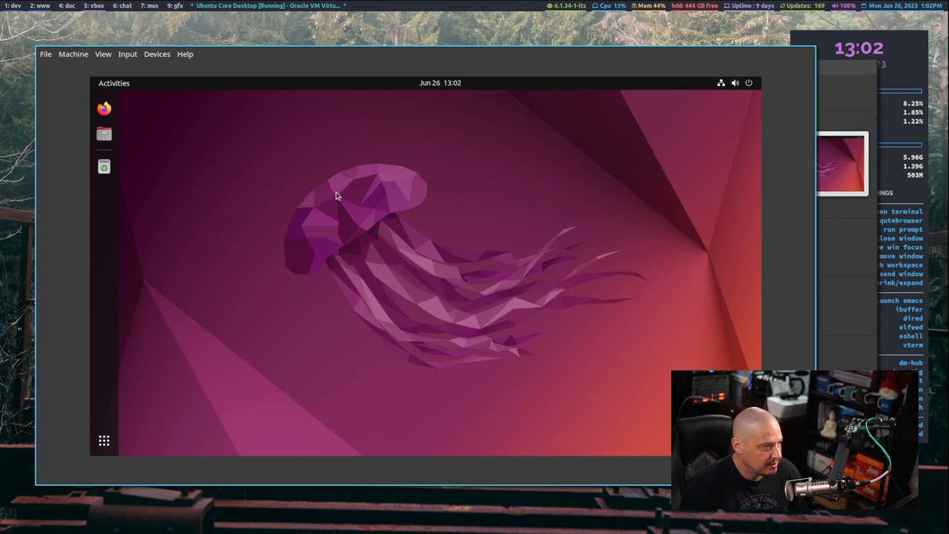
left_click(113, 83)
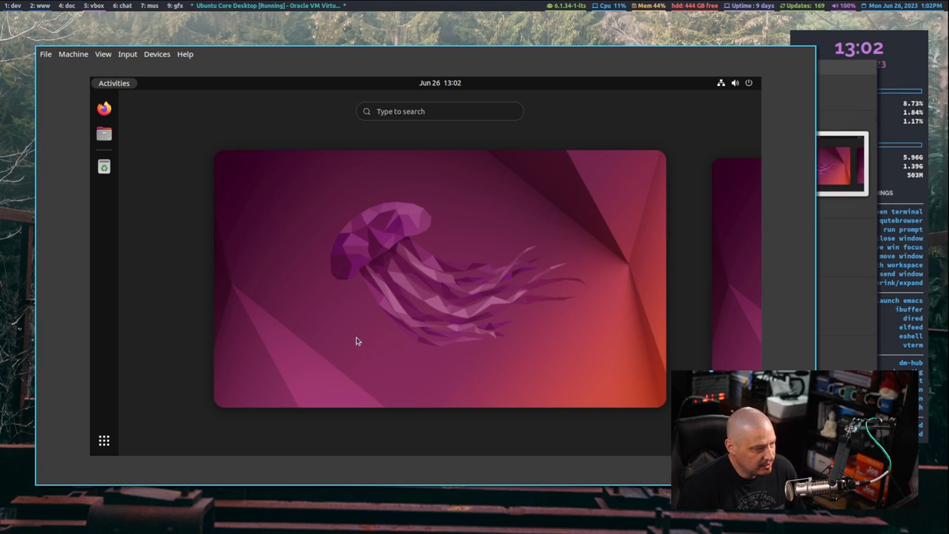
left_click(104, 440)
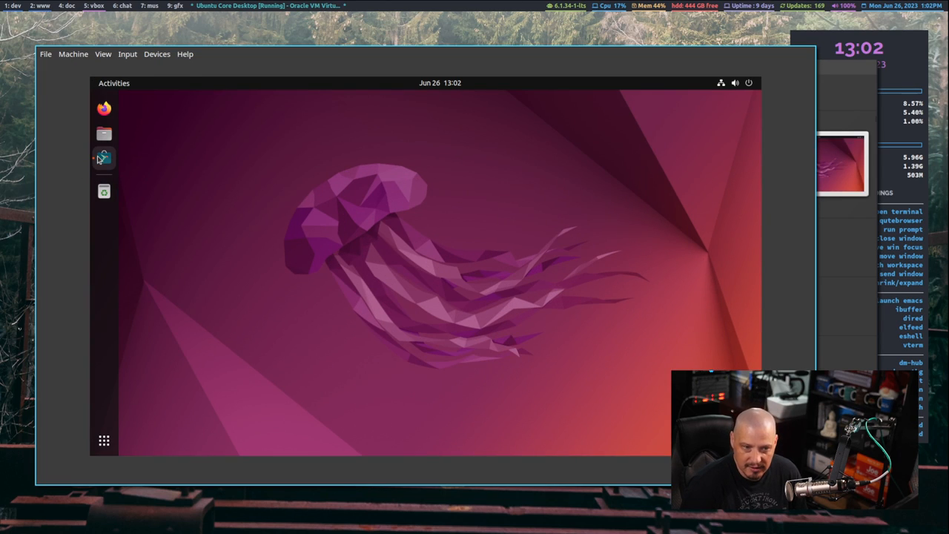
left_click(104, 158)
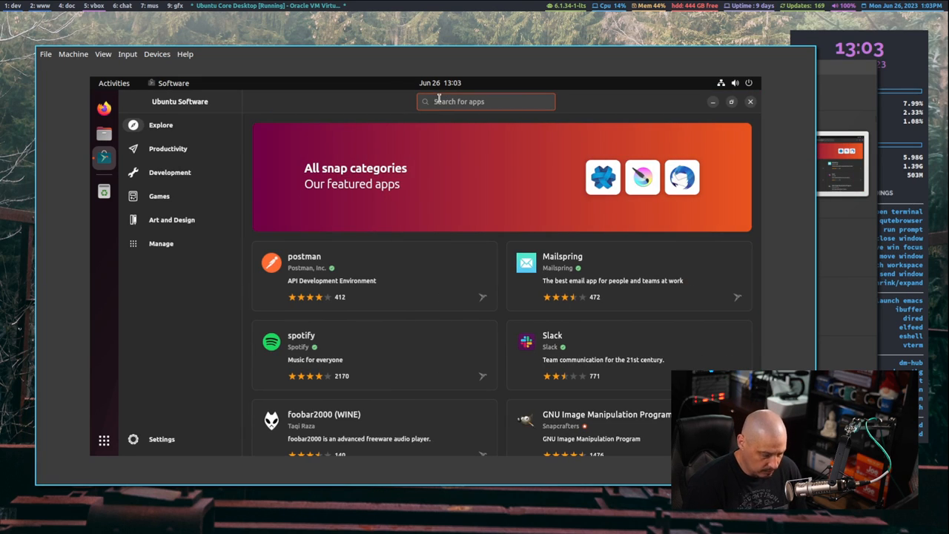
- Search Ubuntu Software for htop, install the snap, and close the store
type("htop")
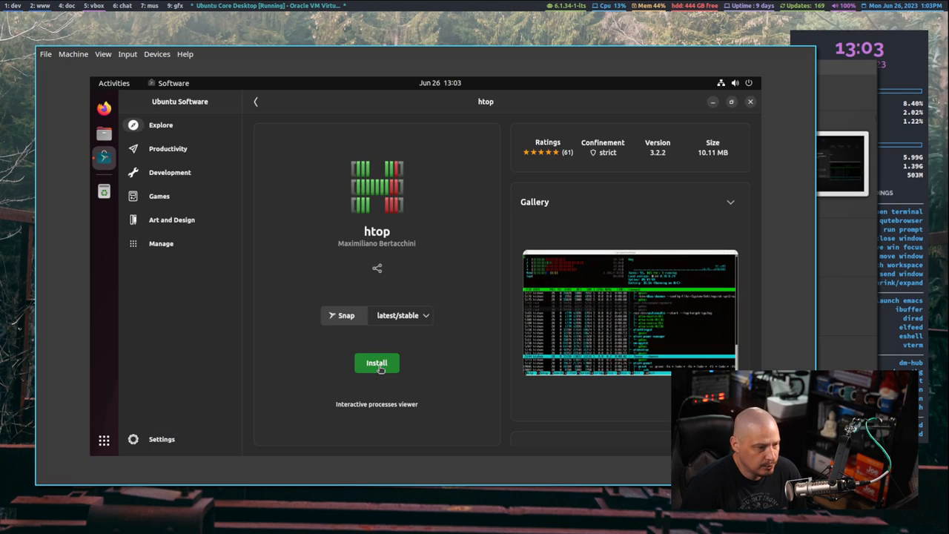
left_click(376, 362)
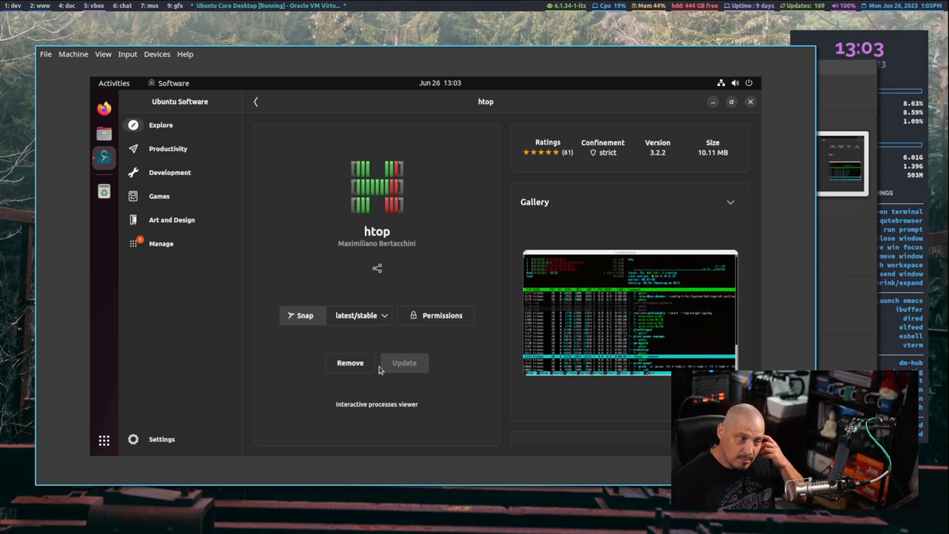
mouse_move(670, 131)
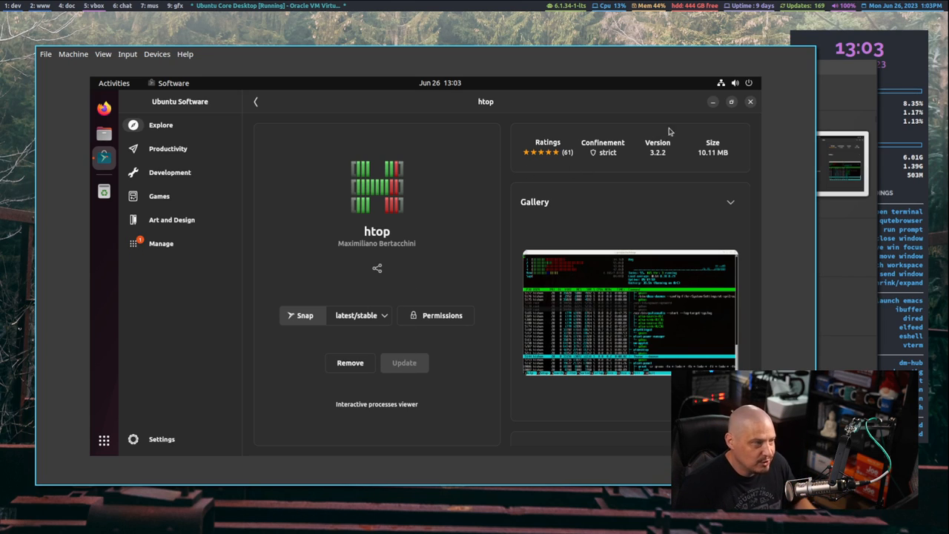
left_click(750, 102)
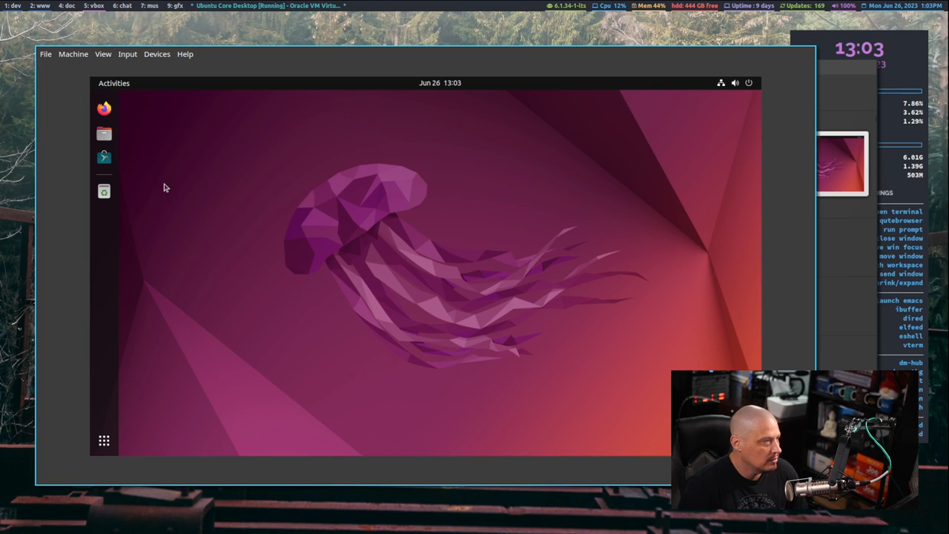
mouse_move(295, 226)
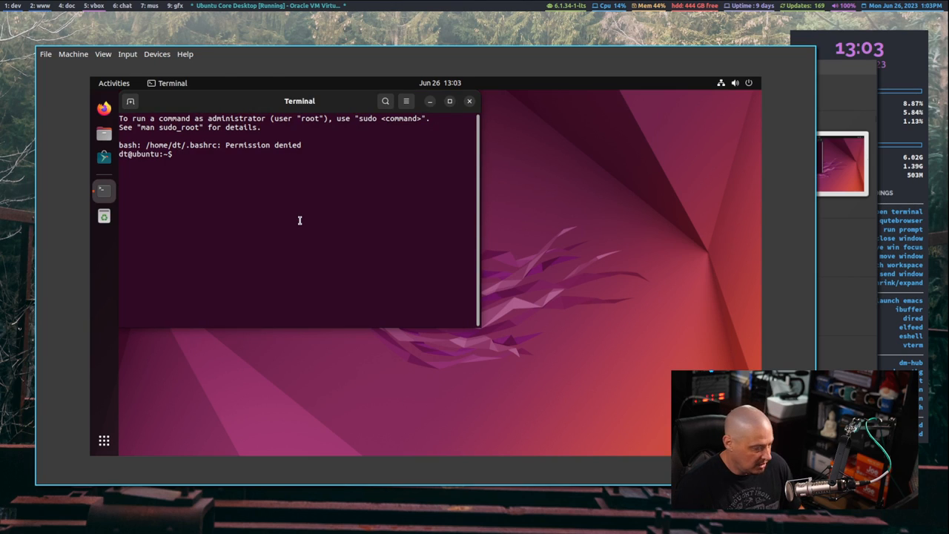
- Run the failed 'h' command in the terminal, then close the terminal
type("h")
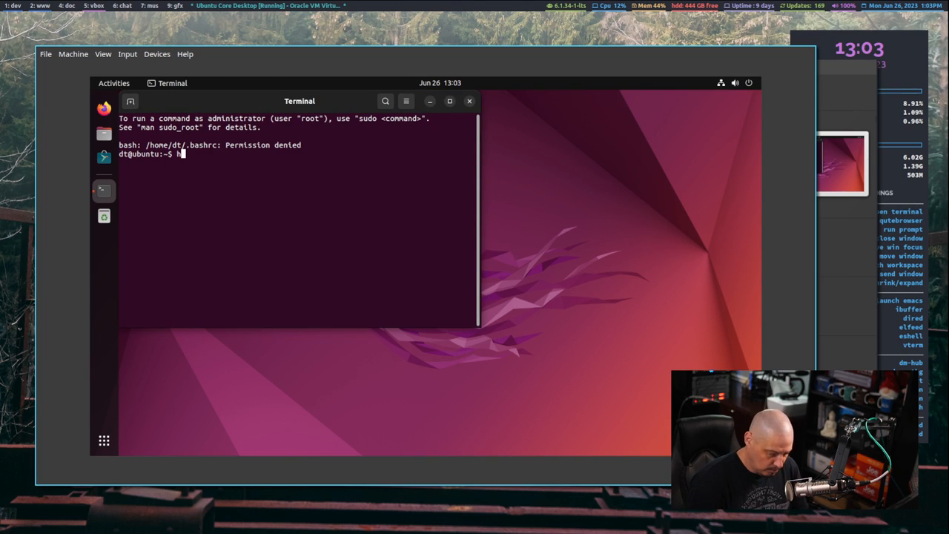
key("Return")
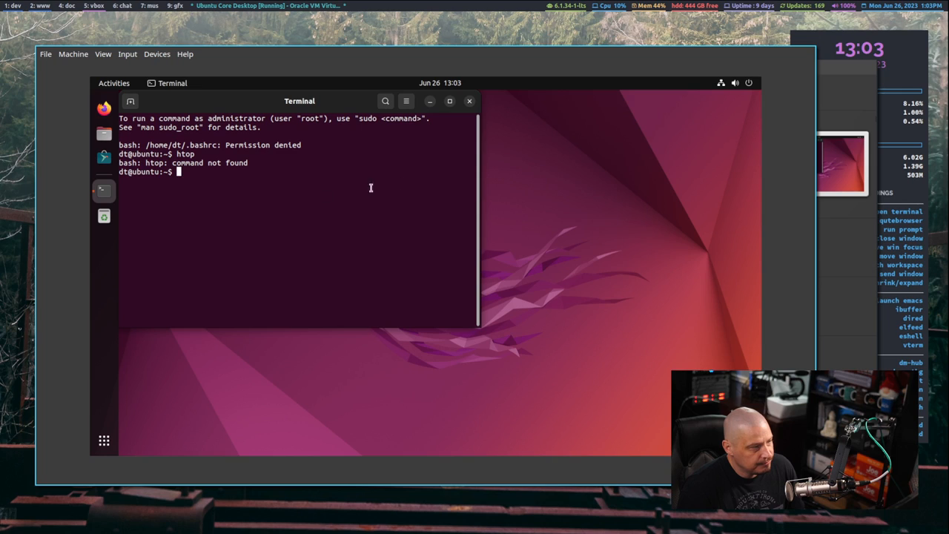
left_click(469, 101)
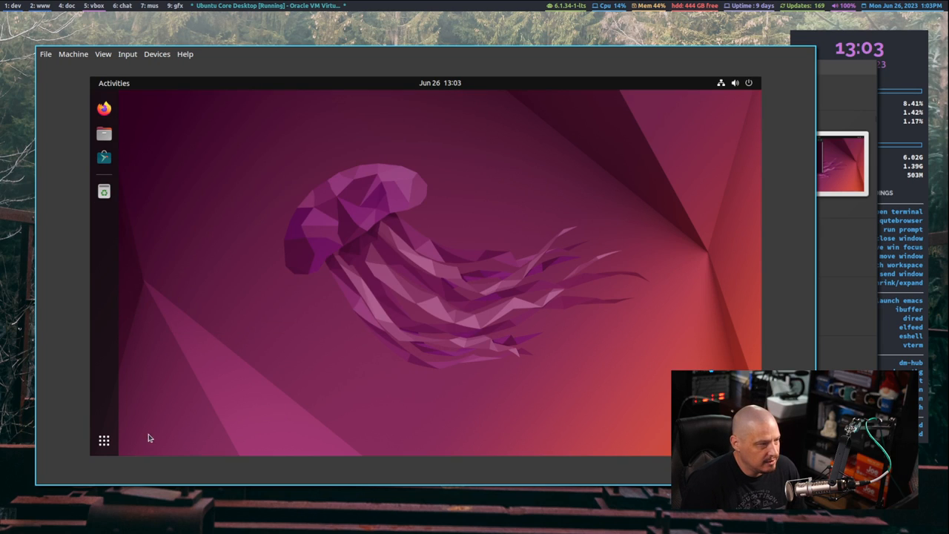
- Open and close Ubuntu Software, then show the installed applications grid
left_click(104, 440)
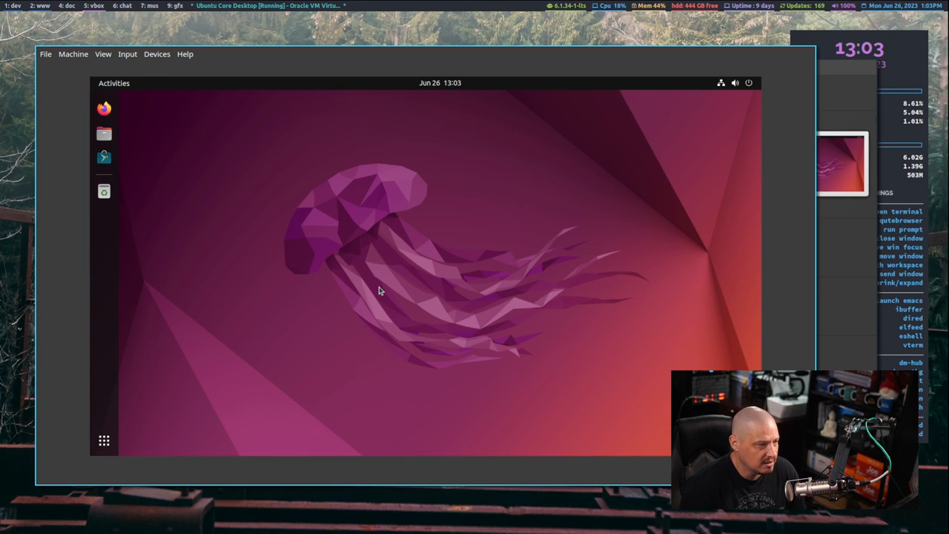
mouse_move(317, 267)
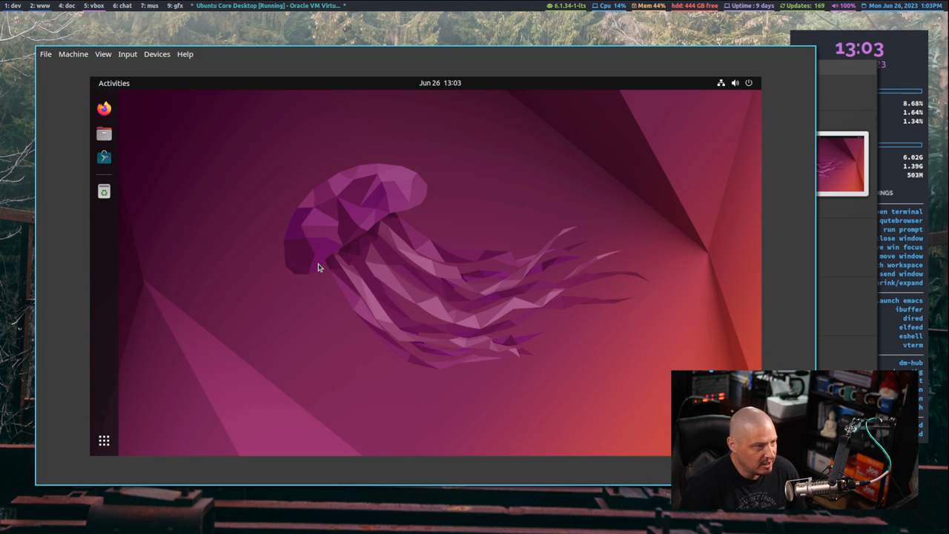
mouse_move(143, 333)
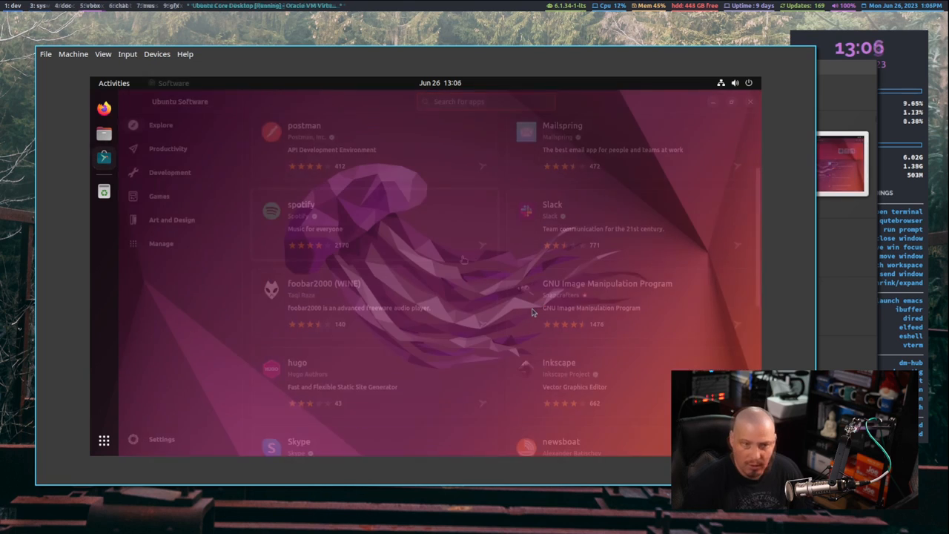
left_click(750, 101)
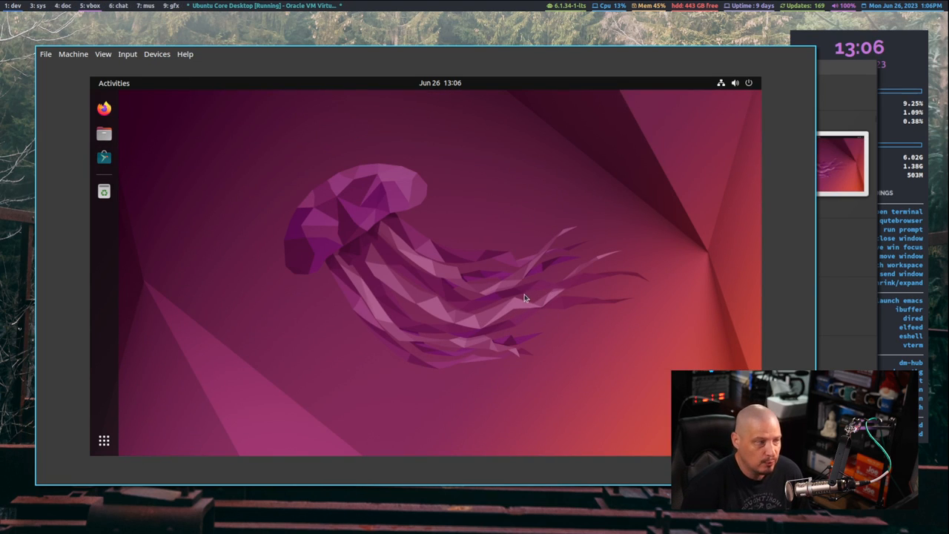
mouse_move(386, 293)
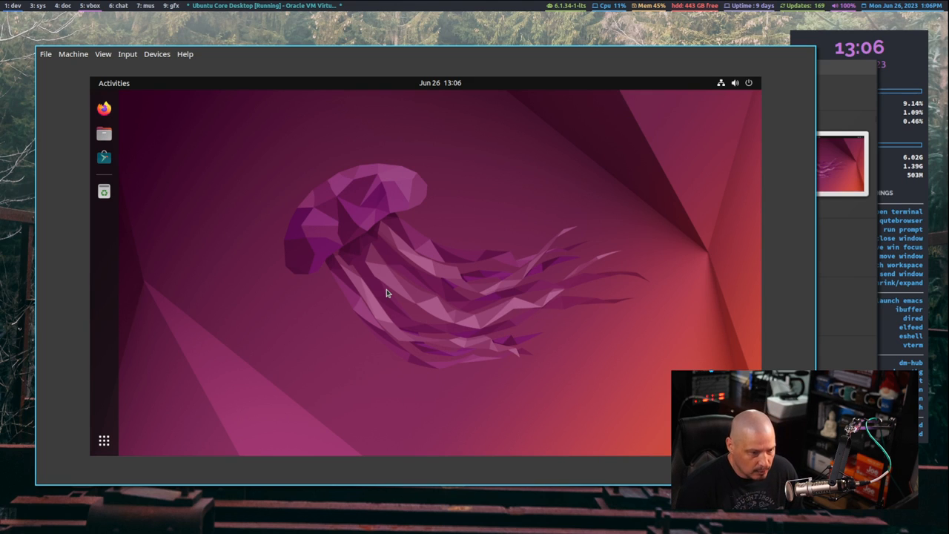
mouse_move(301, 307)
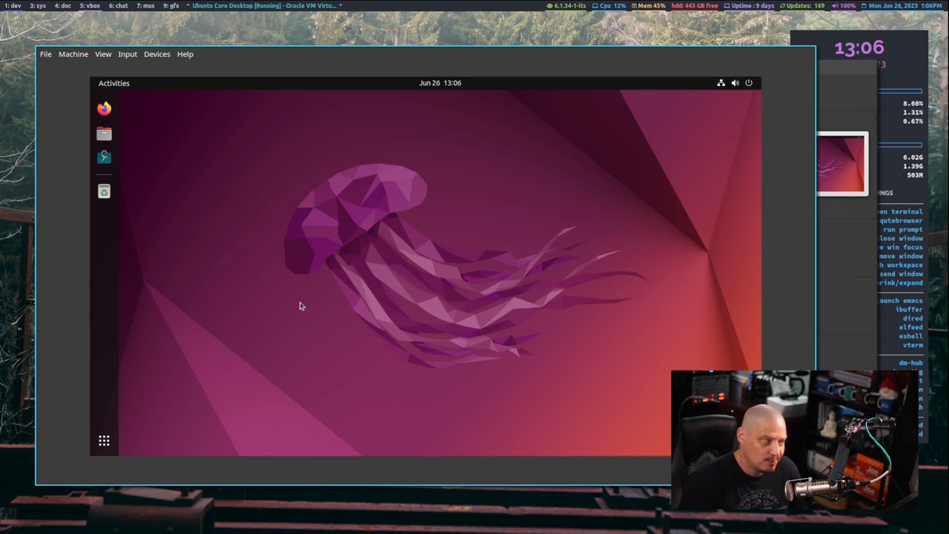
mouse_move(305, 380)
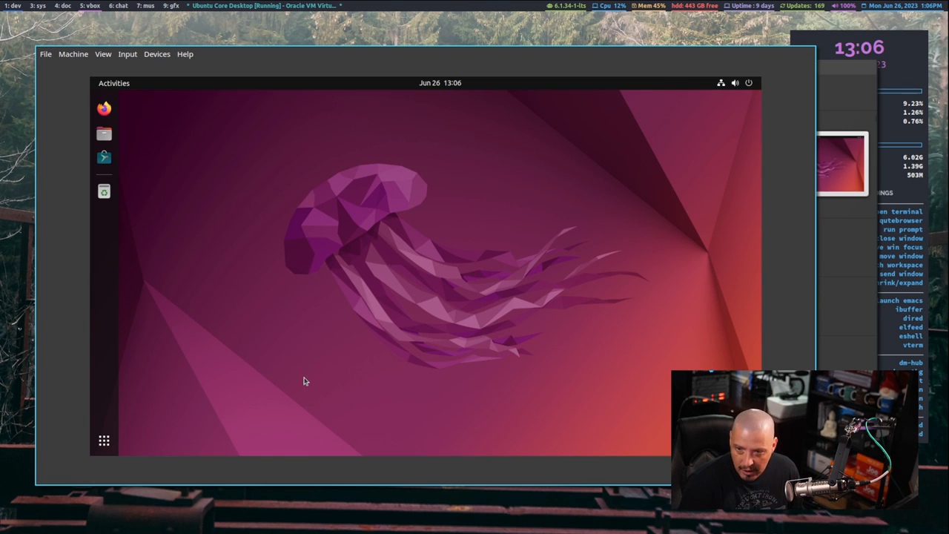
left_click(104, 440)
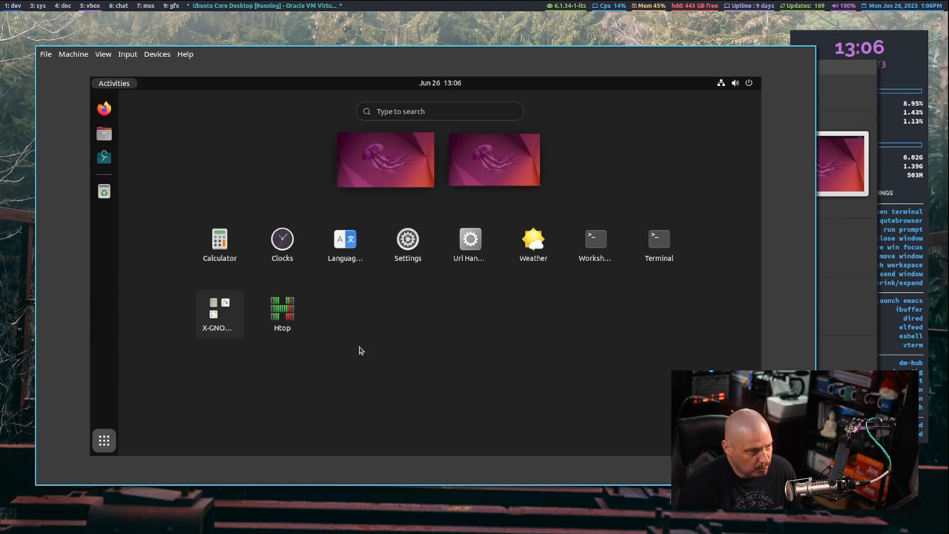
mouse_move(628, 167)
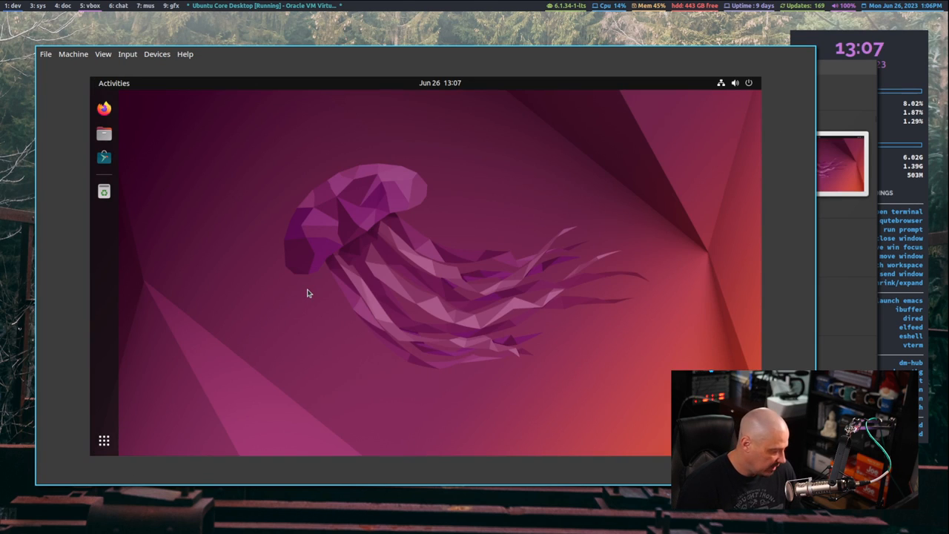
left_click(113, 83)
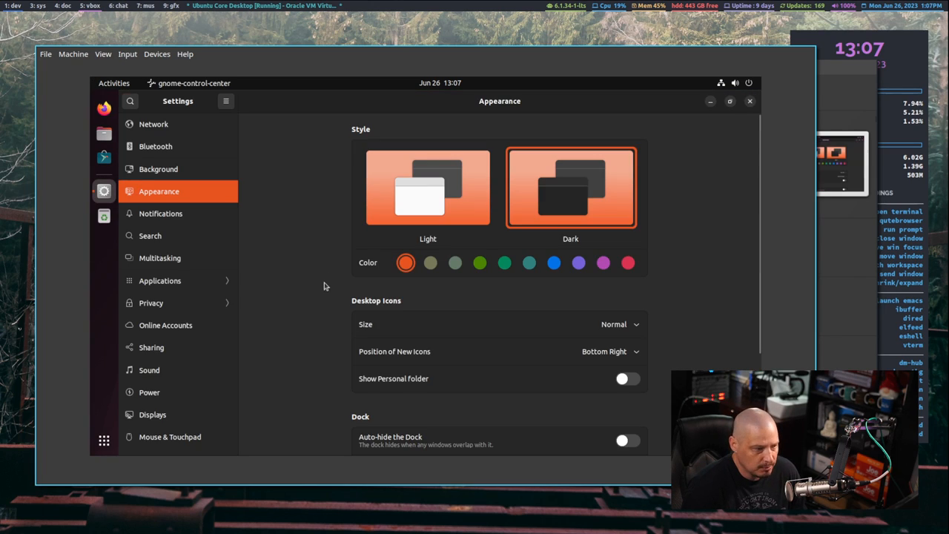
scroll("down", 3)
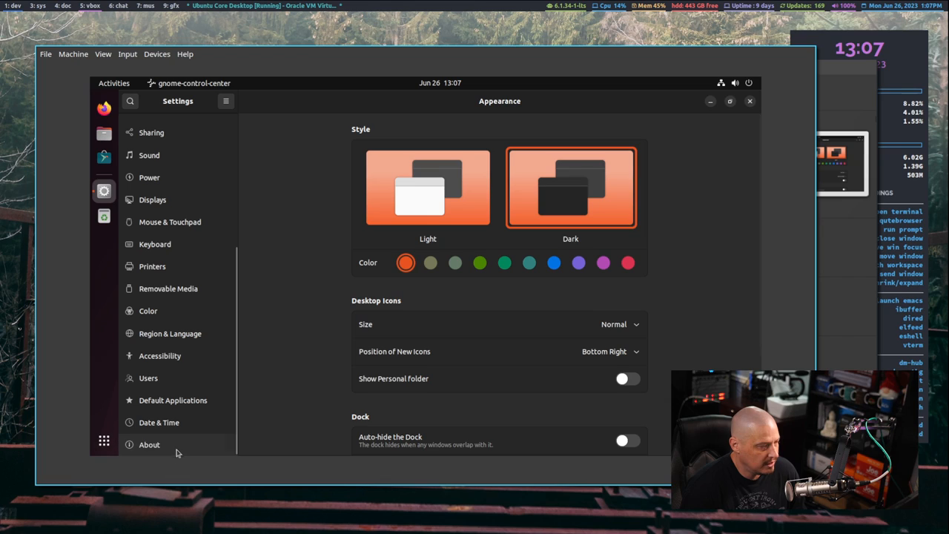
left_click(149, 444)
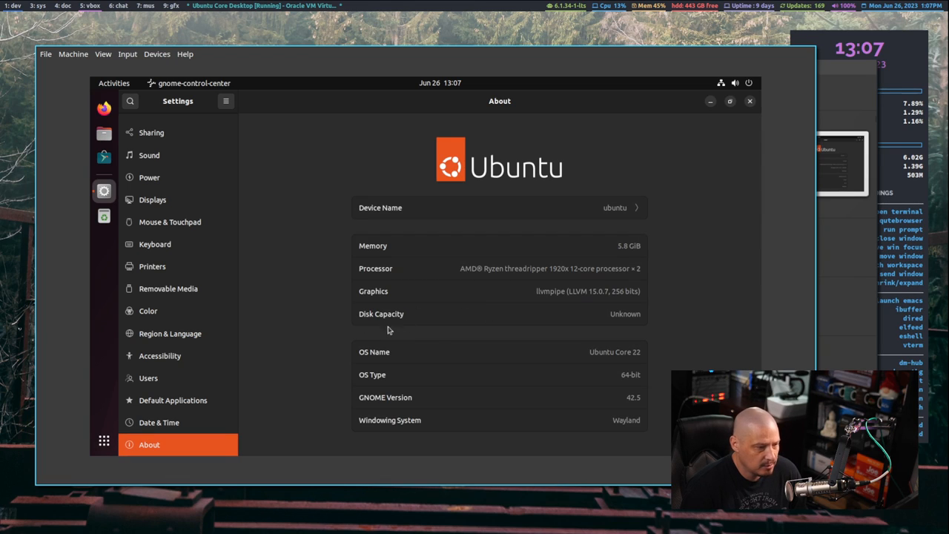
mouse_move(632, 363)
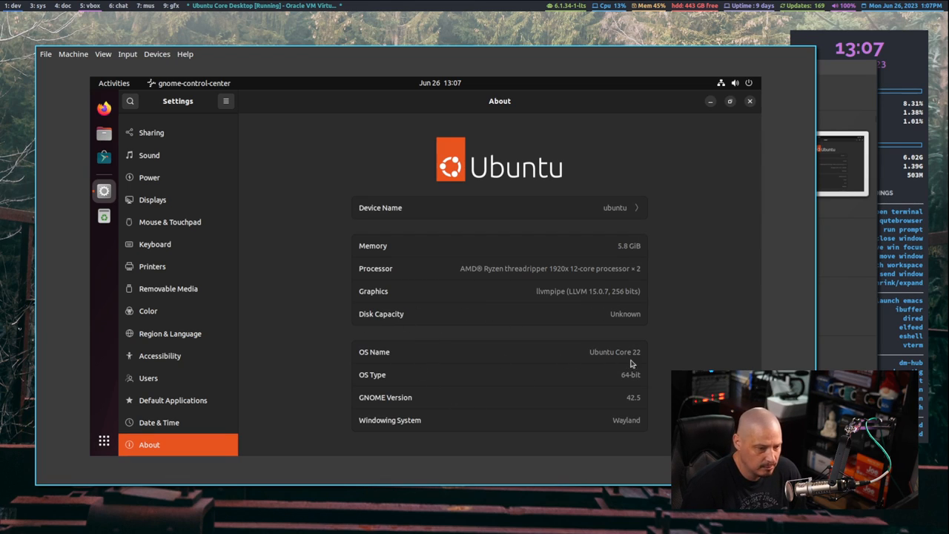
mouse_move(398, 411)
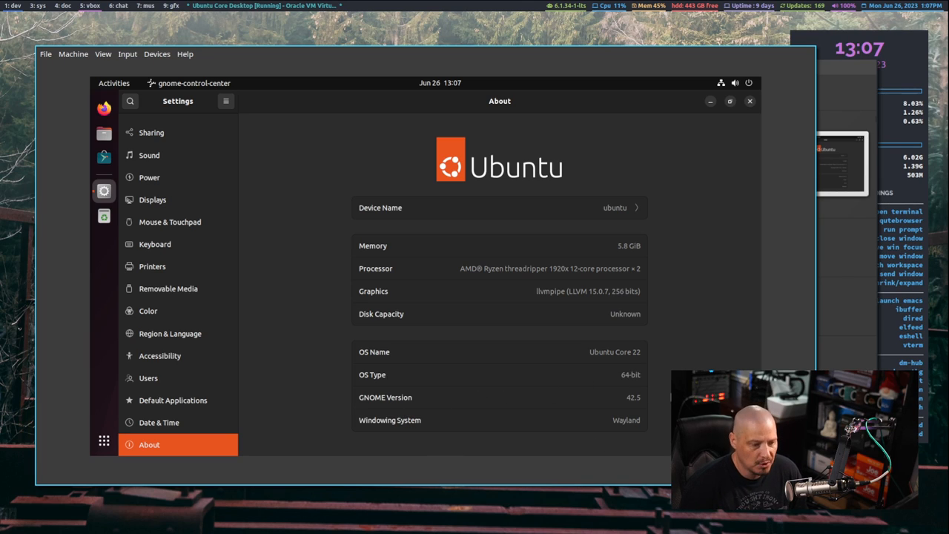
mouse_move(660, 428)
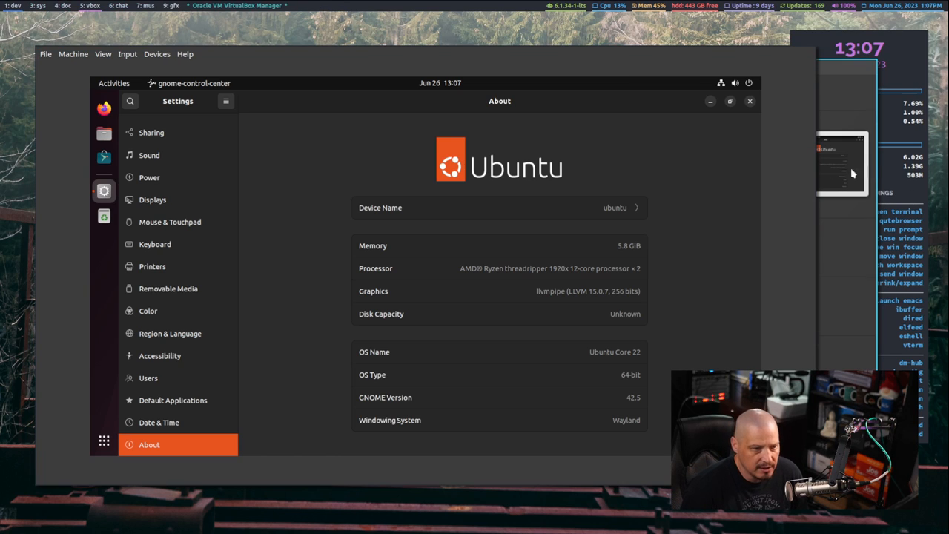
left_click(750, 101)
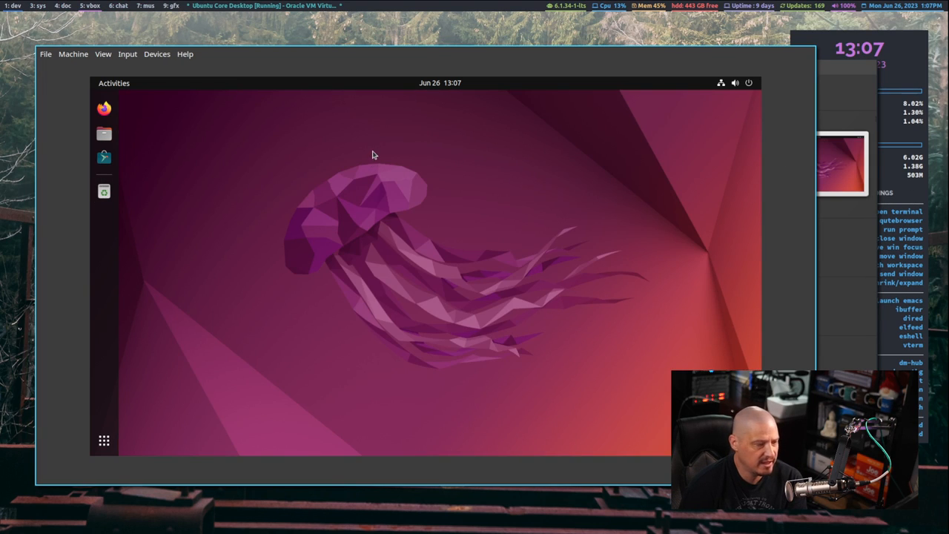
mouse_move(488, 294)
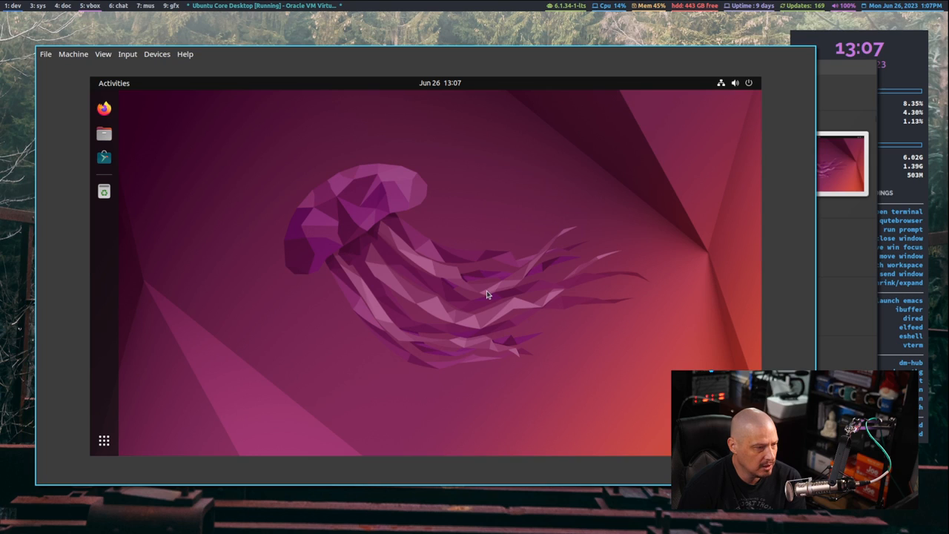
- Pick the yellow flower with insect photo as the desktop wallpaper
left_click(103, 191)
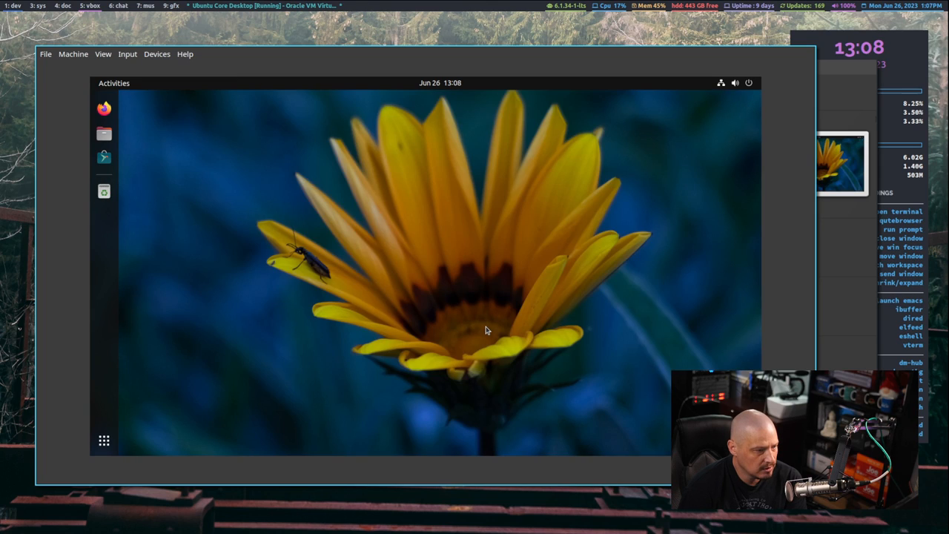
mouse_move(216, 304)
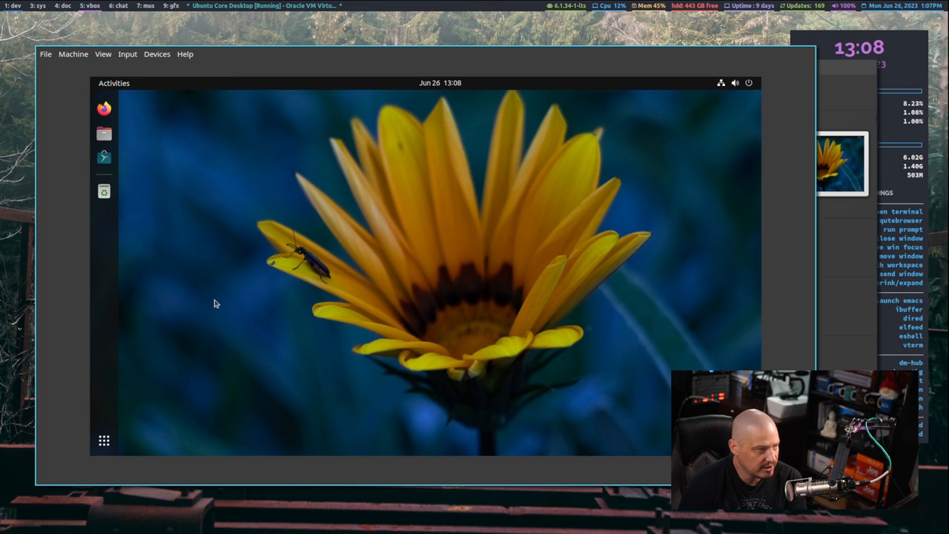
mouse_move(119, 150)
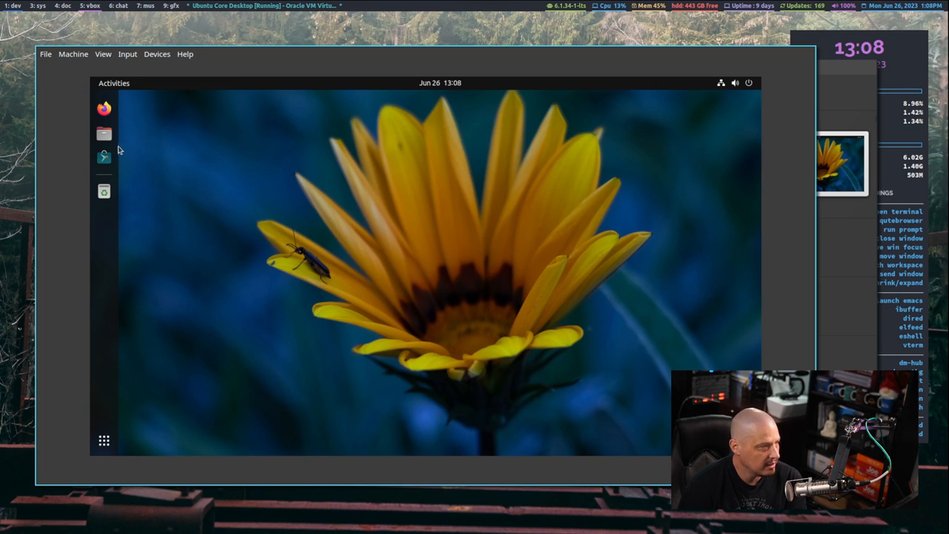
left_click(104, 134)
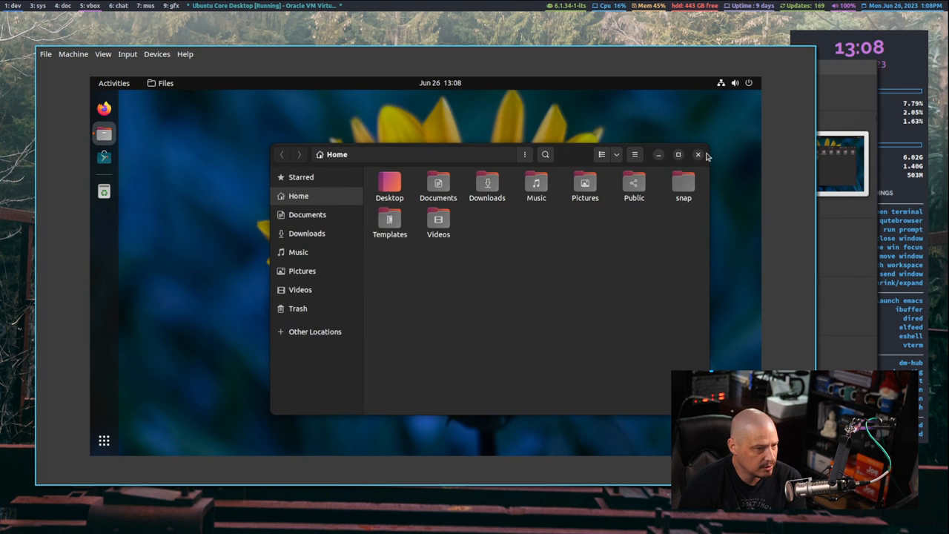
left_click(697, 155)
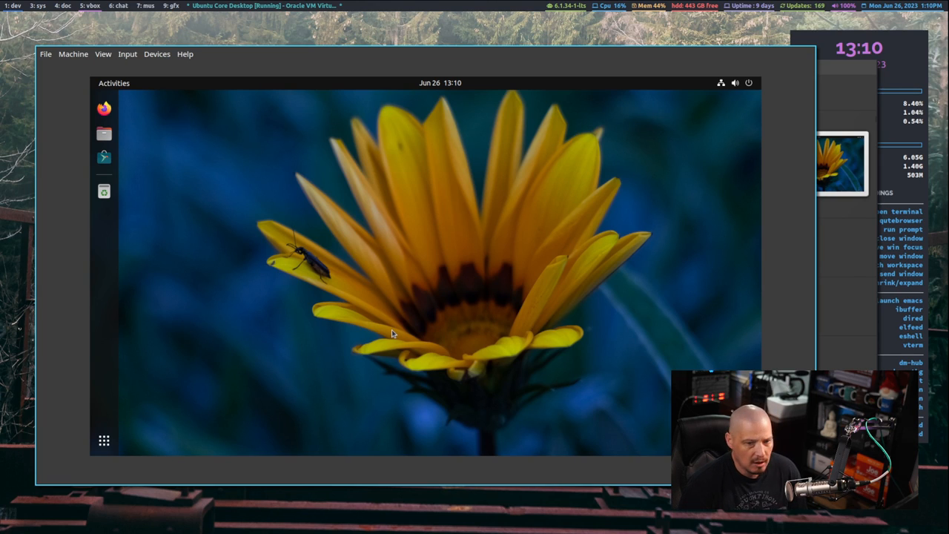
mouse_move(406, 331)
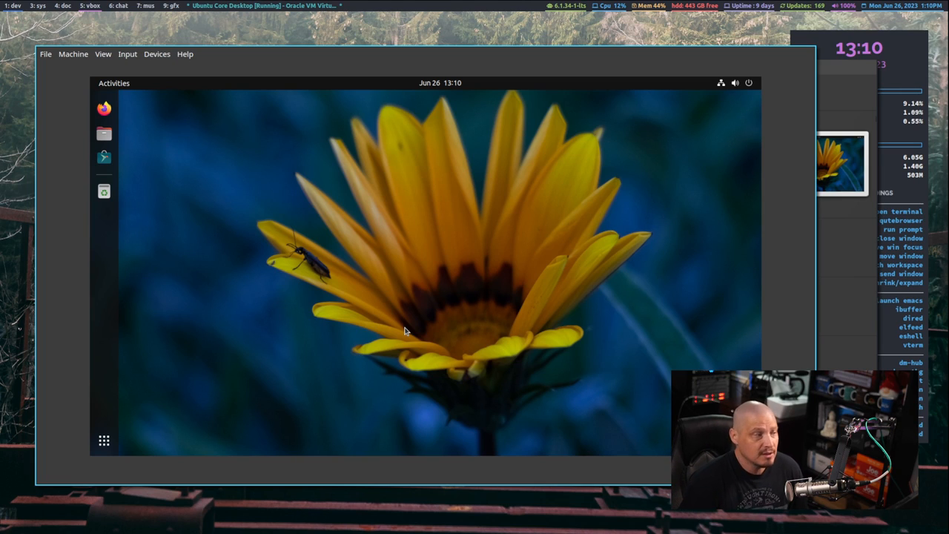
mouse_move(303, 356)
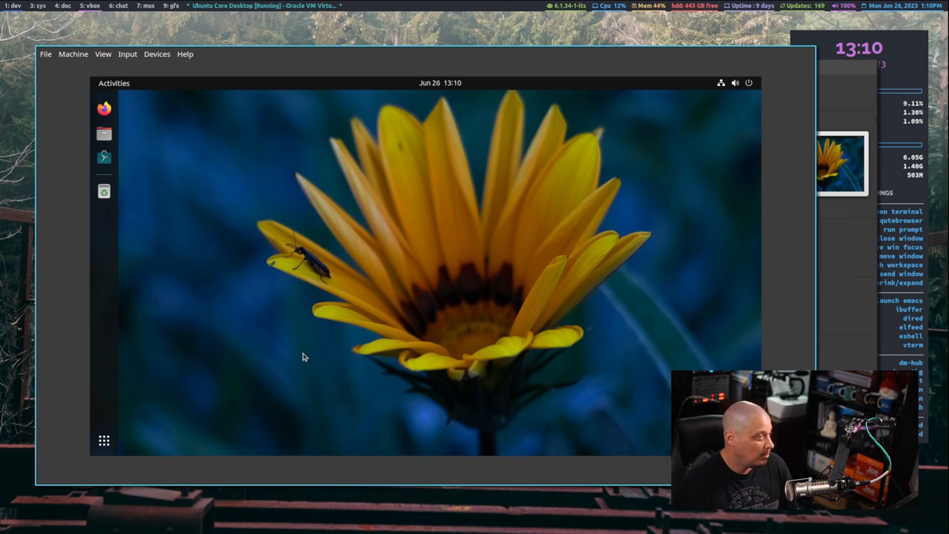
mouse_move(329, 334)
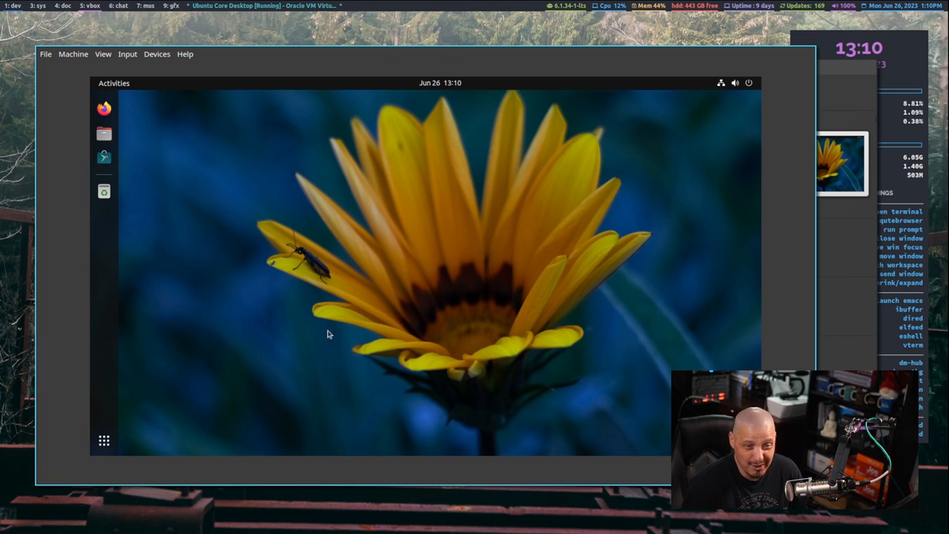
mouse_move(130, 118)
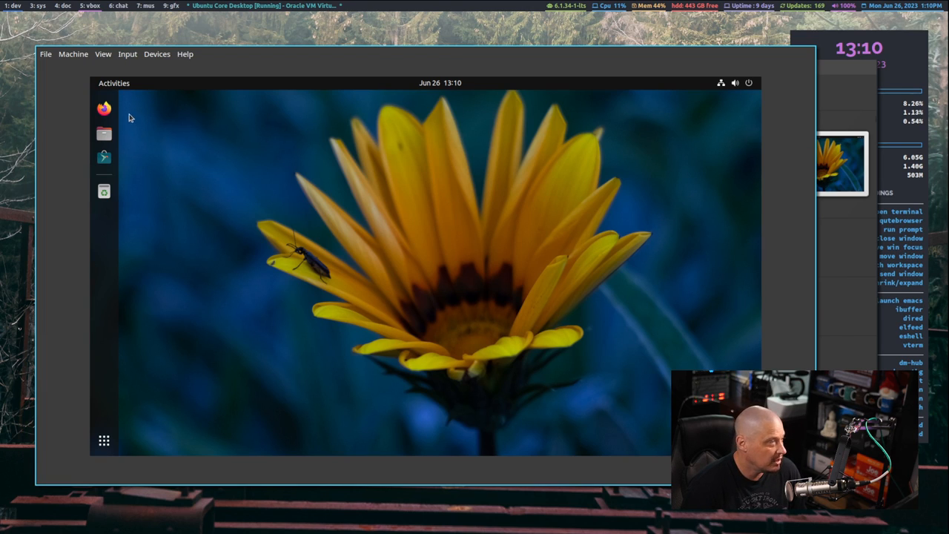
- Launch Firefox, close Calculator, and open the desktop's background options for the jellyfish wallpaper
left_click(104, 109)
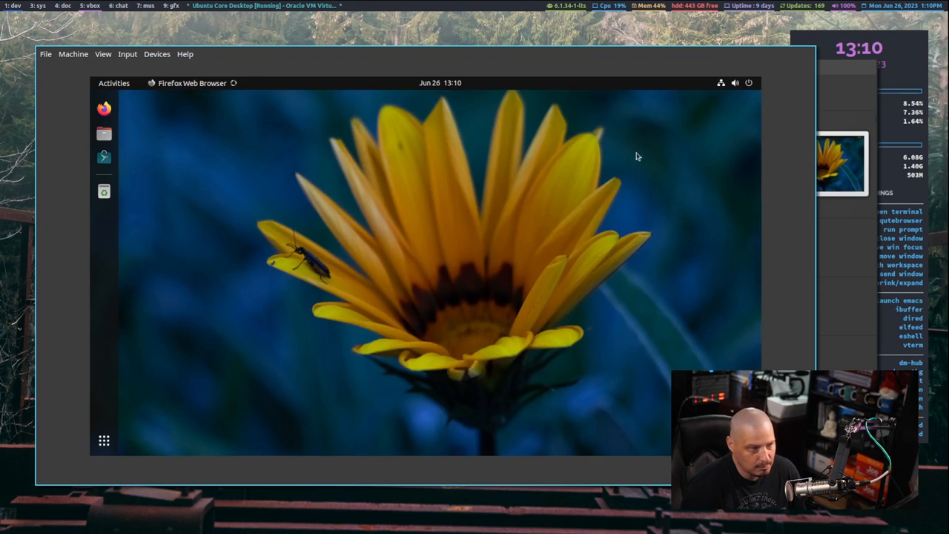
mouse_move(677, 156)
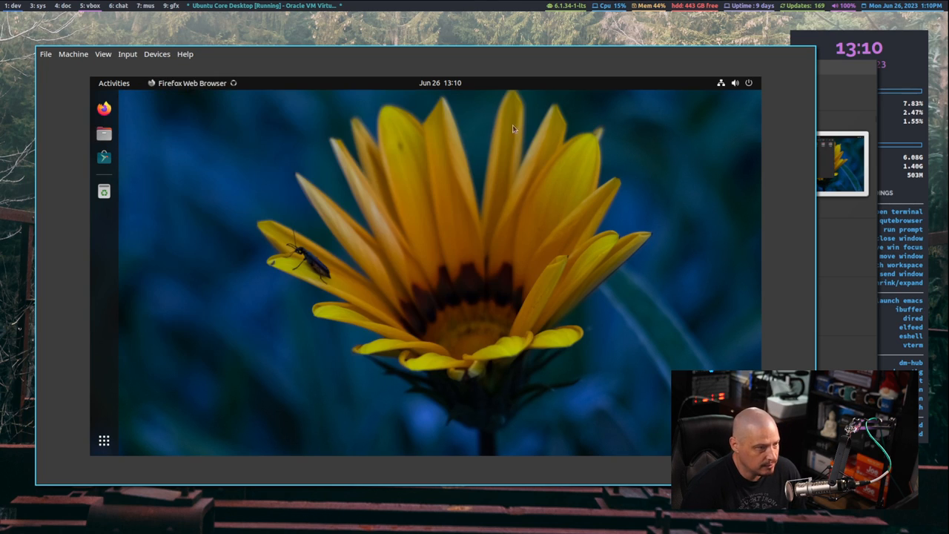
left_click(104, 441)
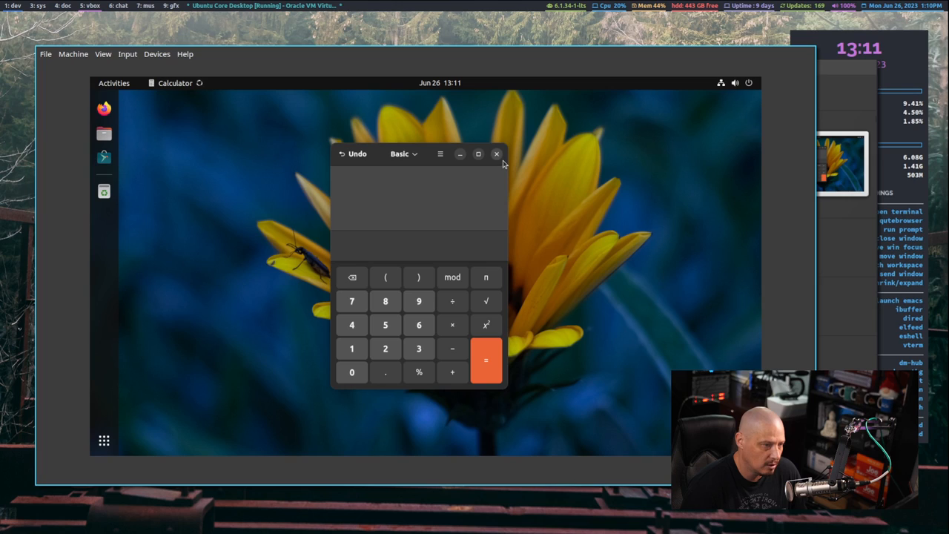
left_click(496, 153)
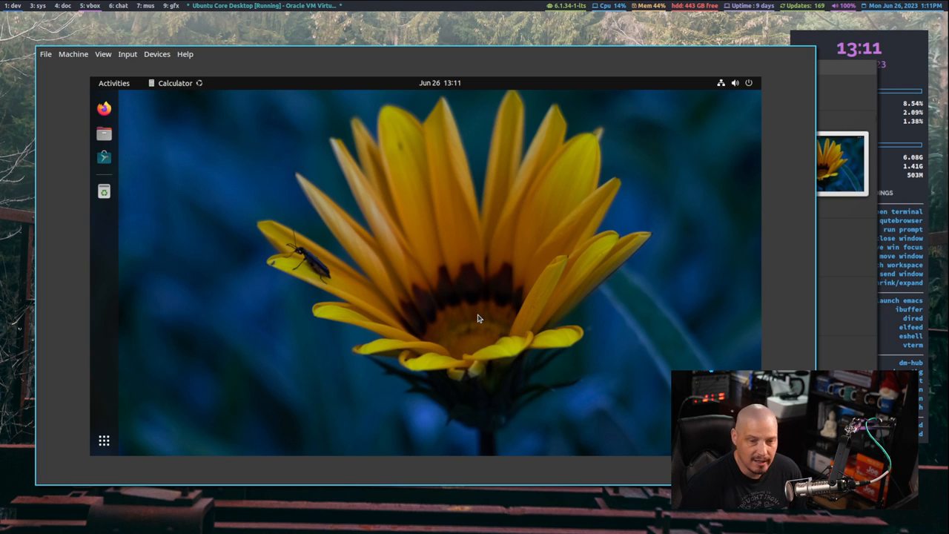
mouse_move(473, 356)
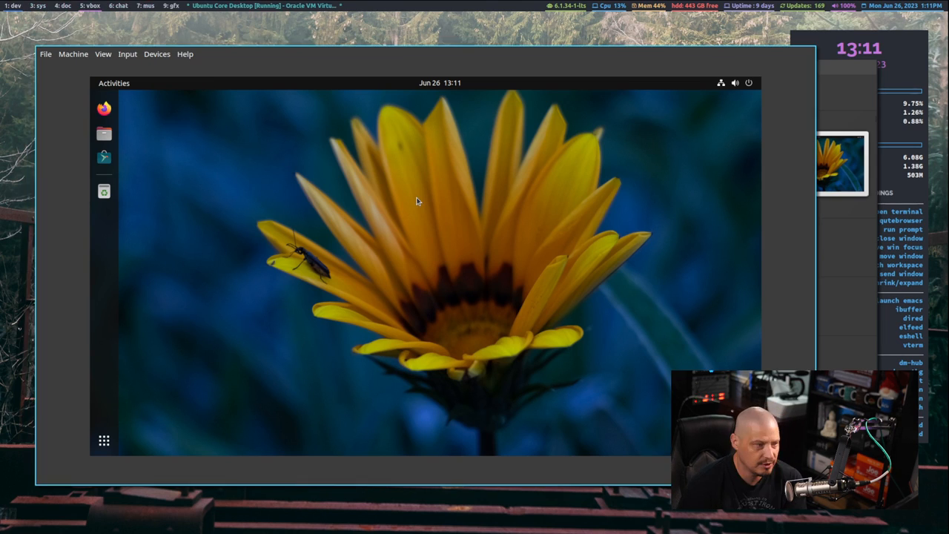
right_click(417, 201)
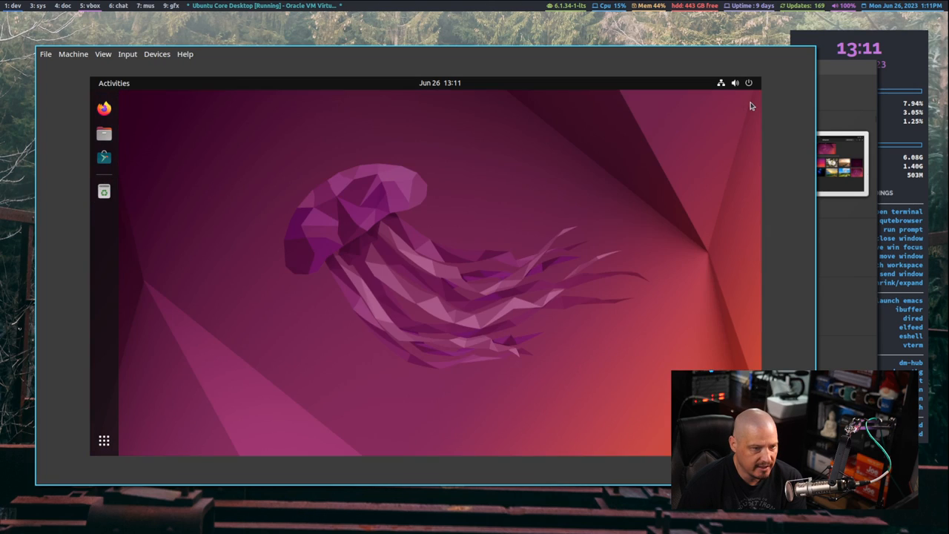
mouse_move(560, 195)
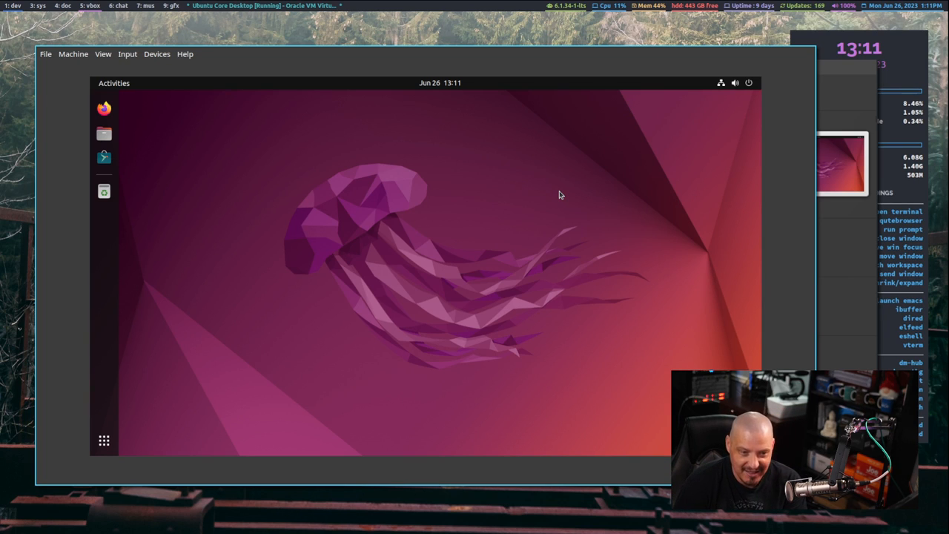
mouse_move(392, 221)
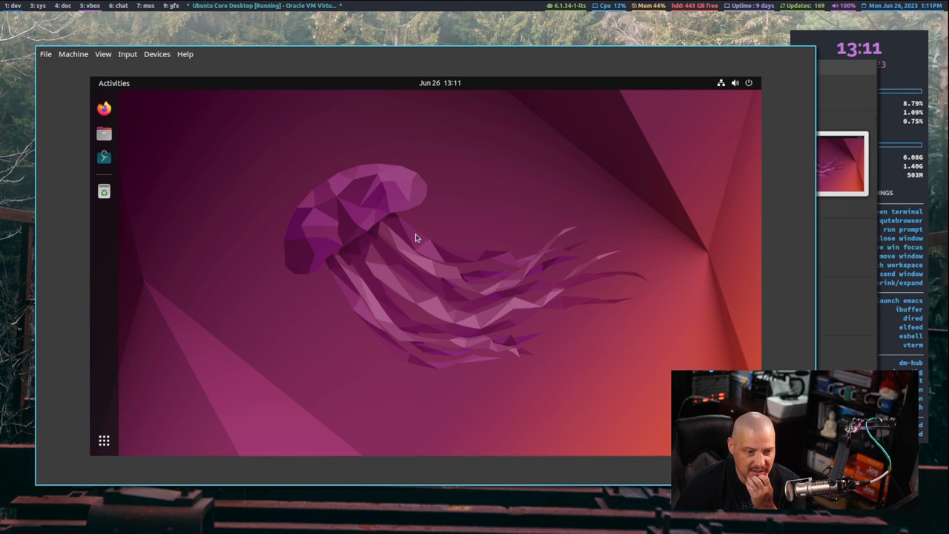
mouse_move(104, 156)
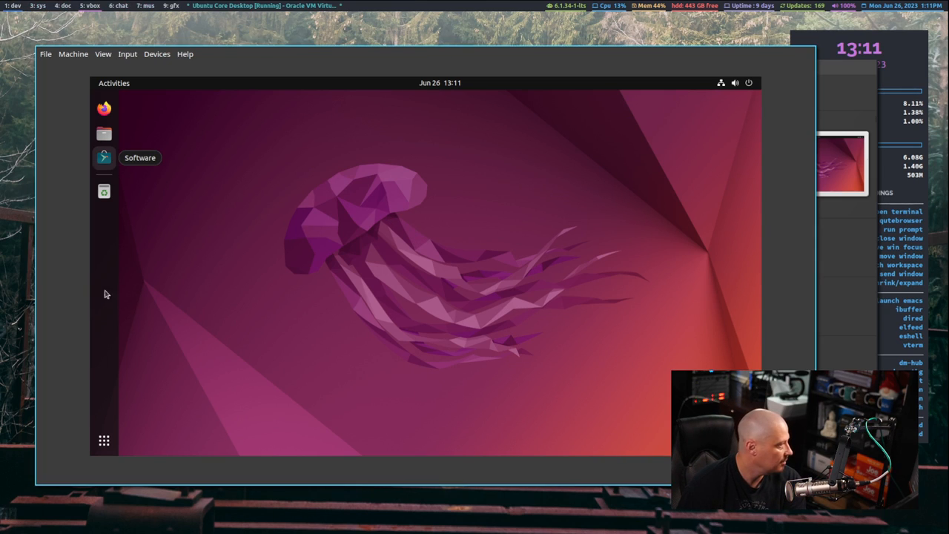
mouse_move(395, 175)
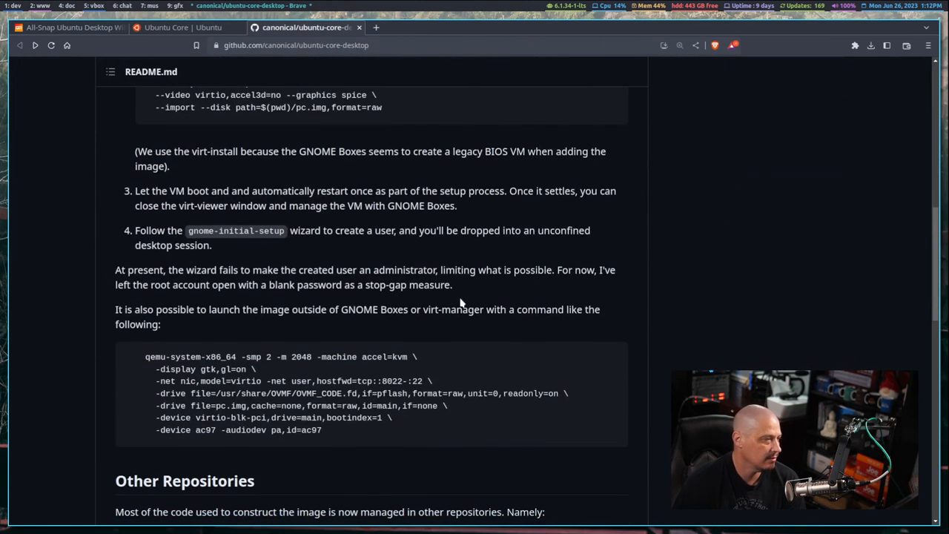
scroll("up", 3)
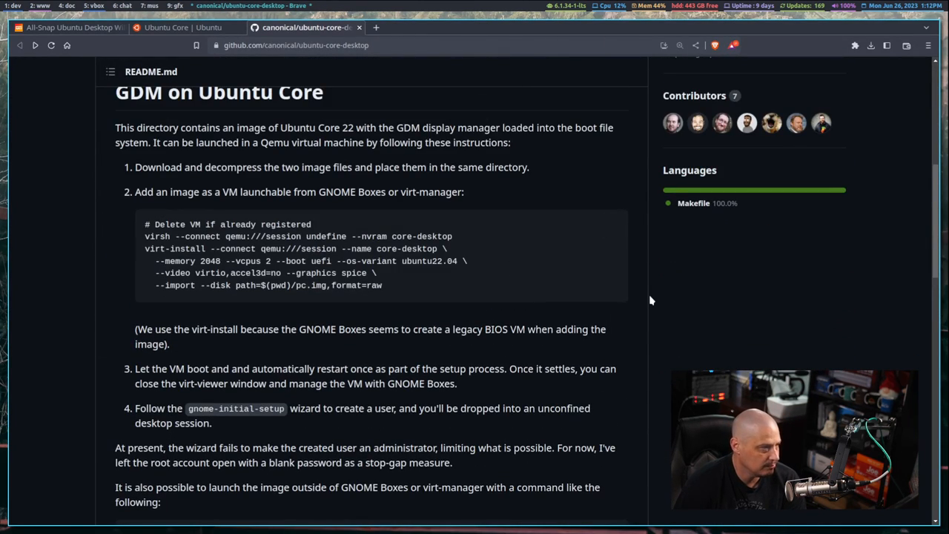
scroll("down", 3)
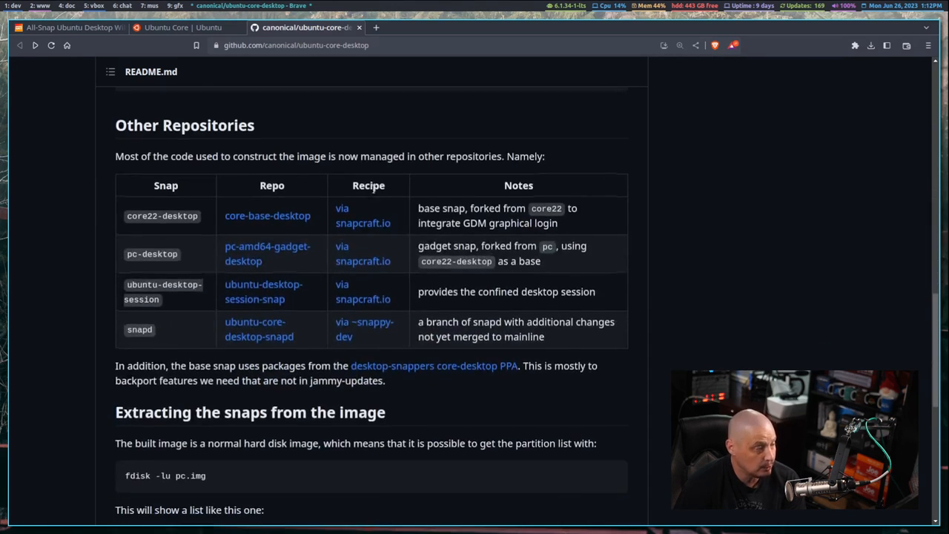
scroll("down", 3)
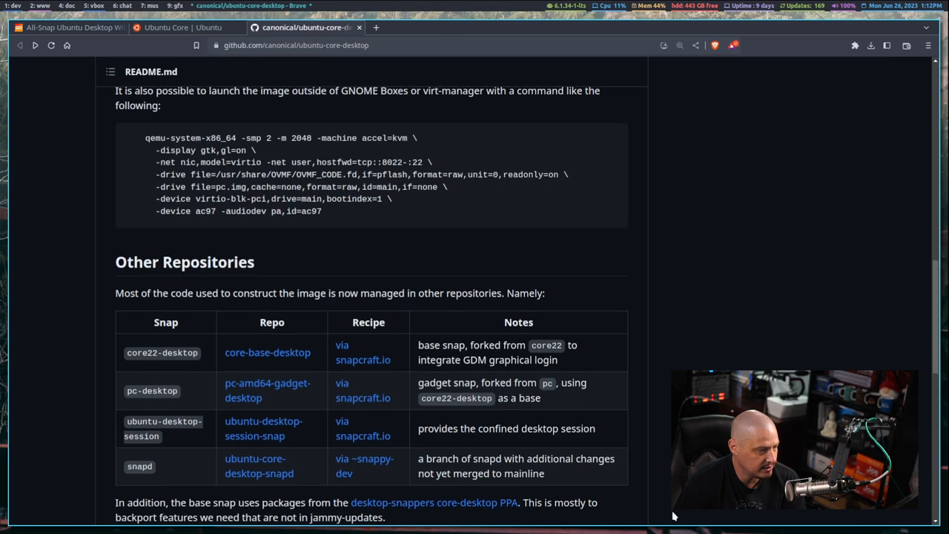
scroll("up", 3)
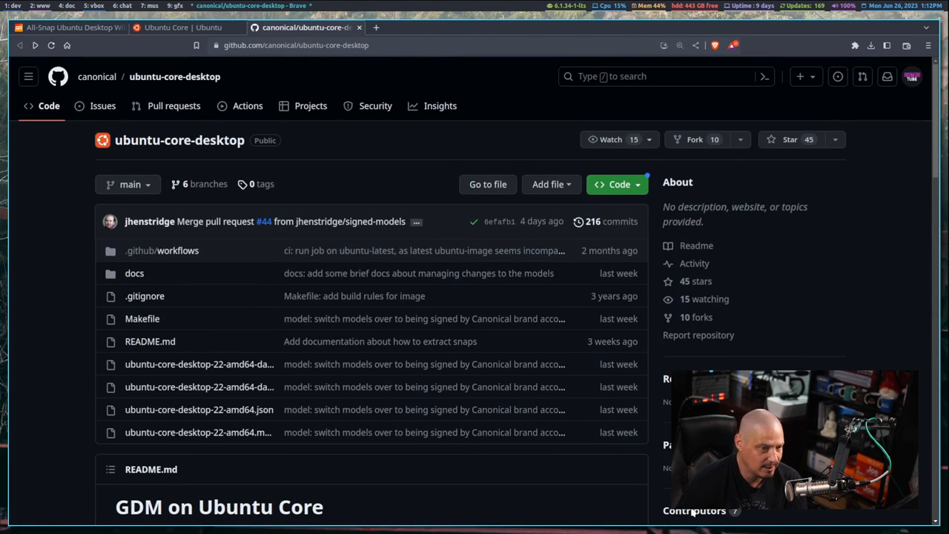
mouse_move(693, 511)
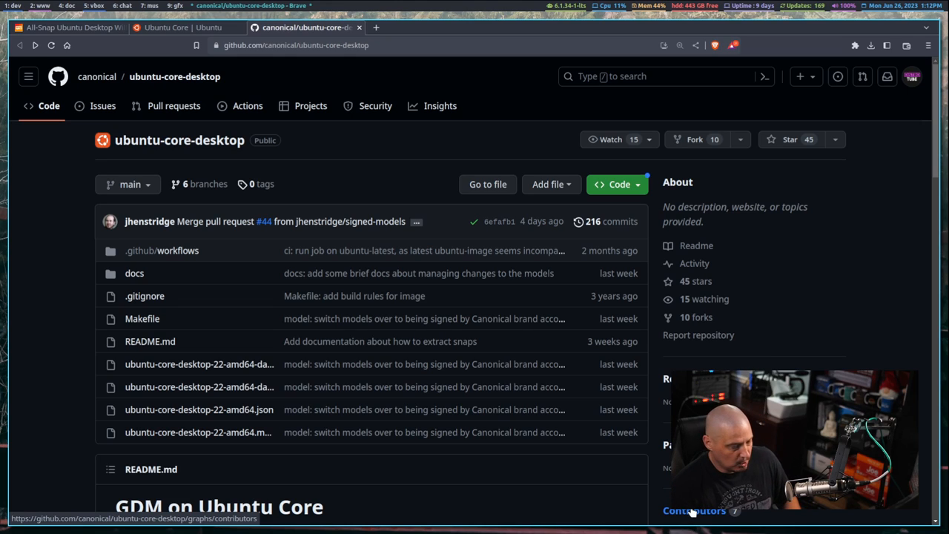
mouse_move(571, 453)
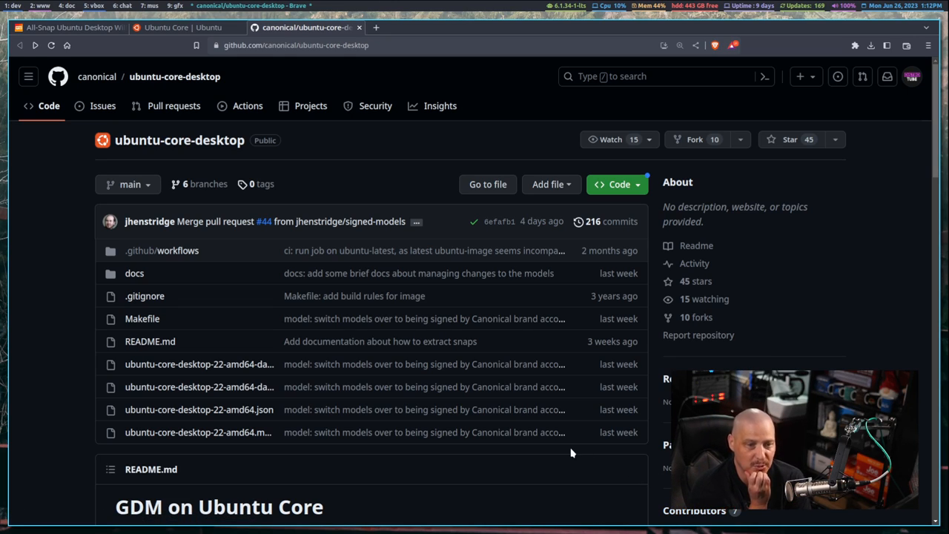
scroll("down", 3)
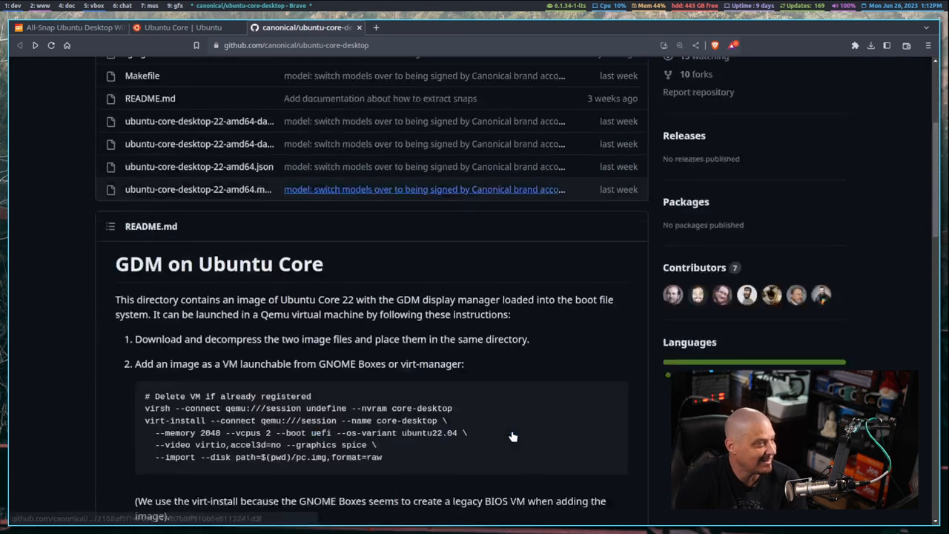
scroll("up", 3)
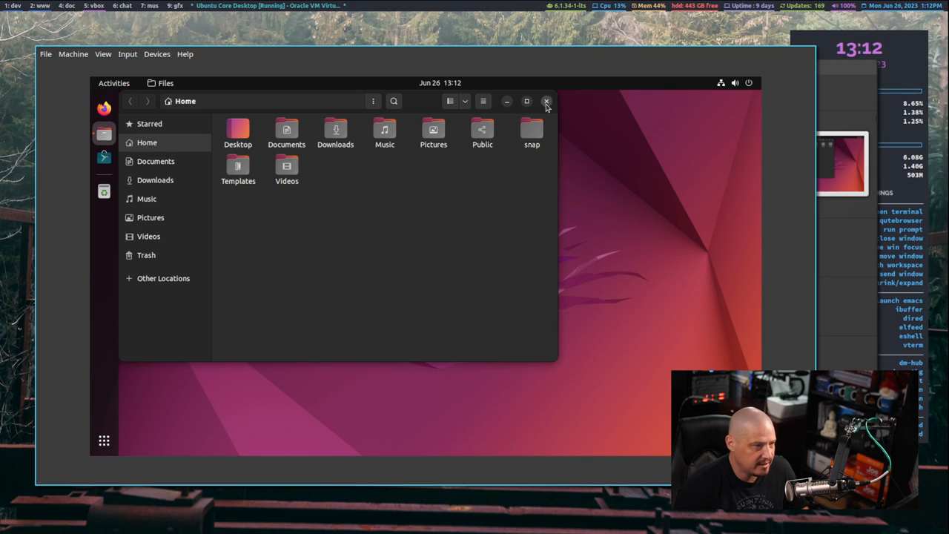
- Close the Files window and open a terminal showing the .bashrc permission error
left_click(546, 101)
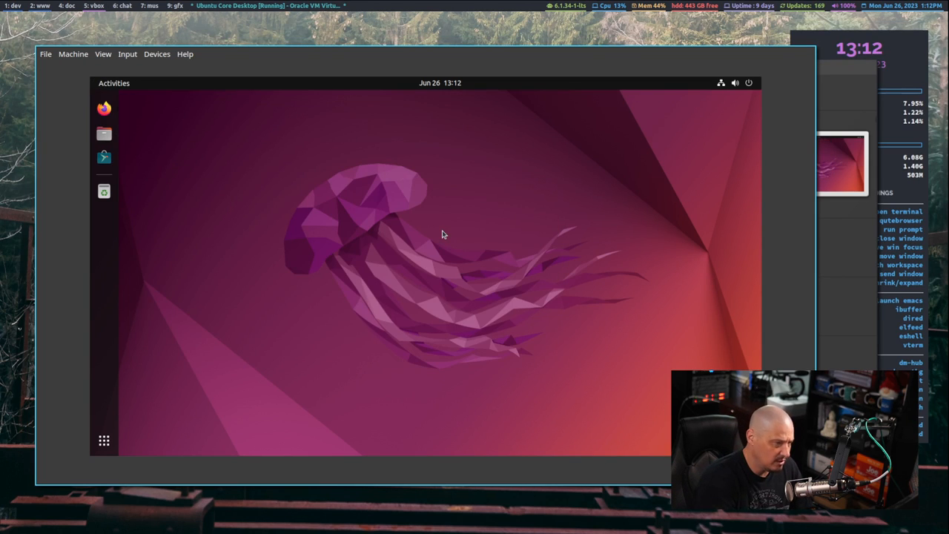
left_click(104, 190)
type("vi .bashrc")
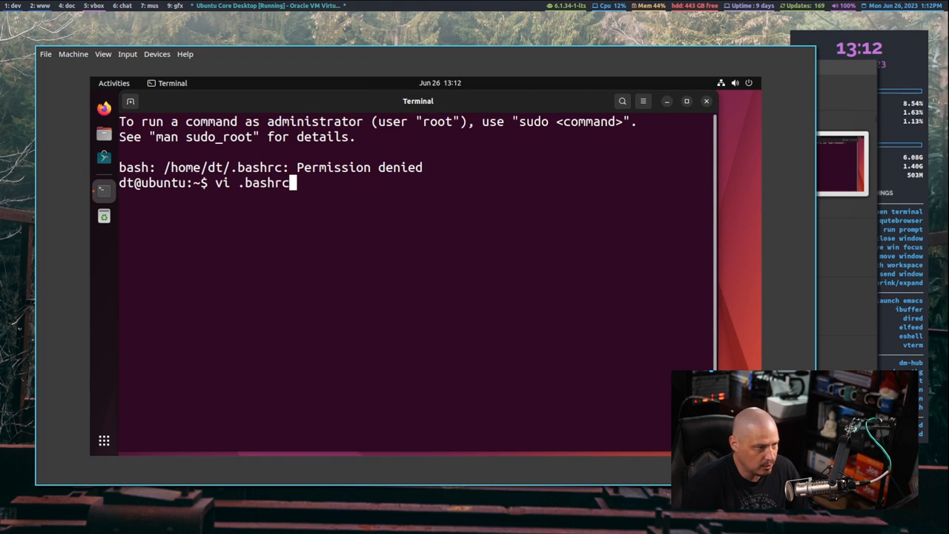
- Try 'vi .bashrc', then list the home folder with 'ls -la'
key("Return")
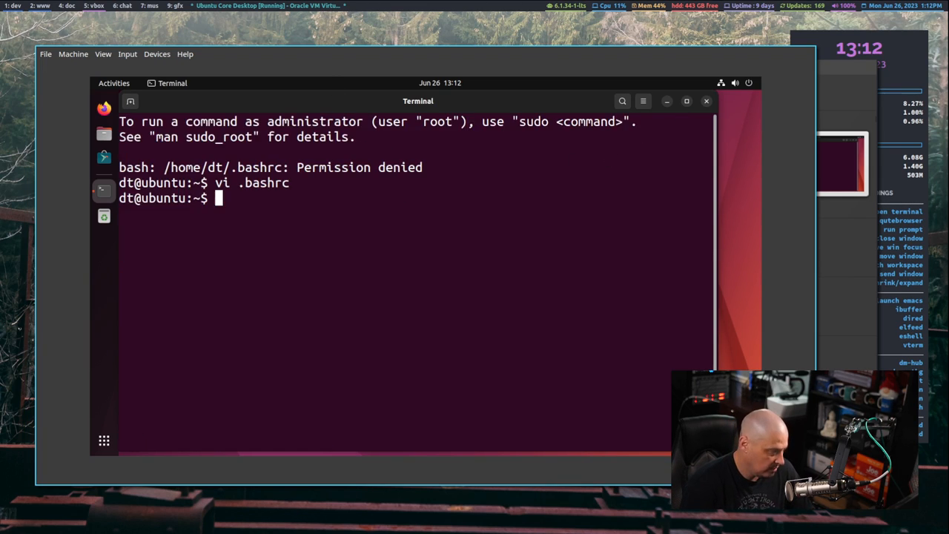
type("ls -l.a")
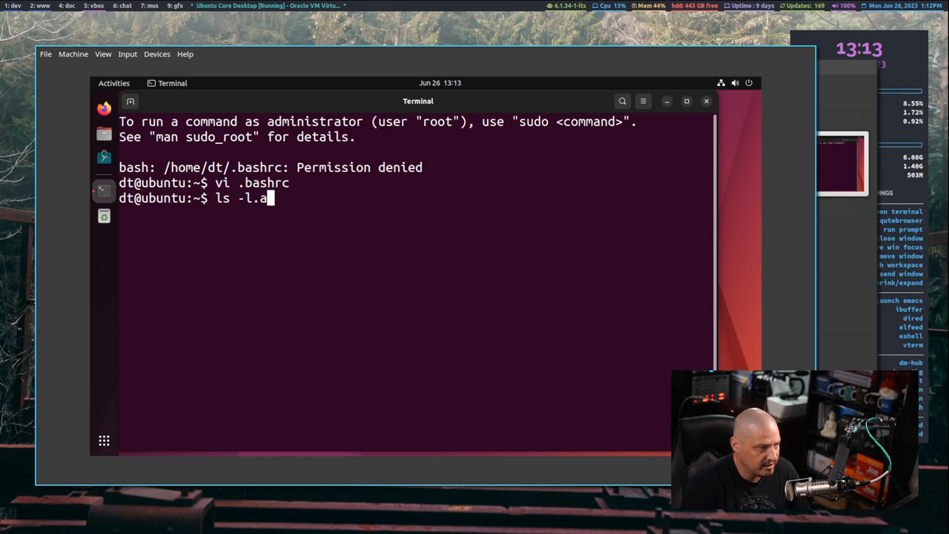
key("Return")
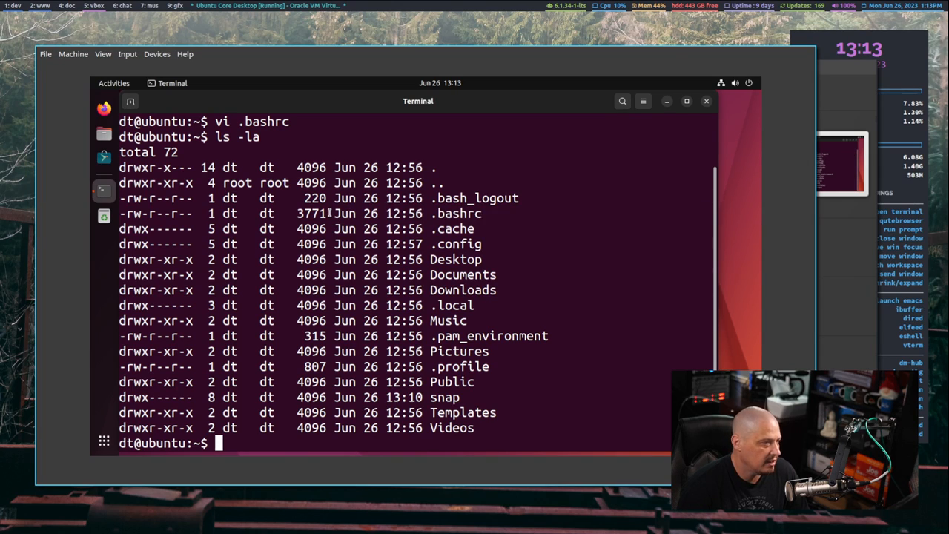
double_click(311, 213)
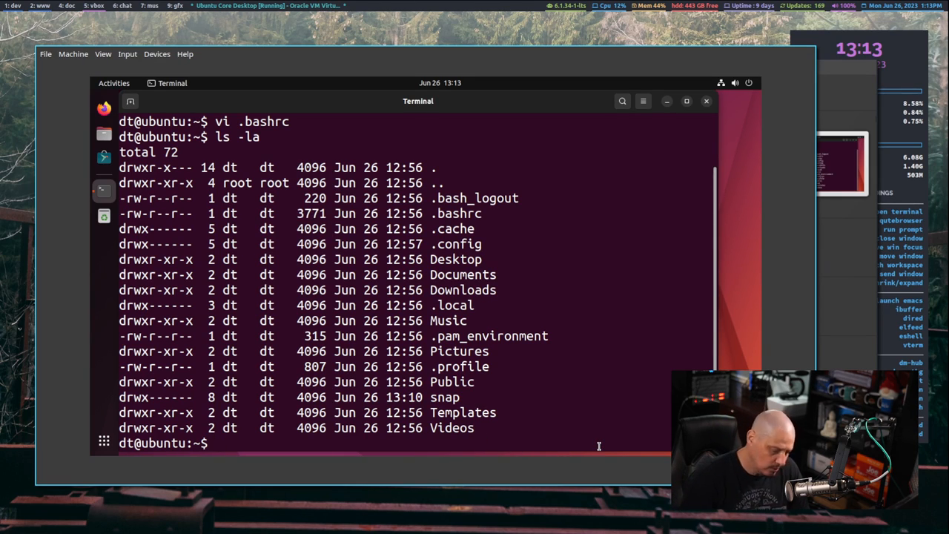
- Run 'cat .bashrc', which hits permission denied, then close the terminal
type("cat")
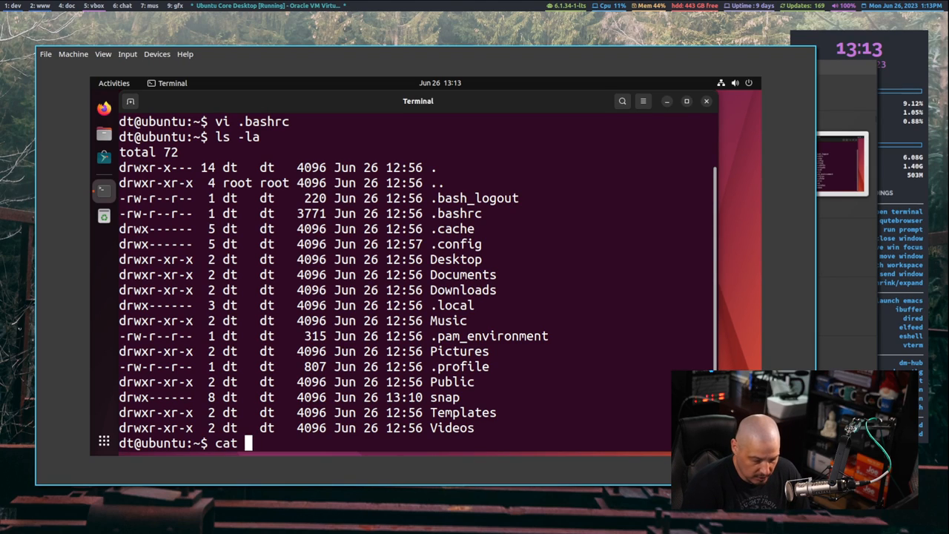
type(".bah")
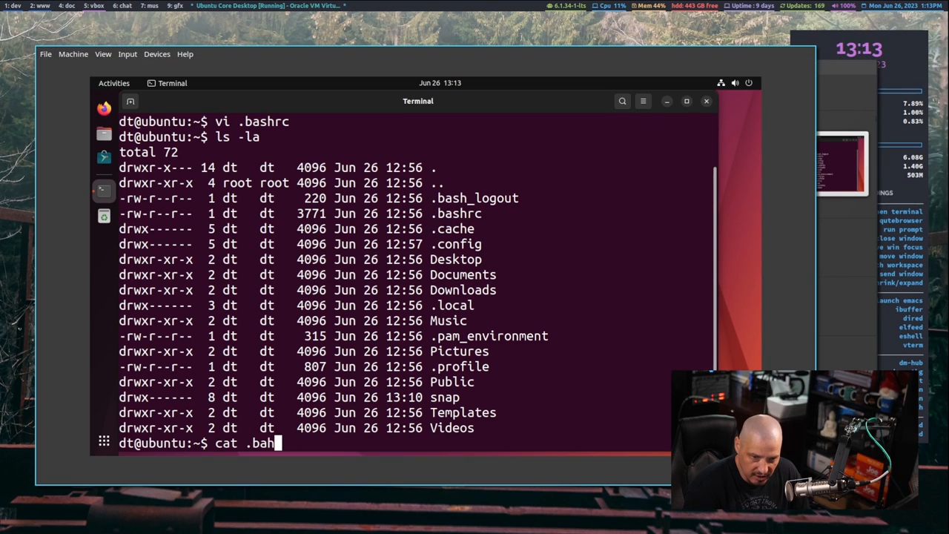
key("Return")
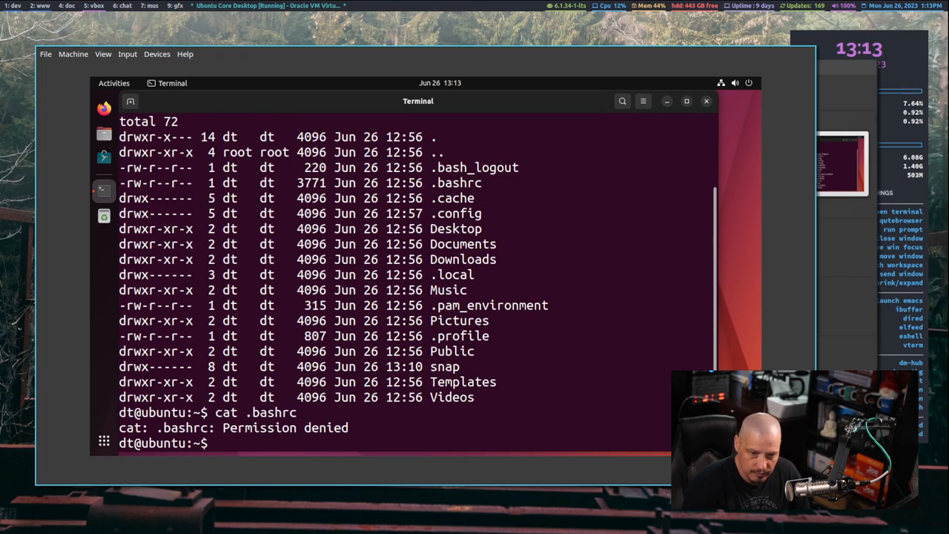
mouse_move(731, 121)
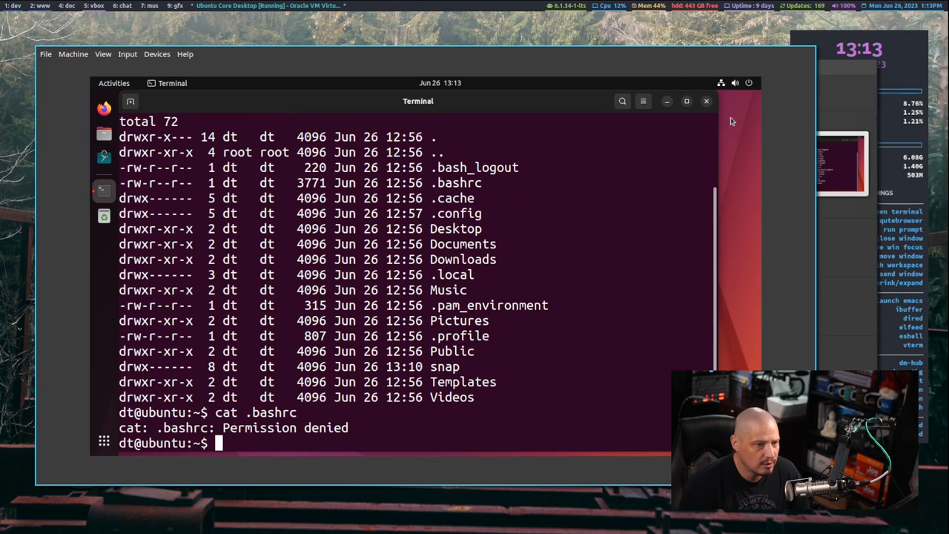
left_click(705, 100)
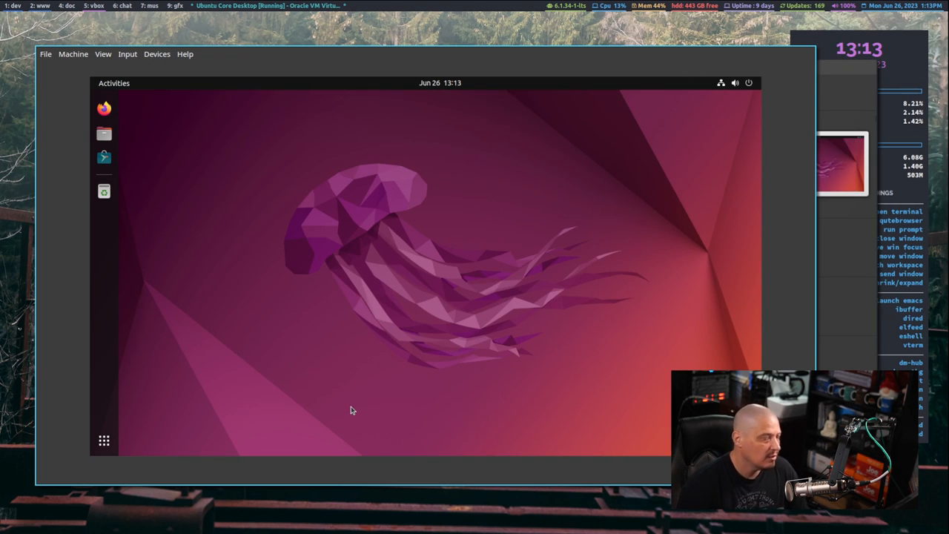